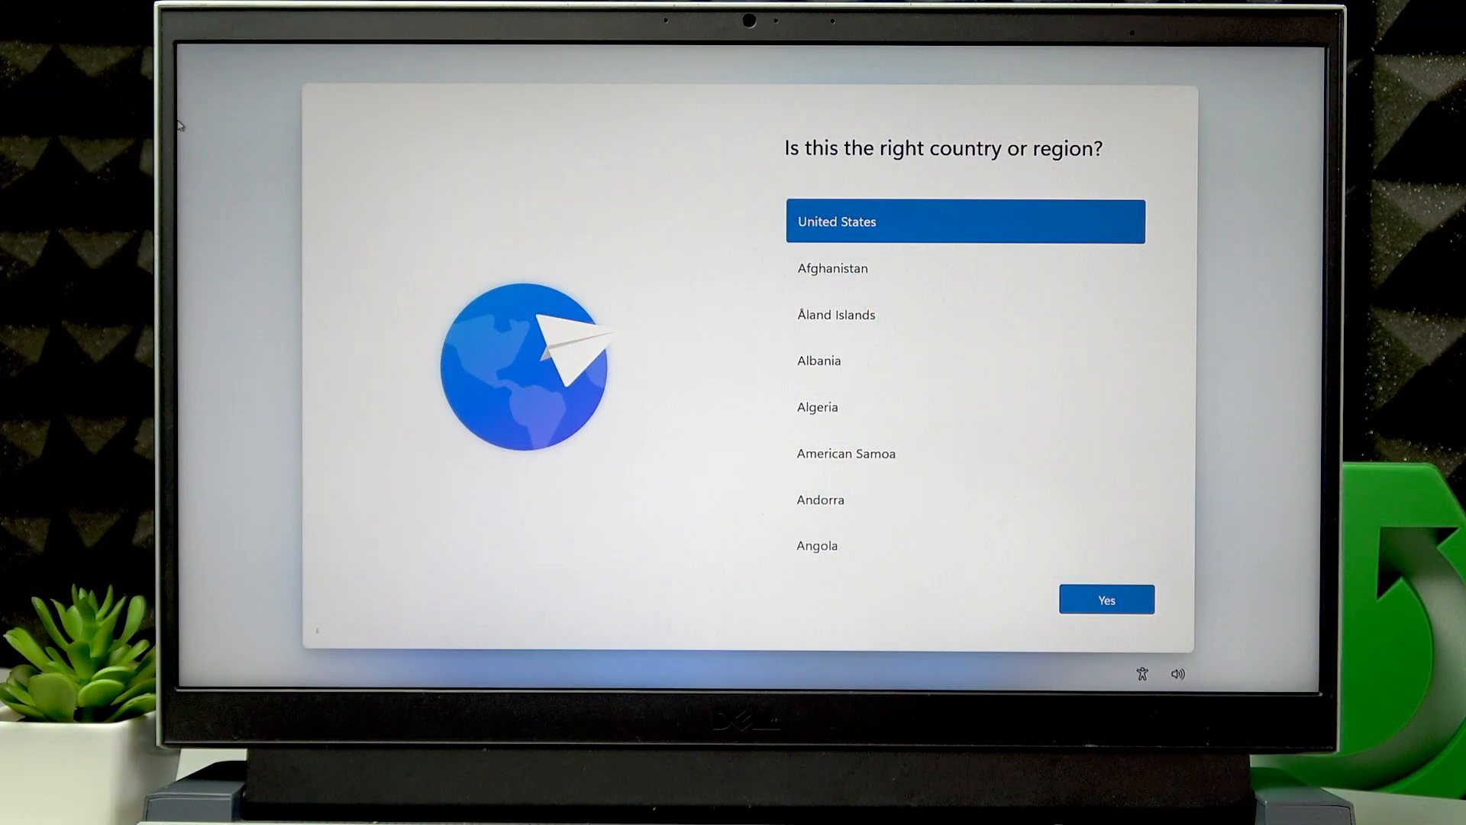
mouse_move(952, 269)
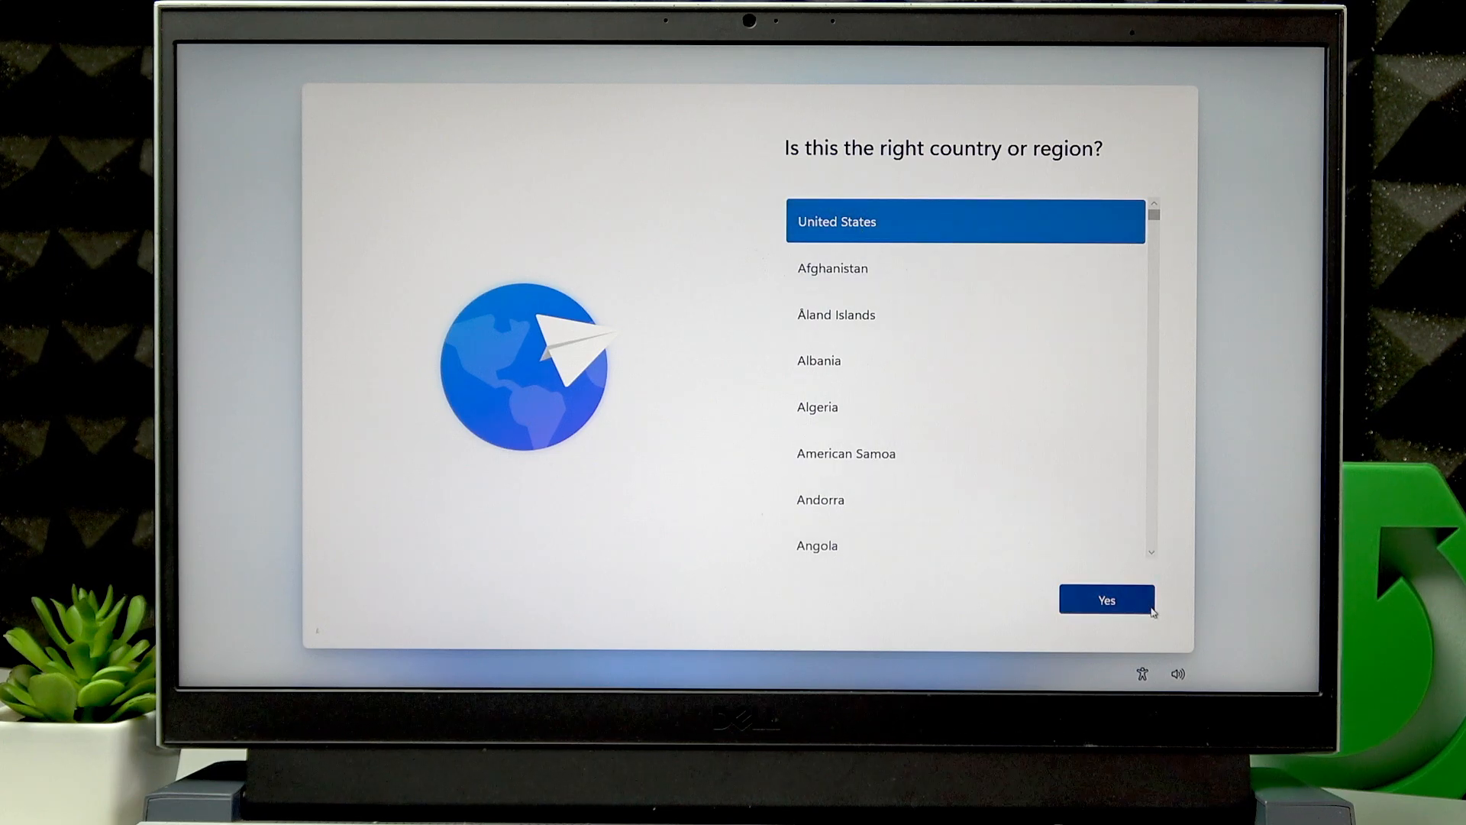
Confirm United States as the region and US as the keyboard layout.
click(1106, 599)
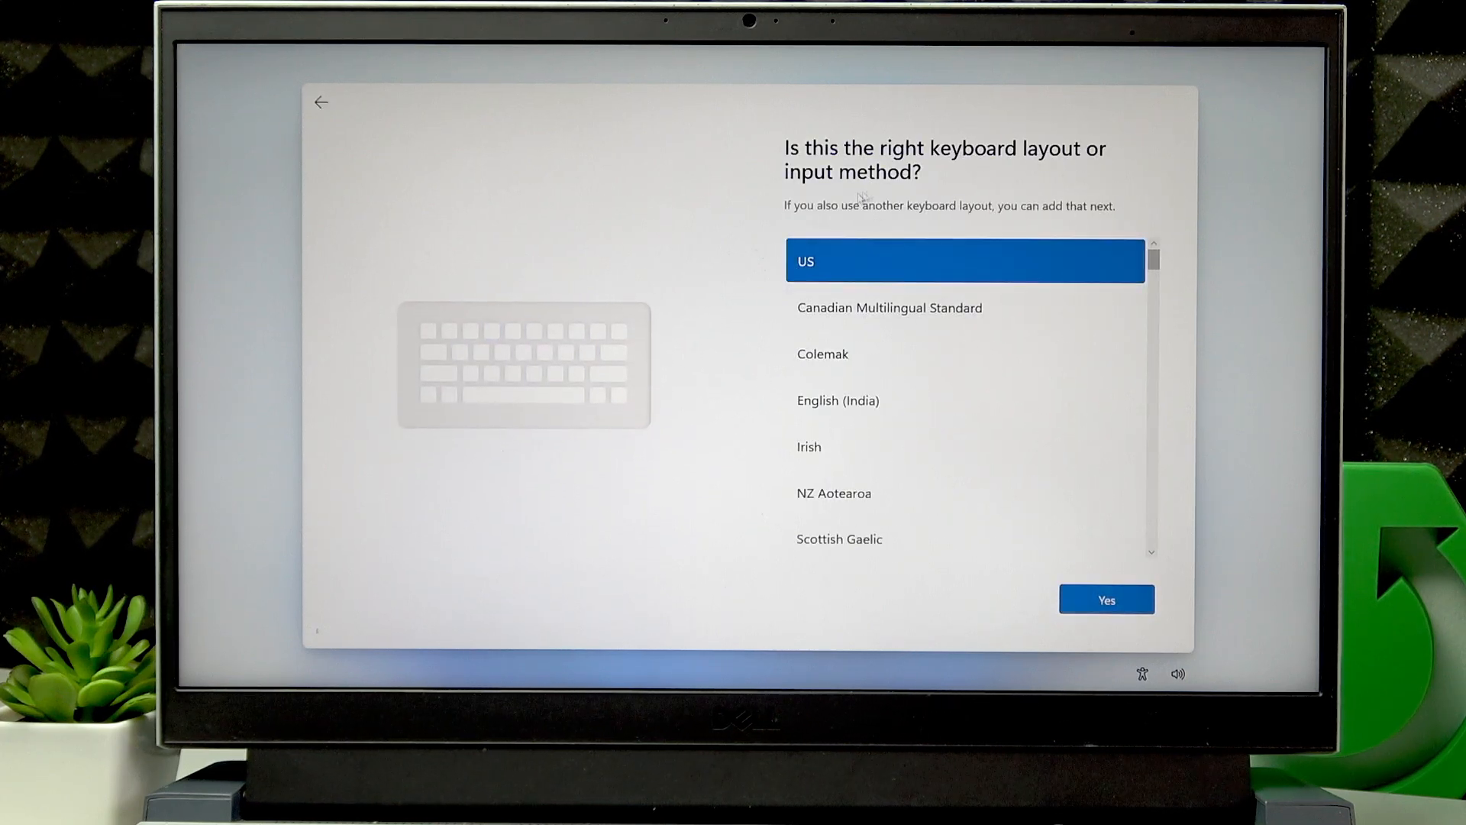
mouse_move(826, 213)
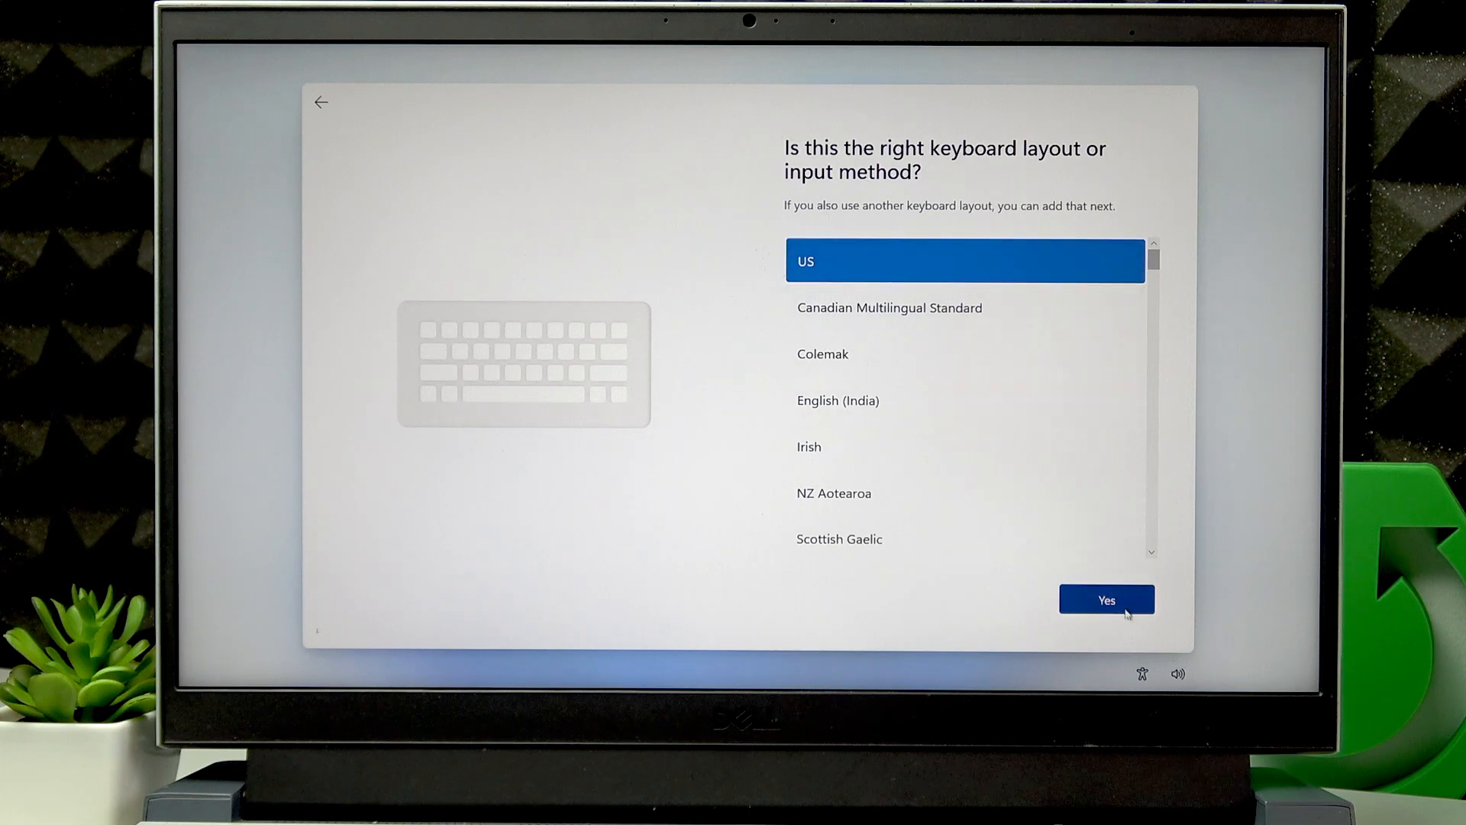
click(1107, 600)
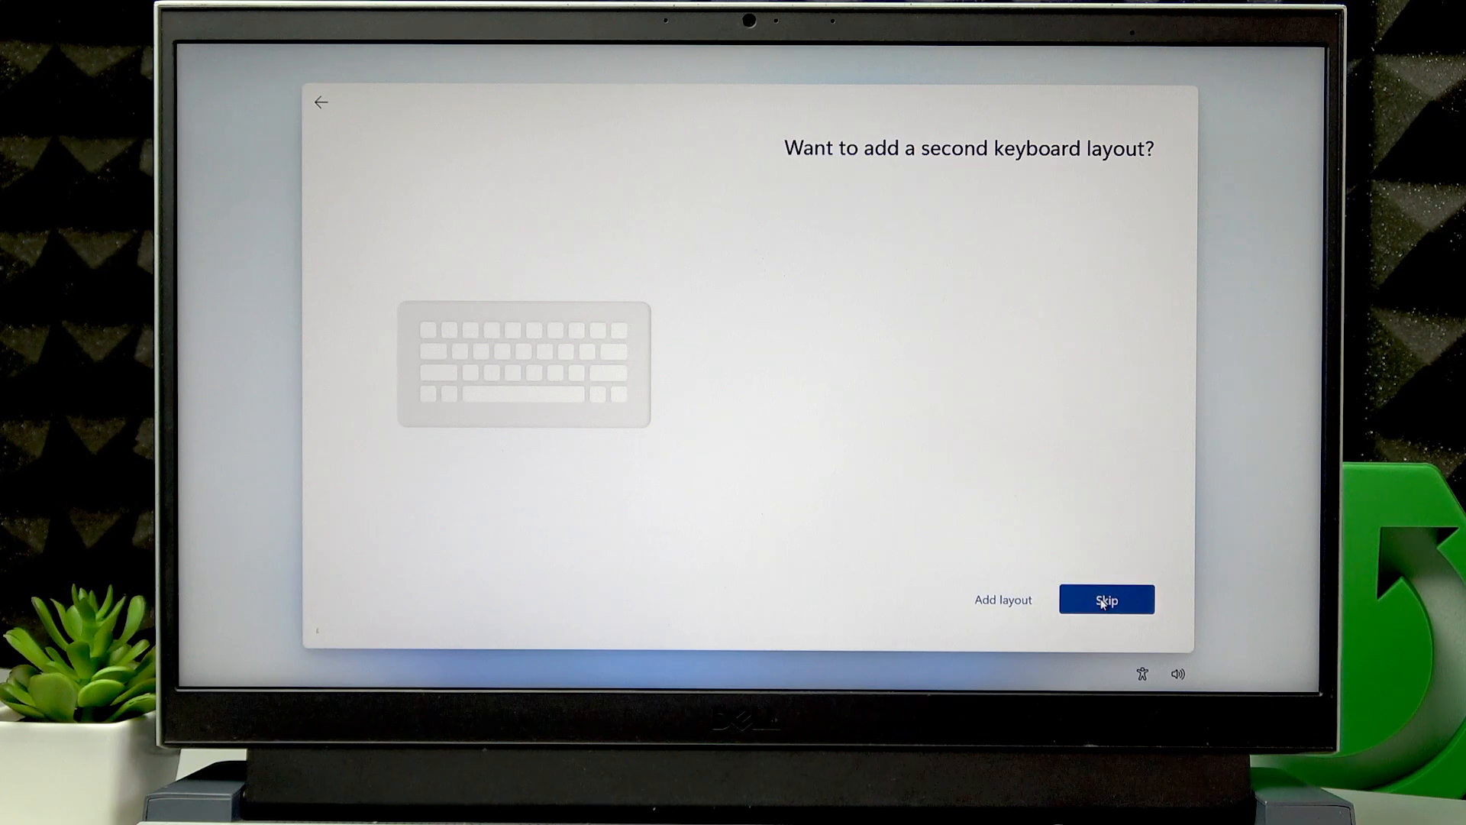
Skip a second keyboard layout and join the S29_Hol Wi-Fi network with its password.
click(1107, 600)
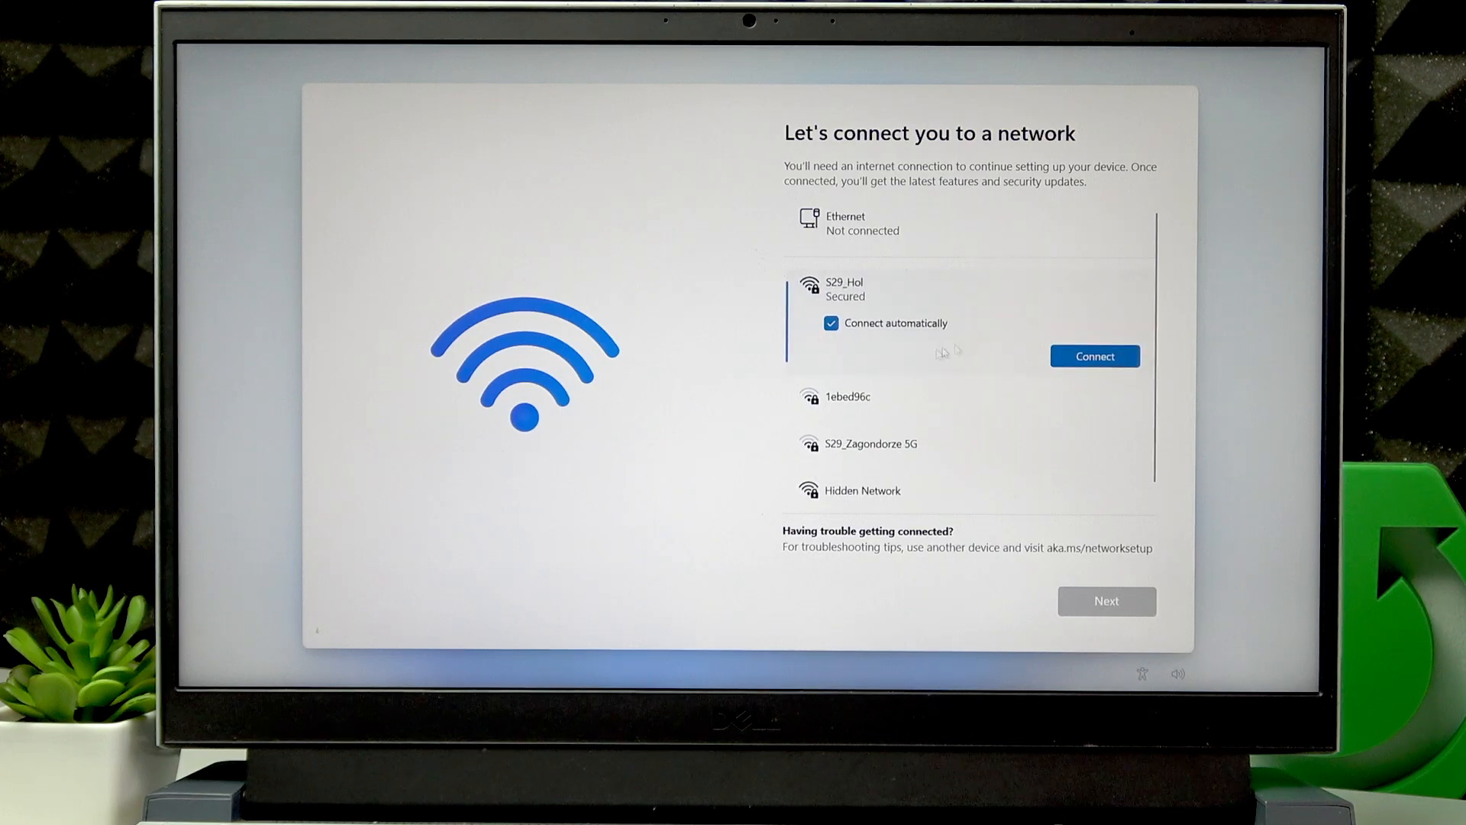
click(1093, 357)
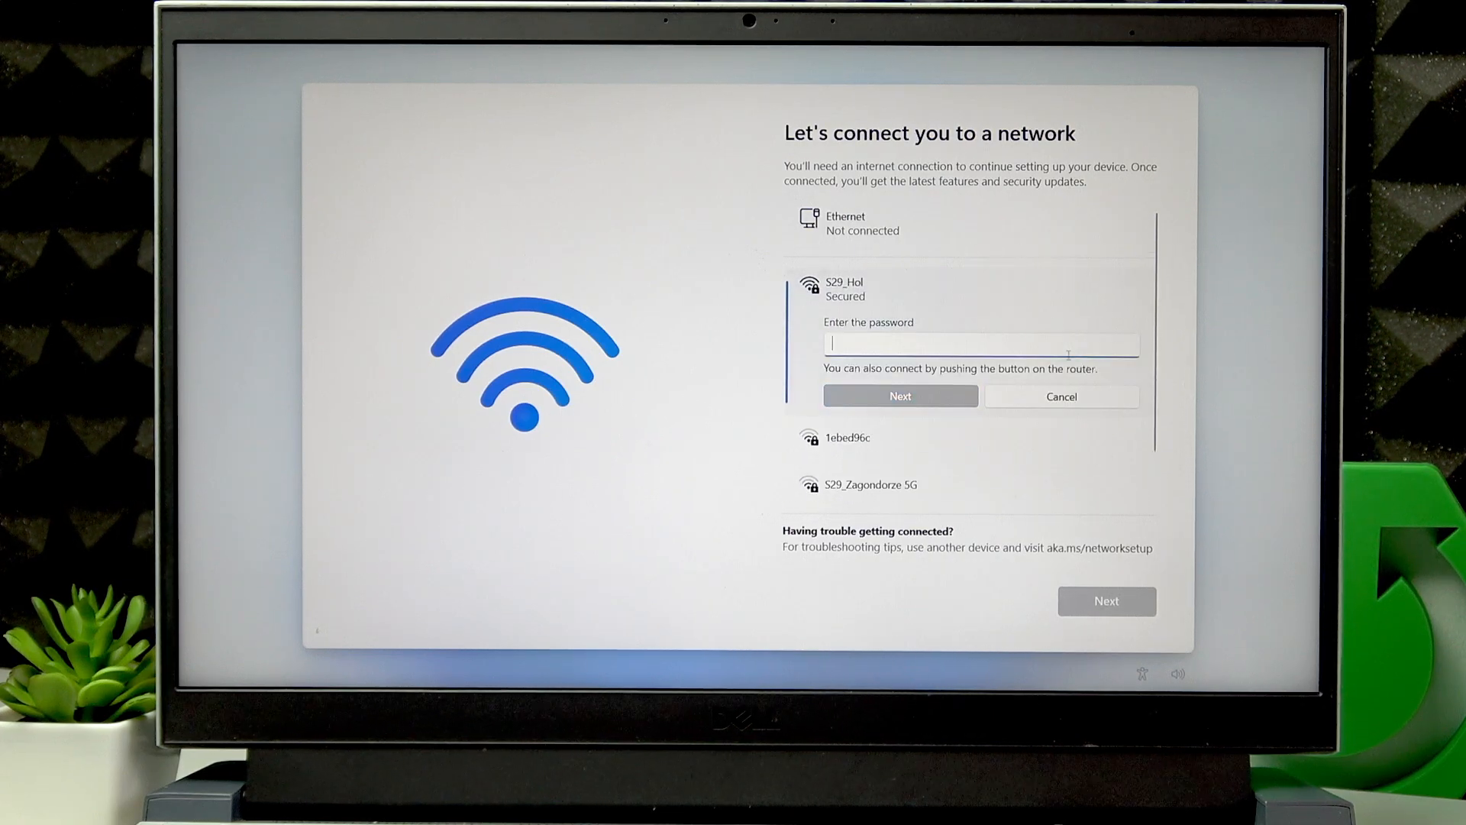
text(••••)
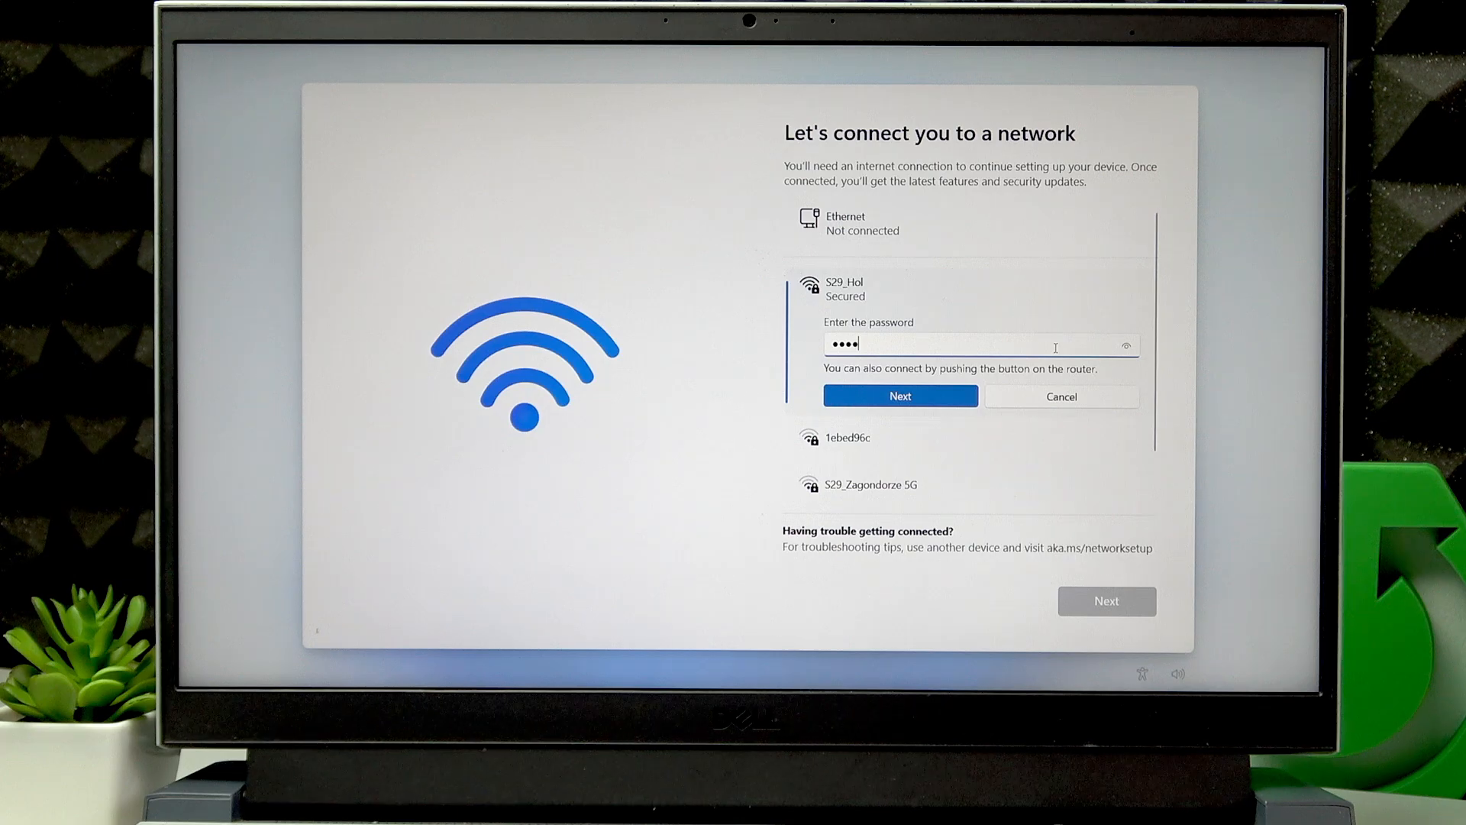
text(•)
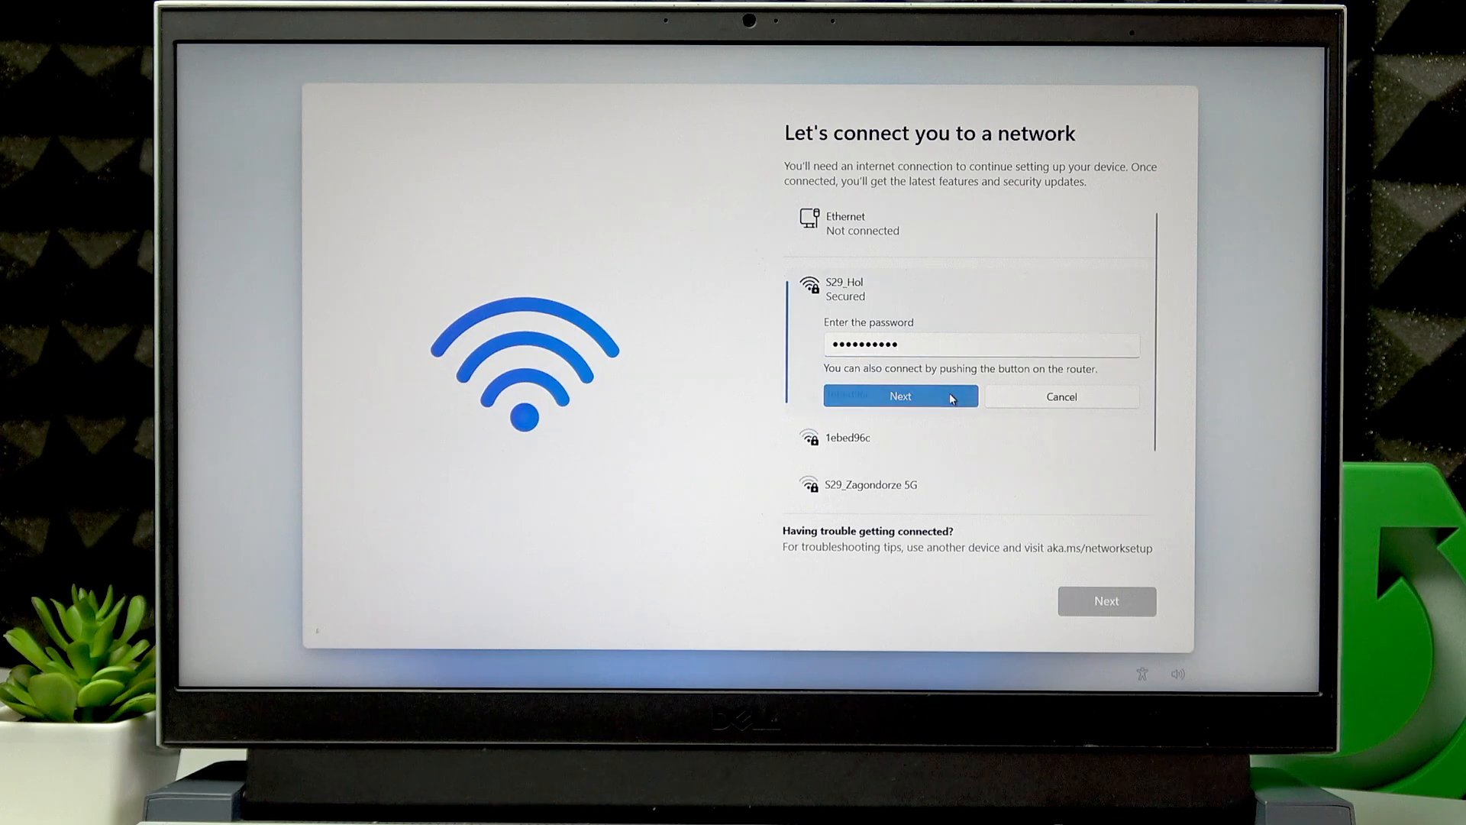
click(899, 395)
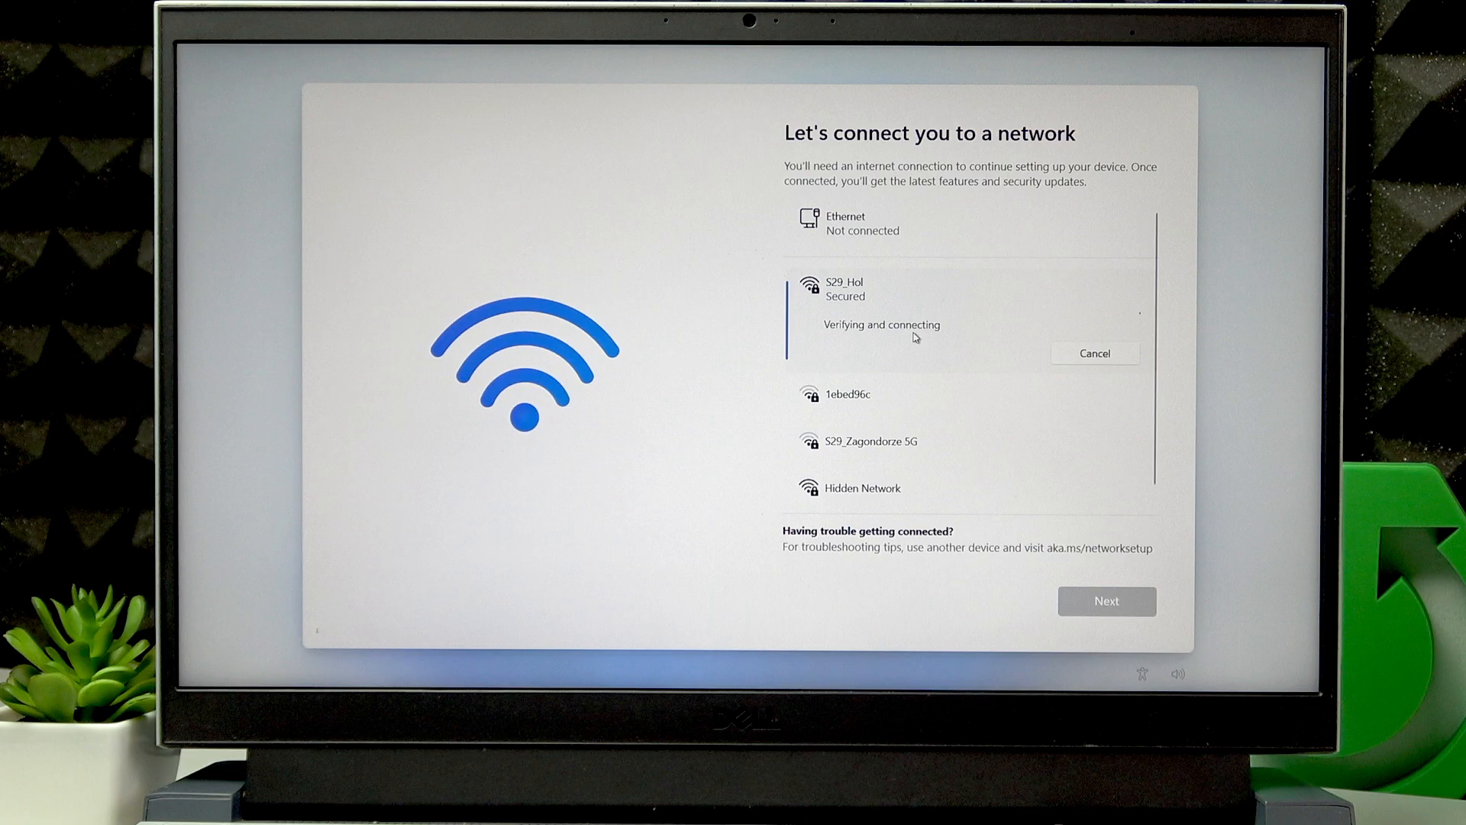
mouse_move(879, 250)
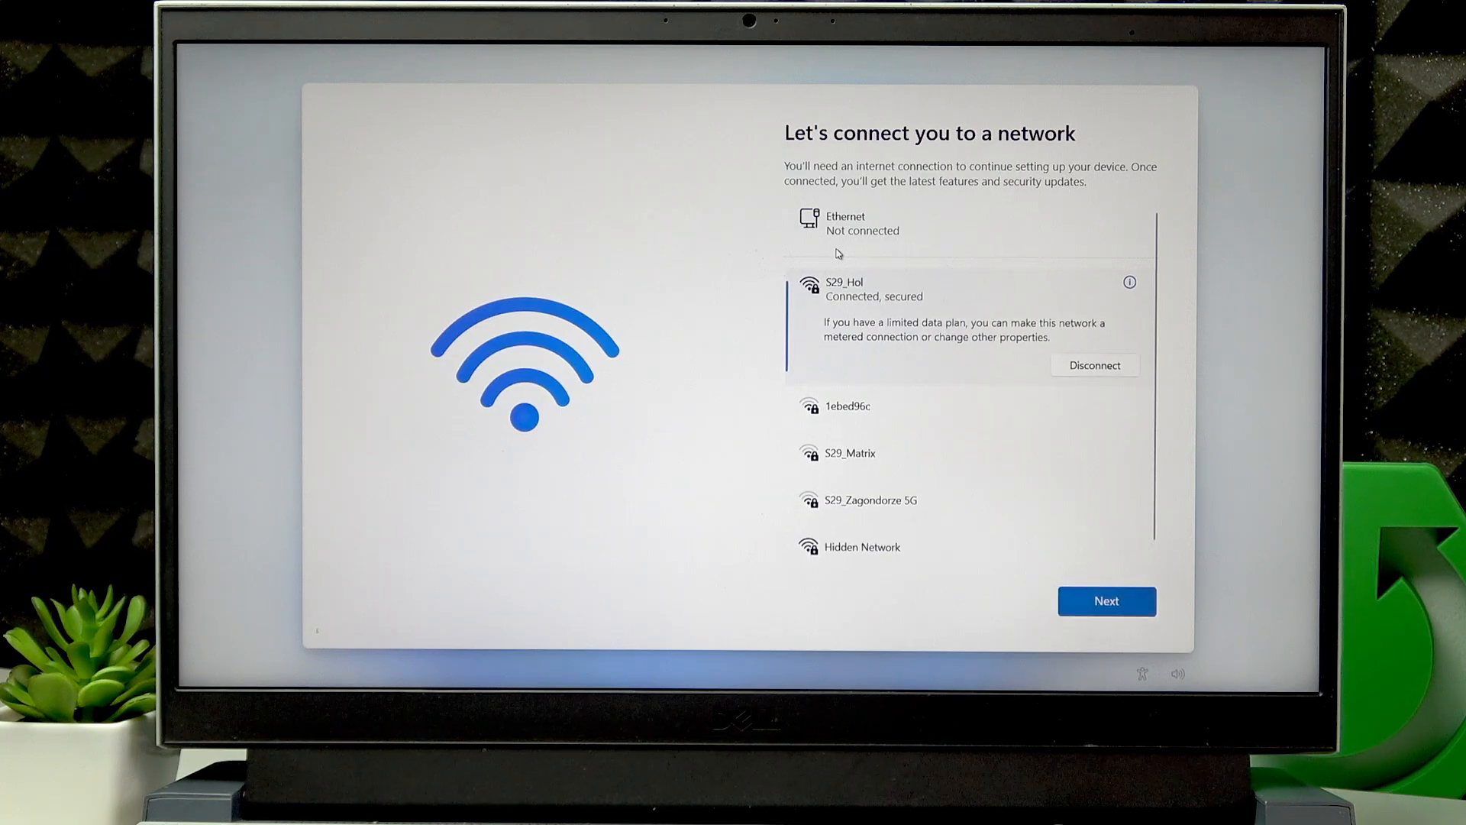
click(1106, 601)
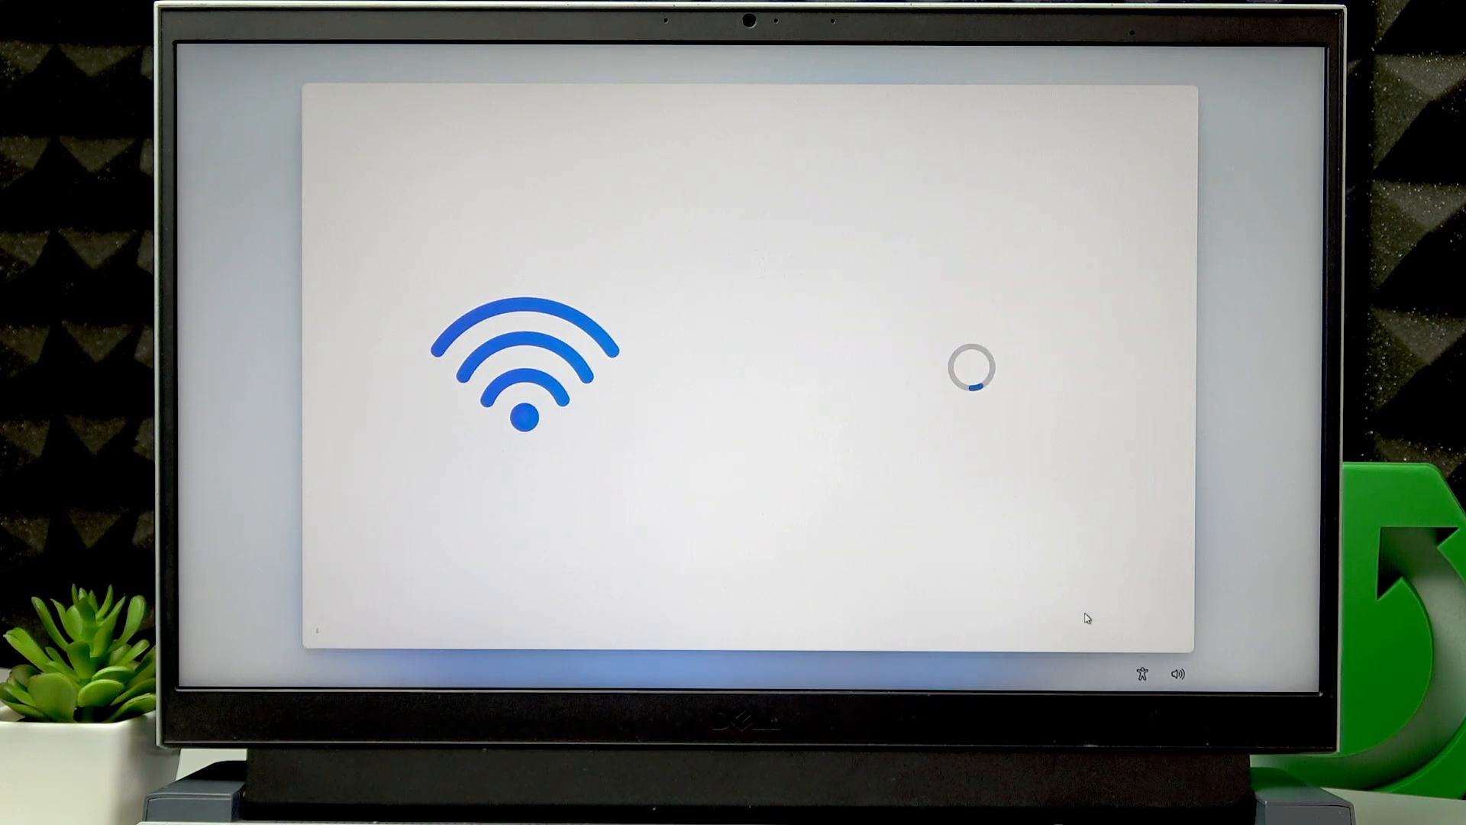
mouse_move(985, 479)
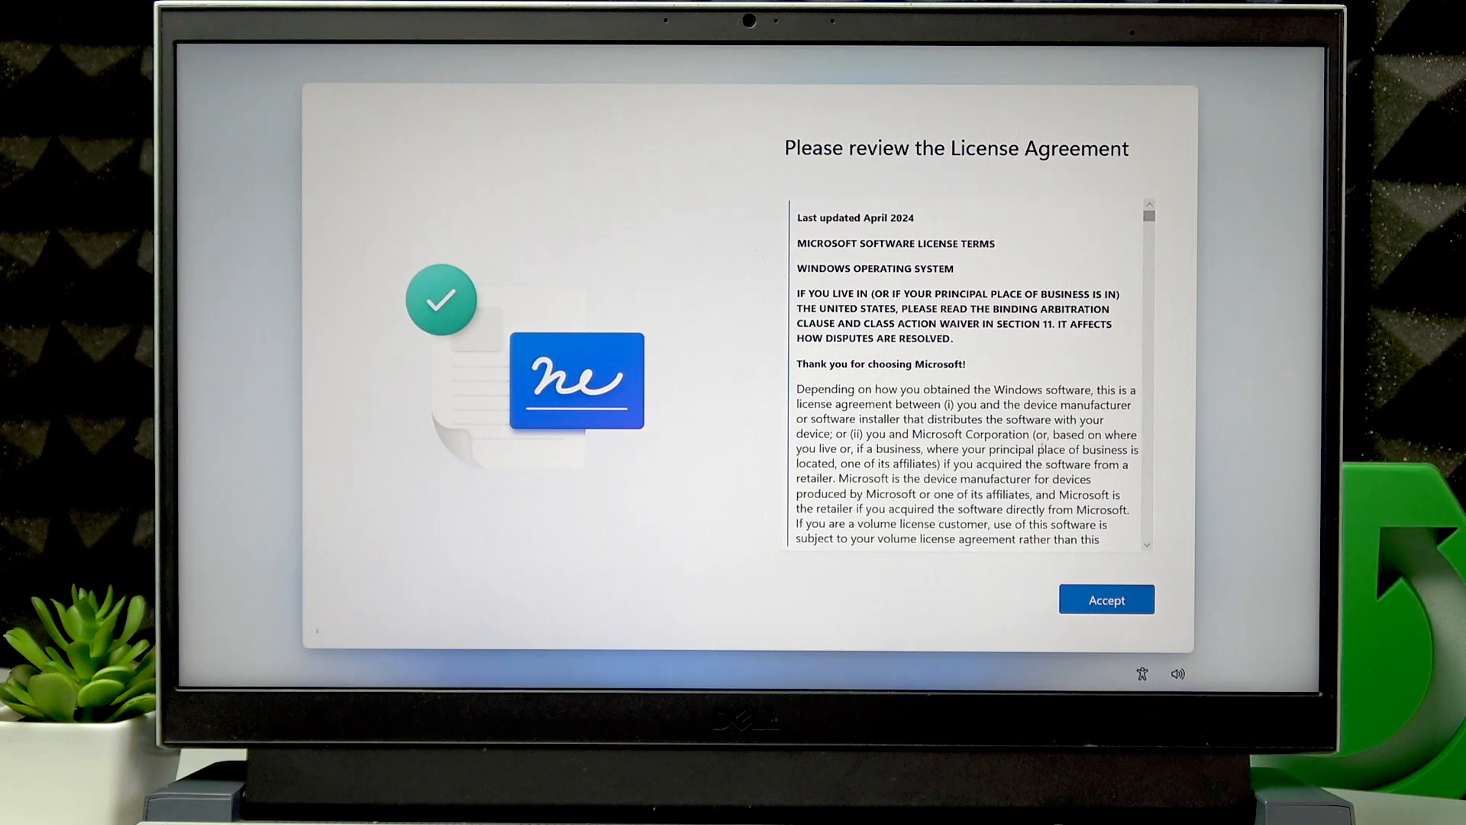
Scroll through the Windows 11 license agreement and accept it.
scroll(down, 3)
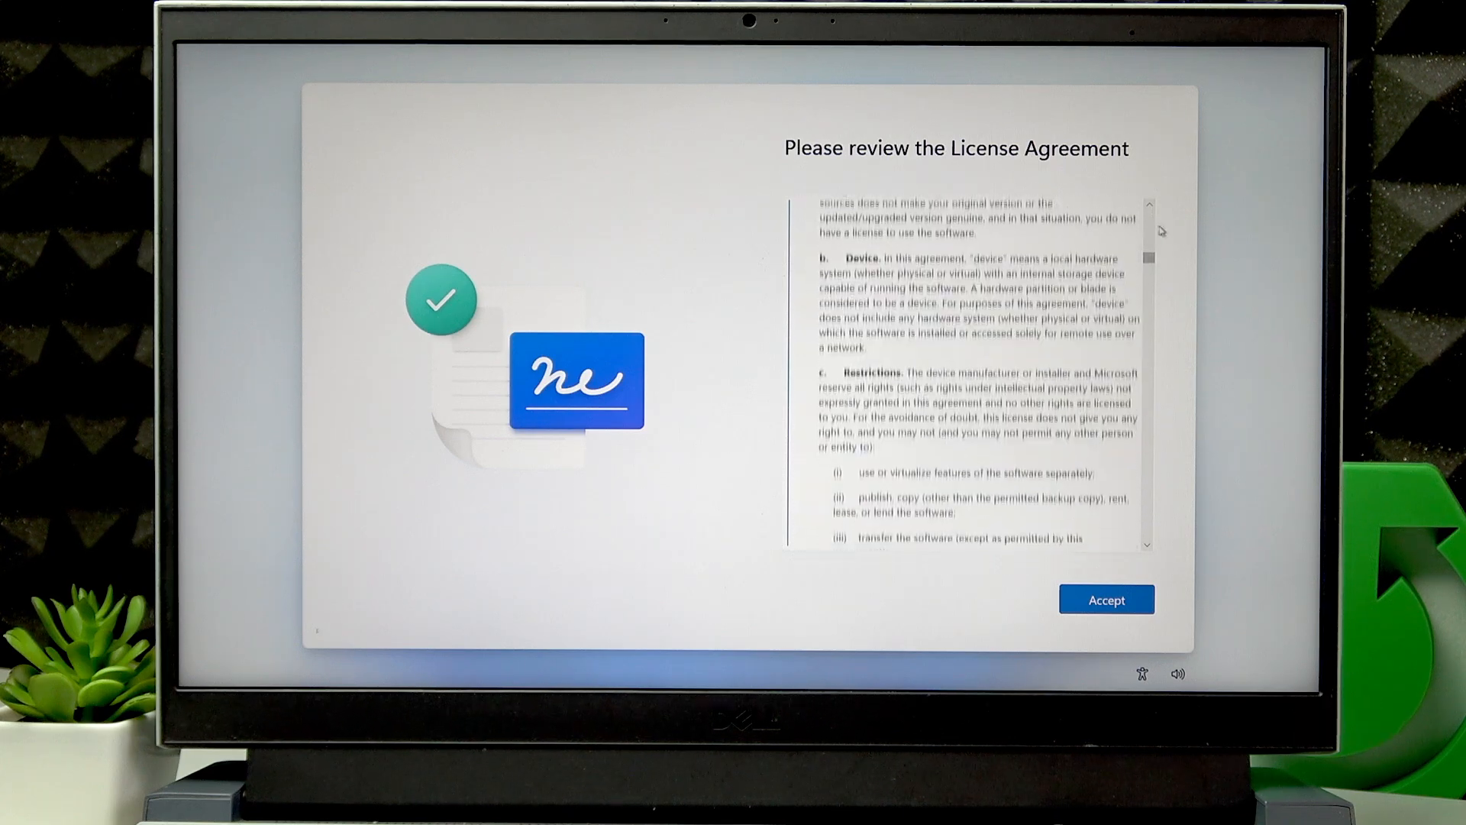
scroll(down, 3)
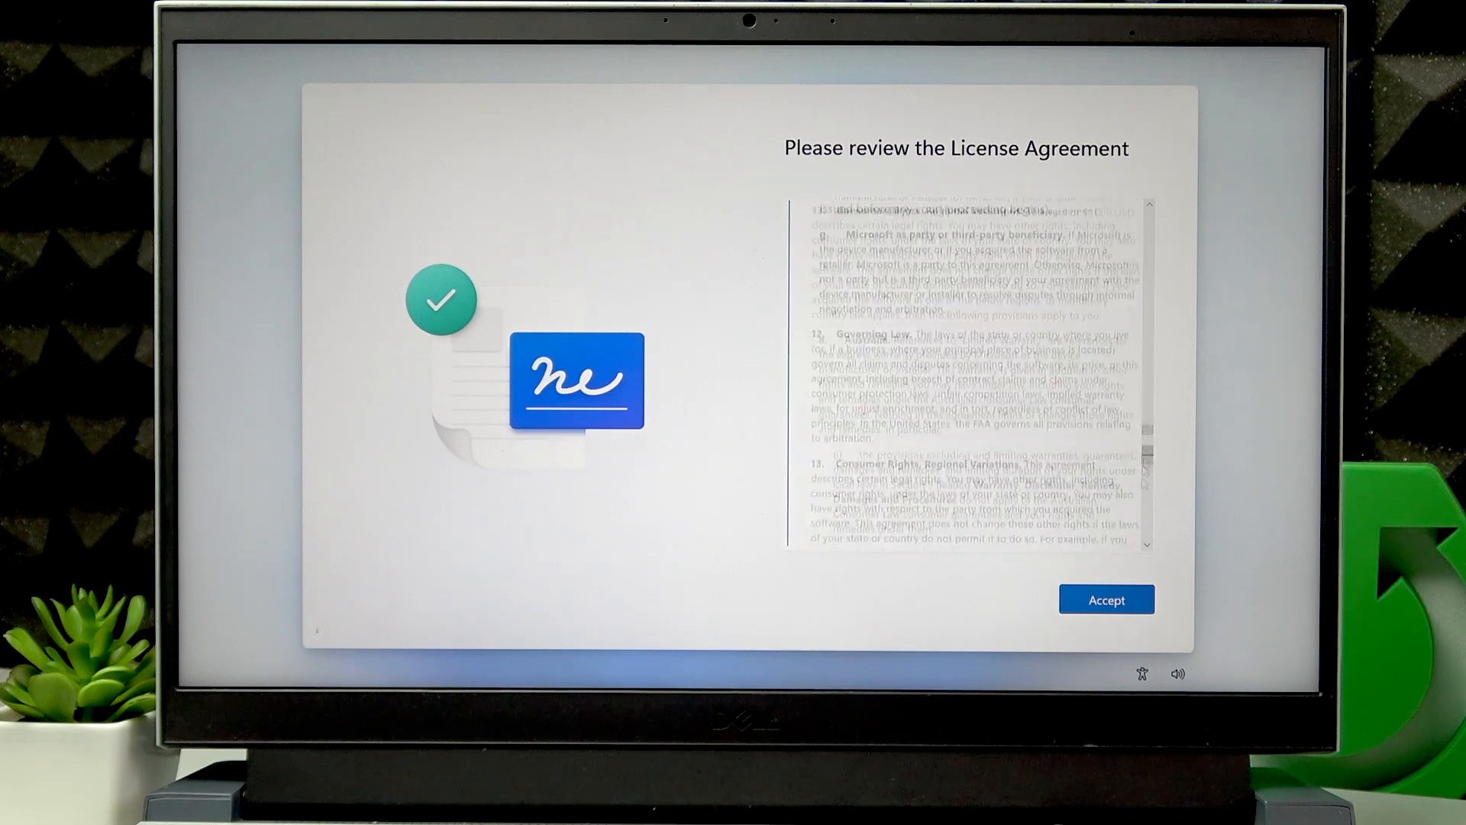
click(1106, 599)
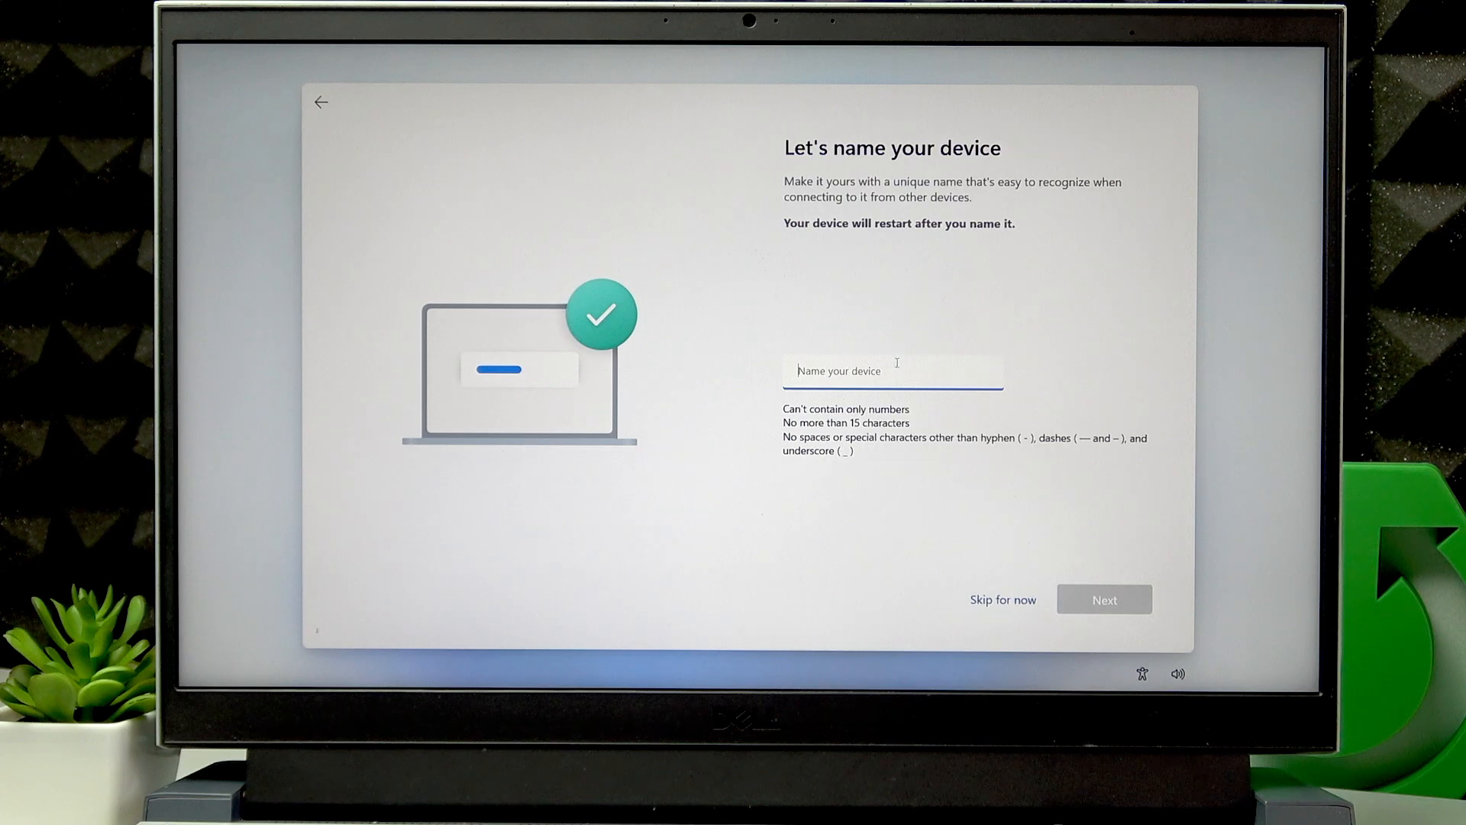
mouse_move(1115, 589)
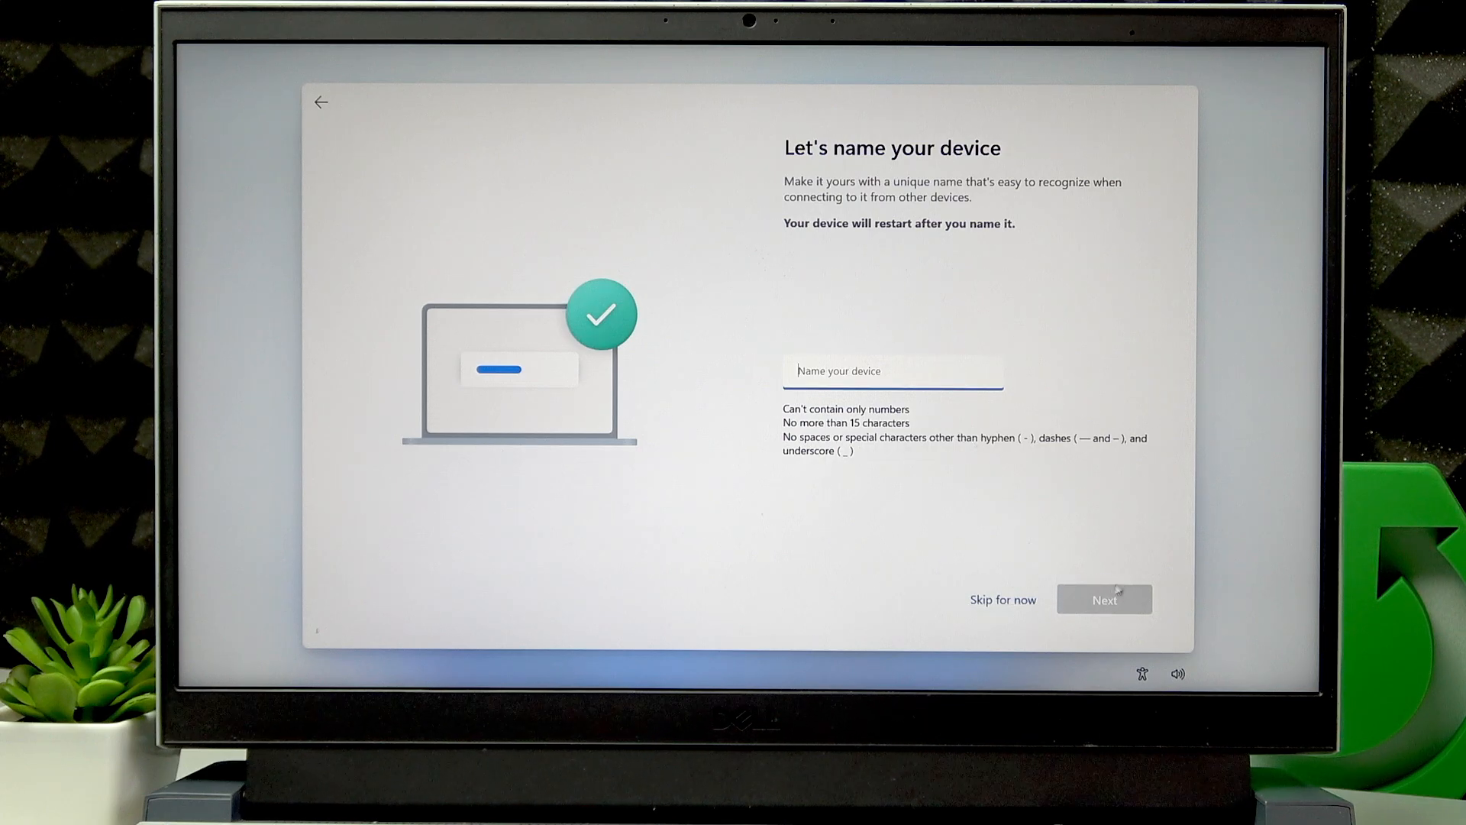
mouse_move(1002, 600)
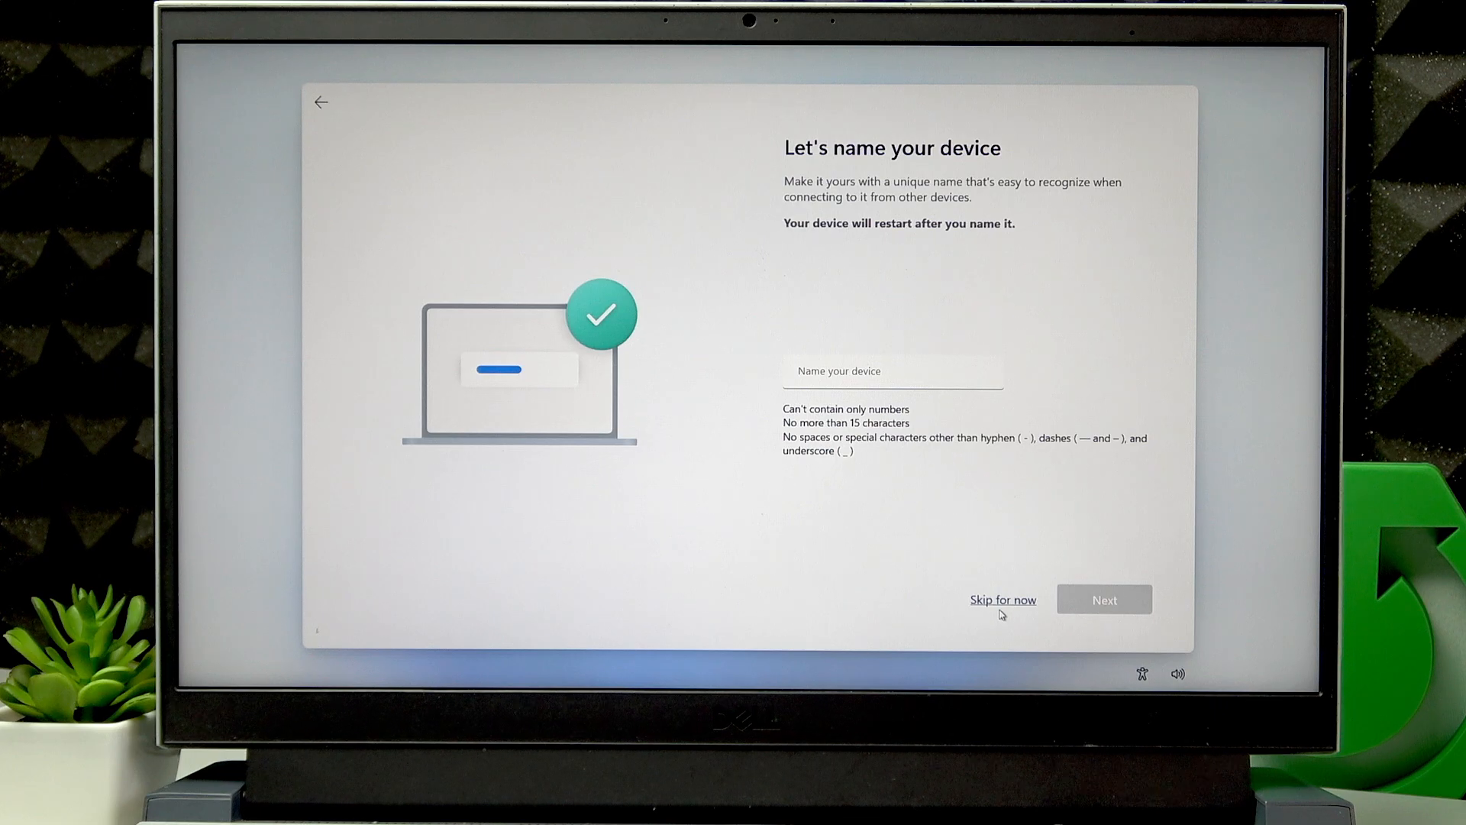
click(1003, 599)
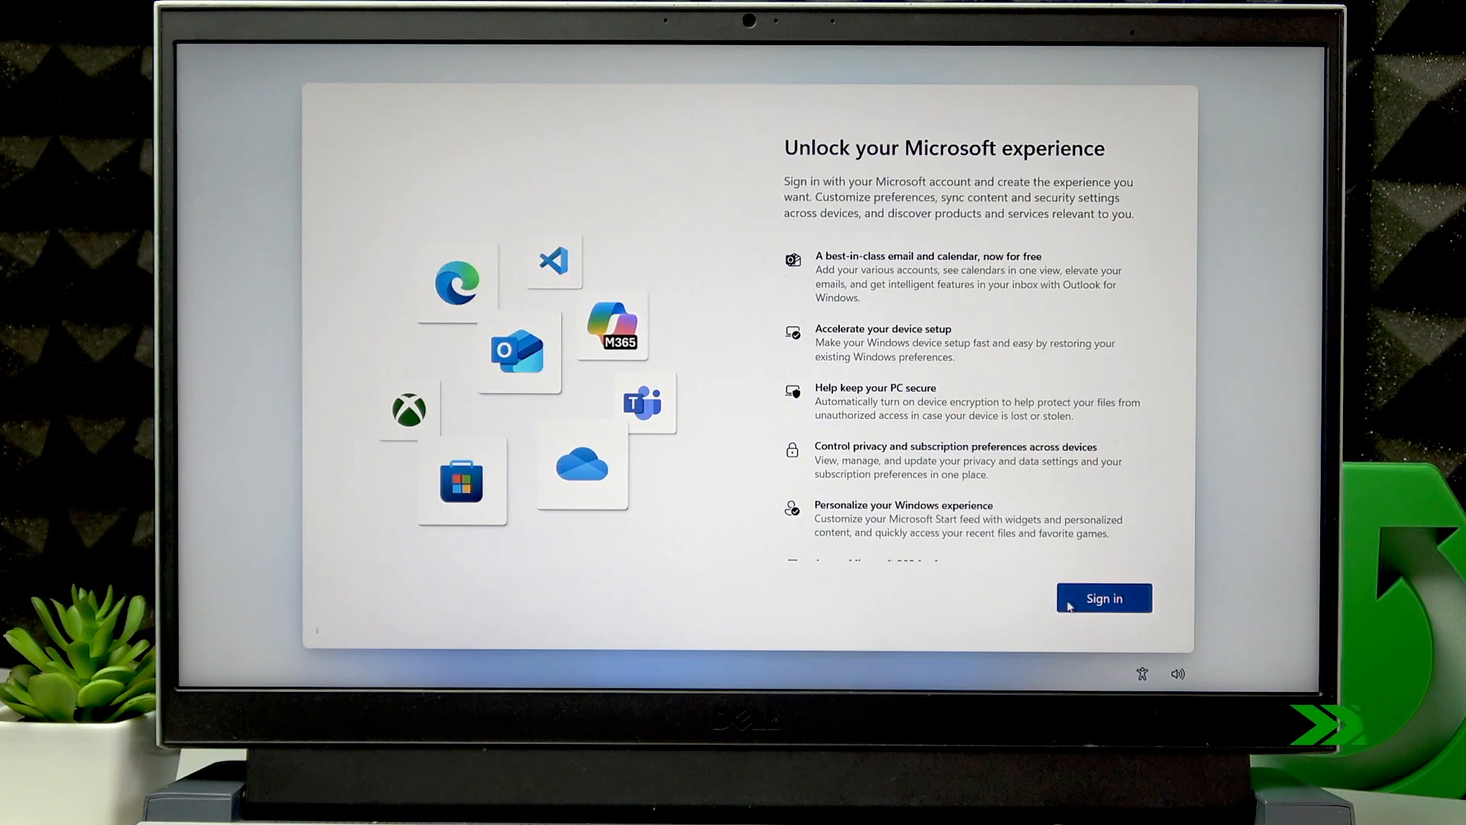
click(1103, 597)
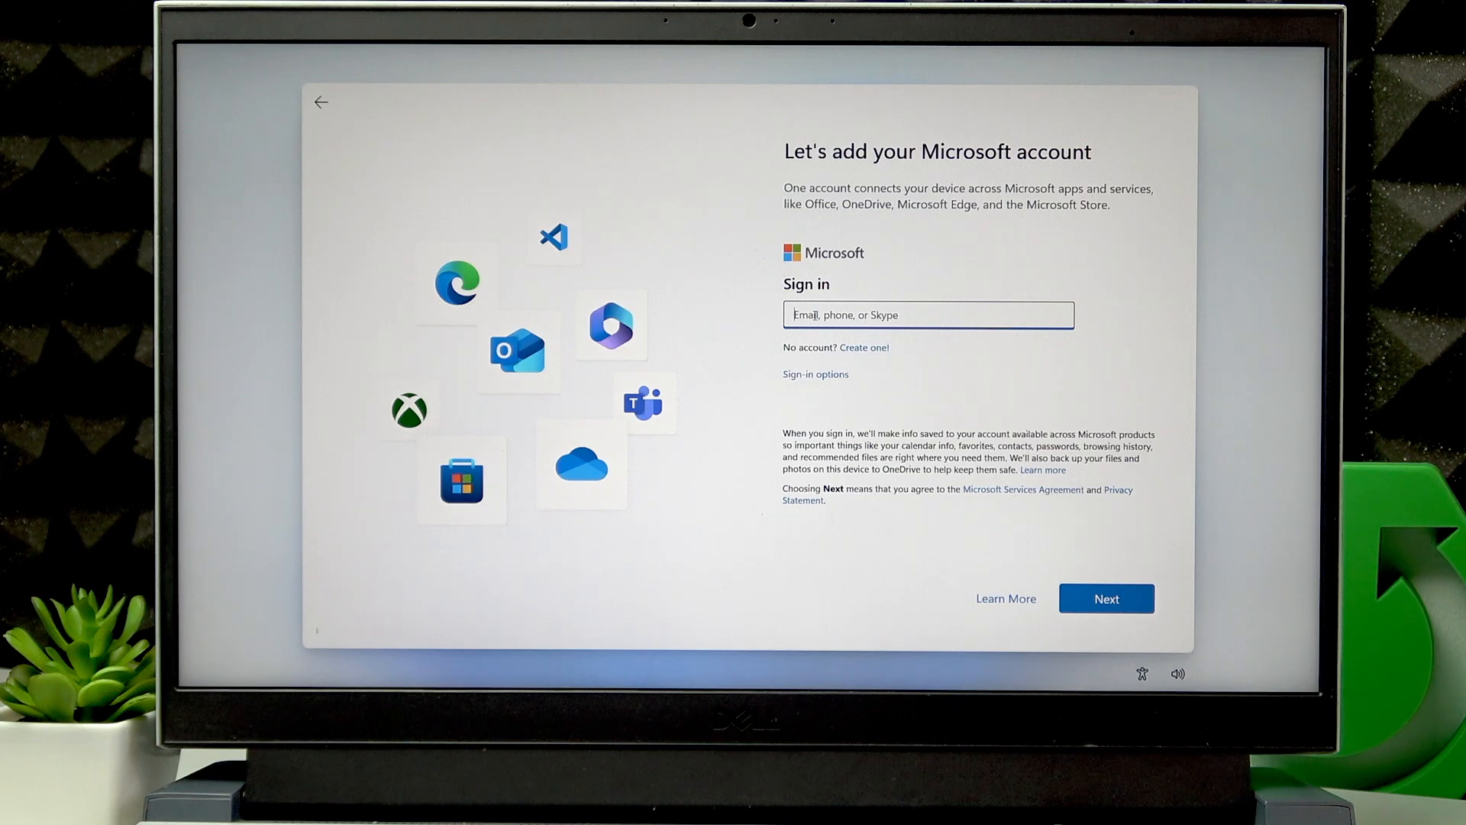
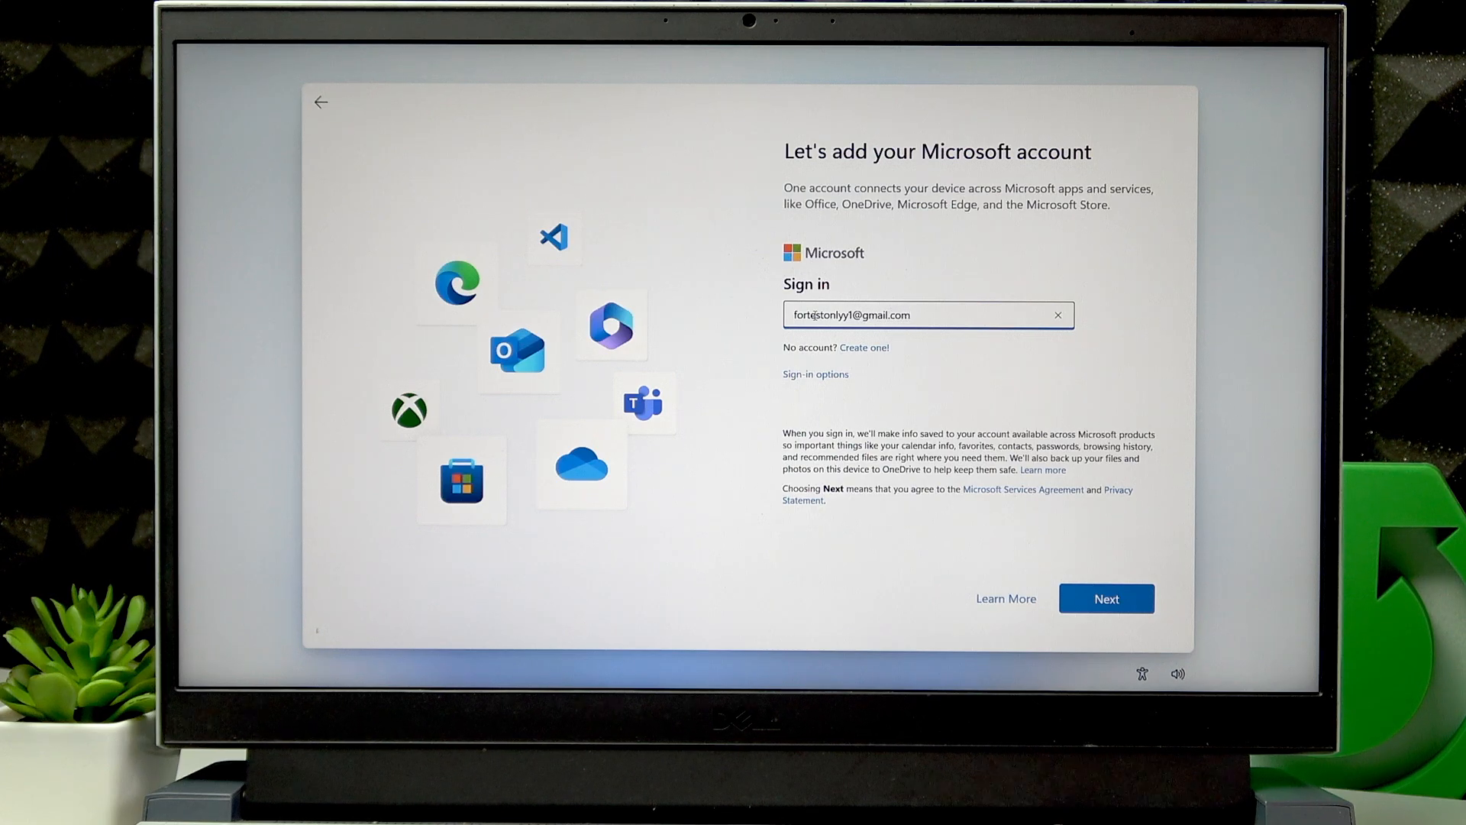
click(1105, 597)
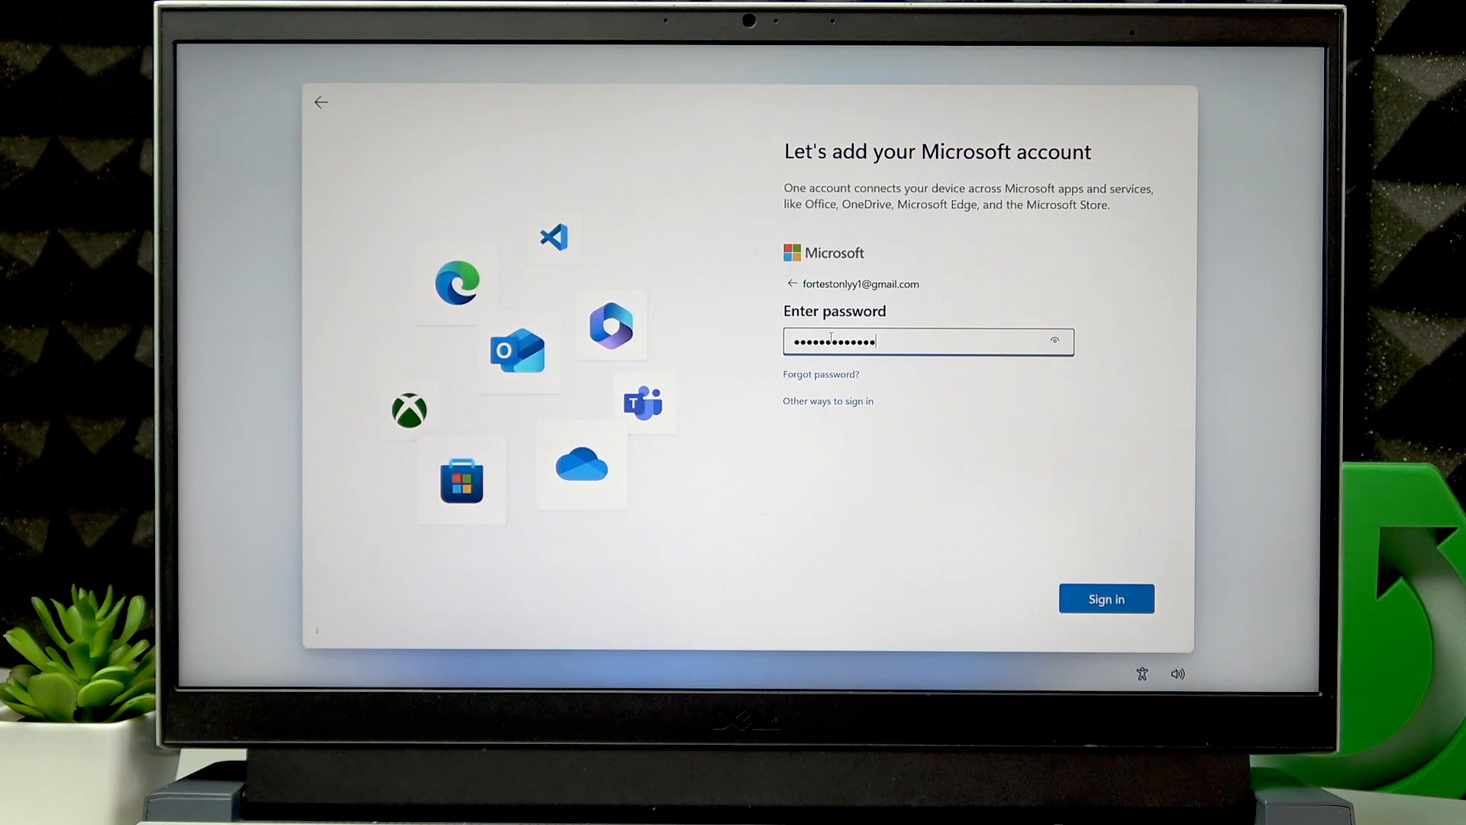
click(1105, 599)
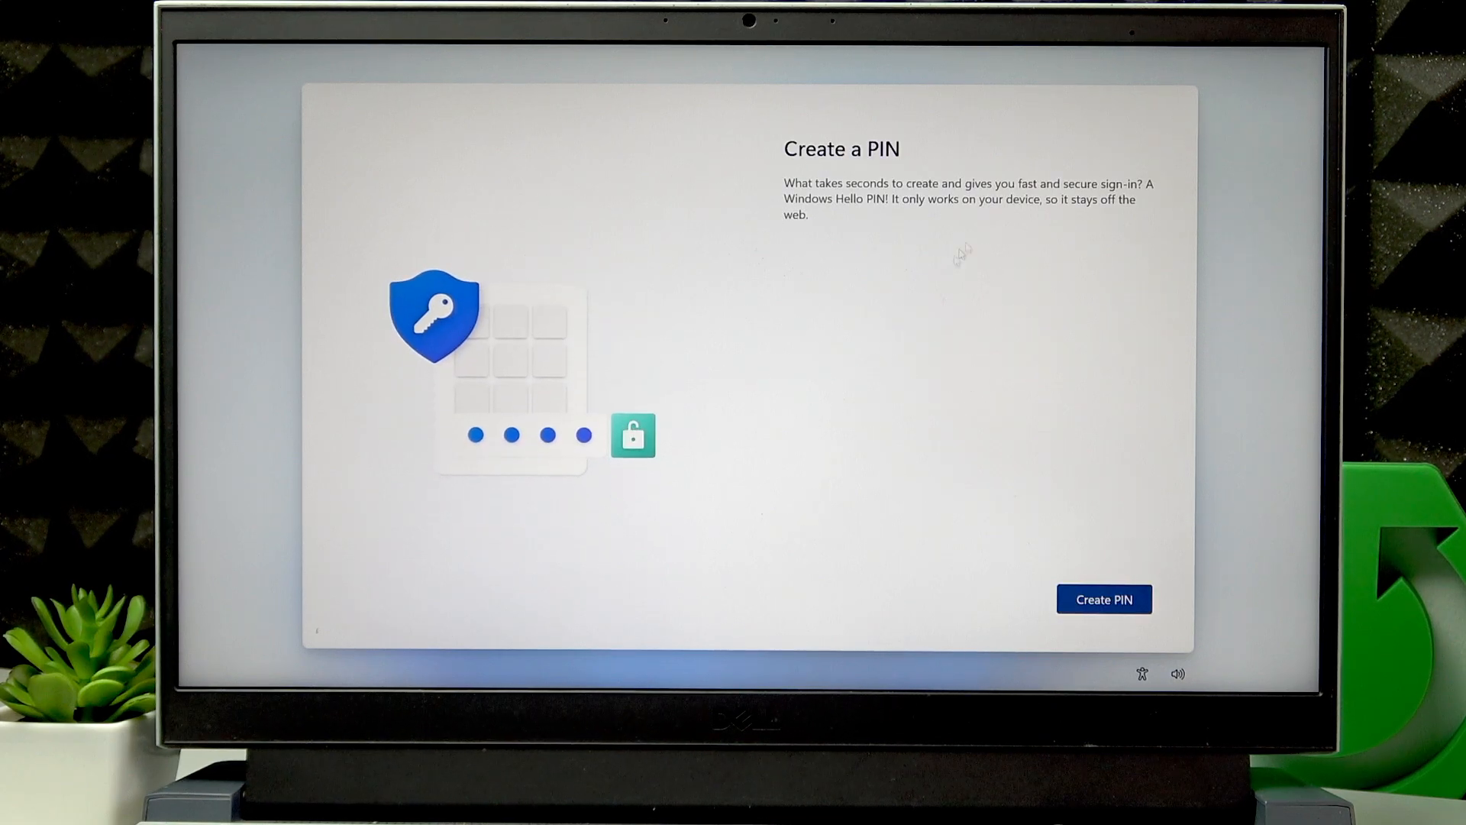
click(1104, 598)
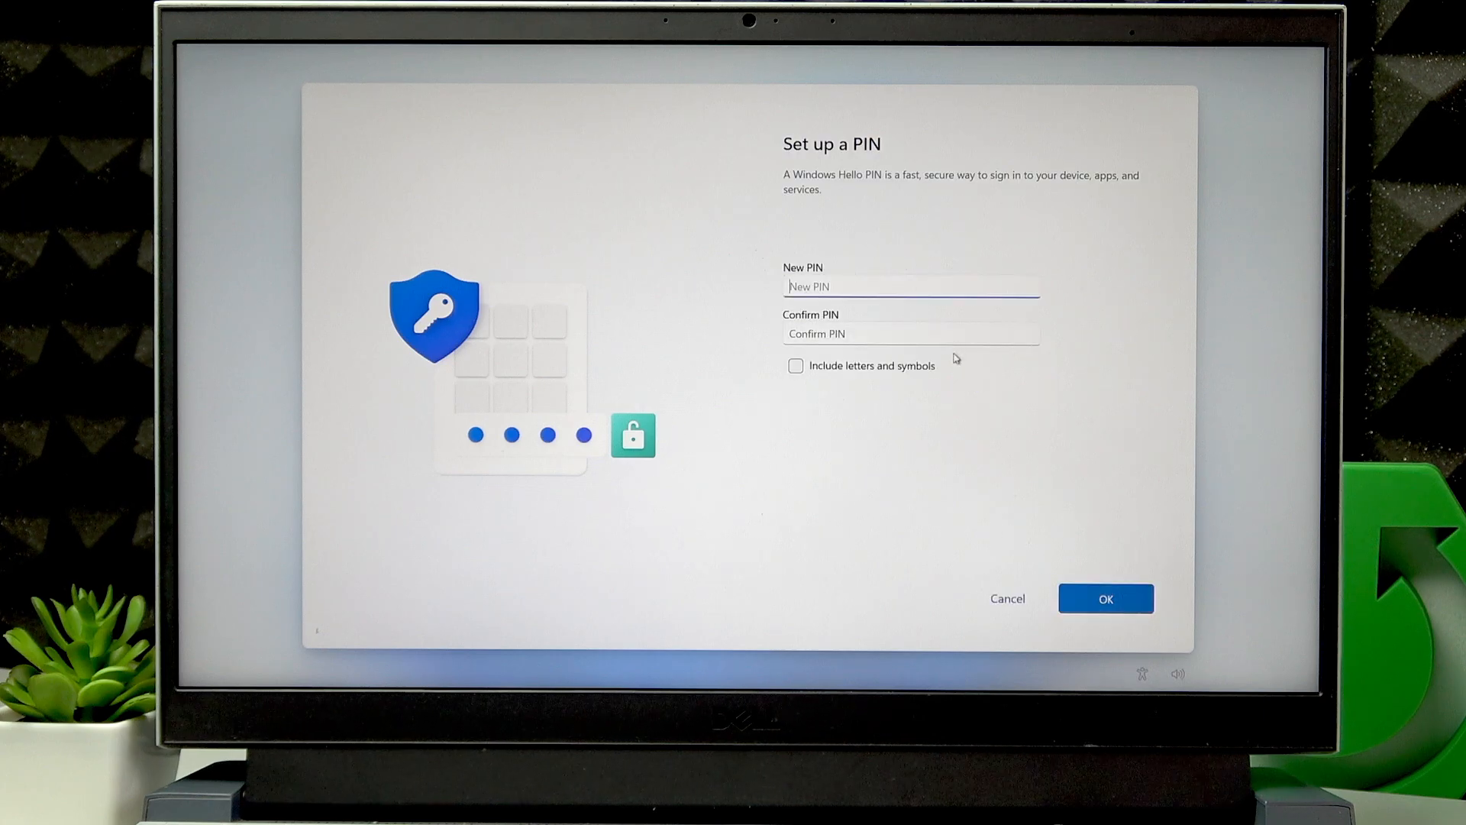
mouse_move(880, 290)
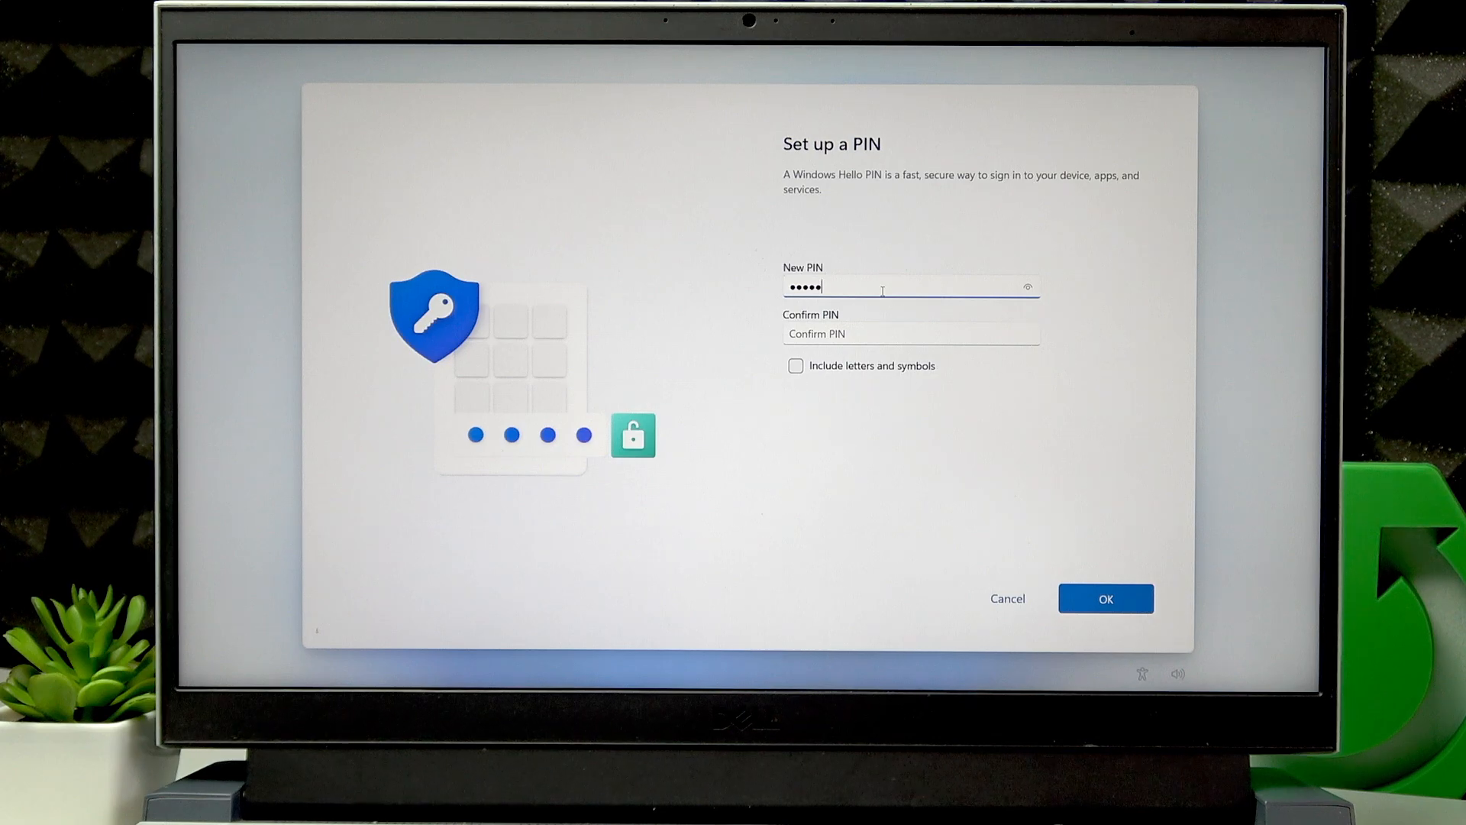
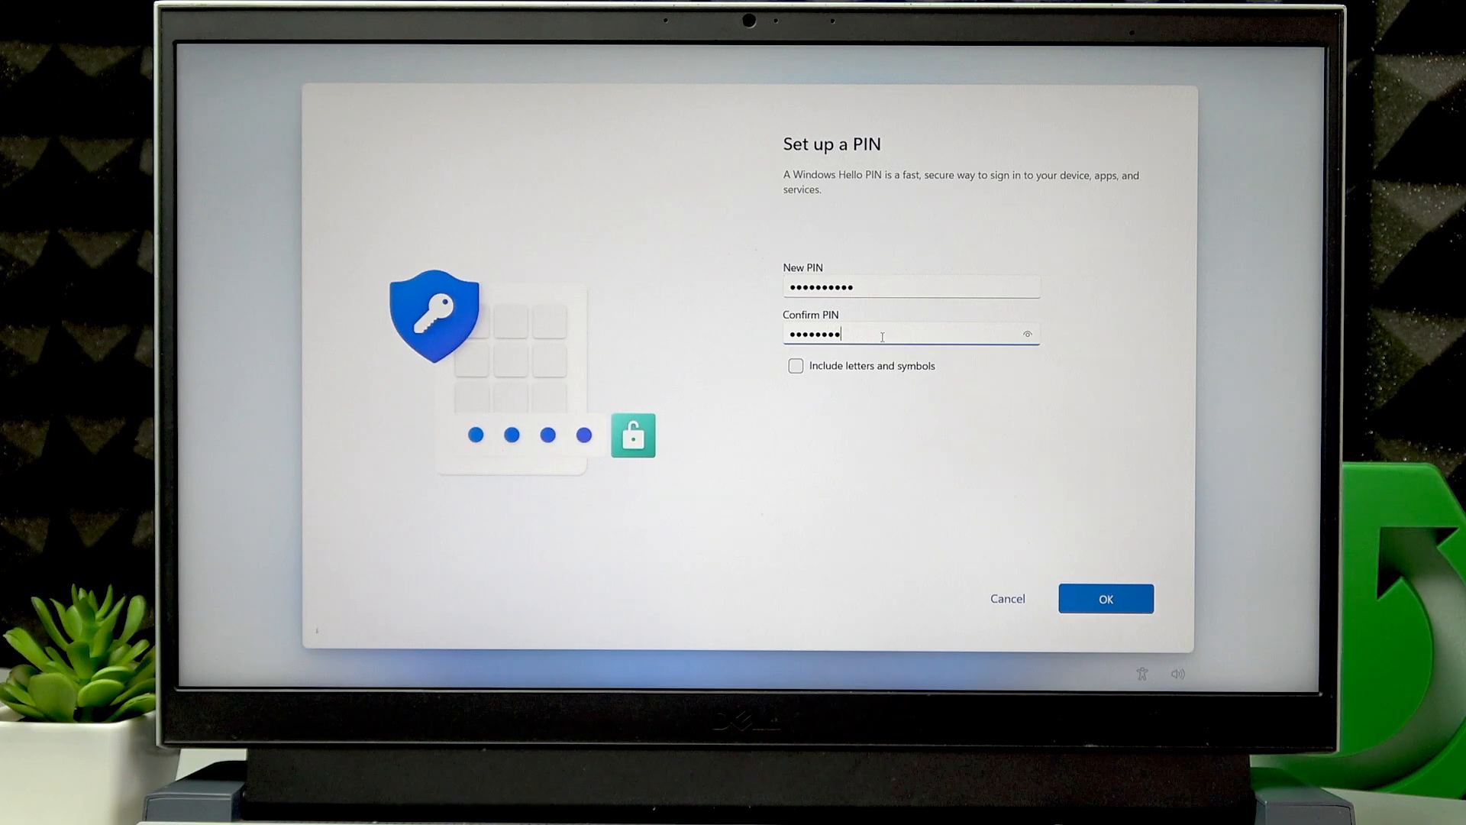
click(1105, 599)
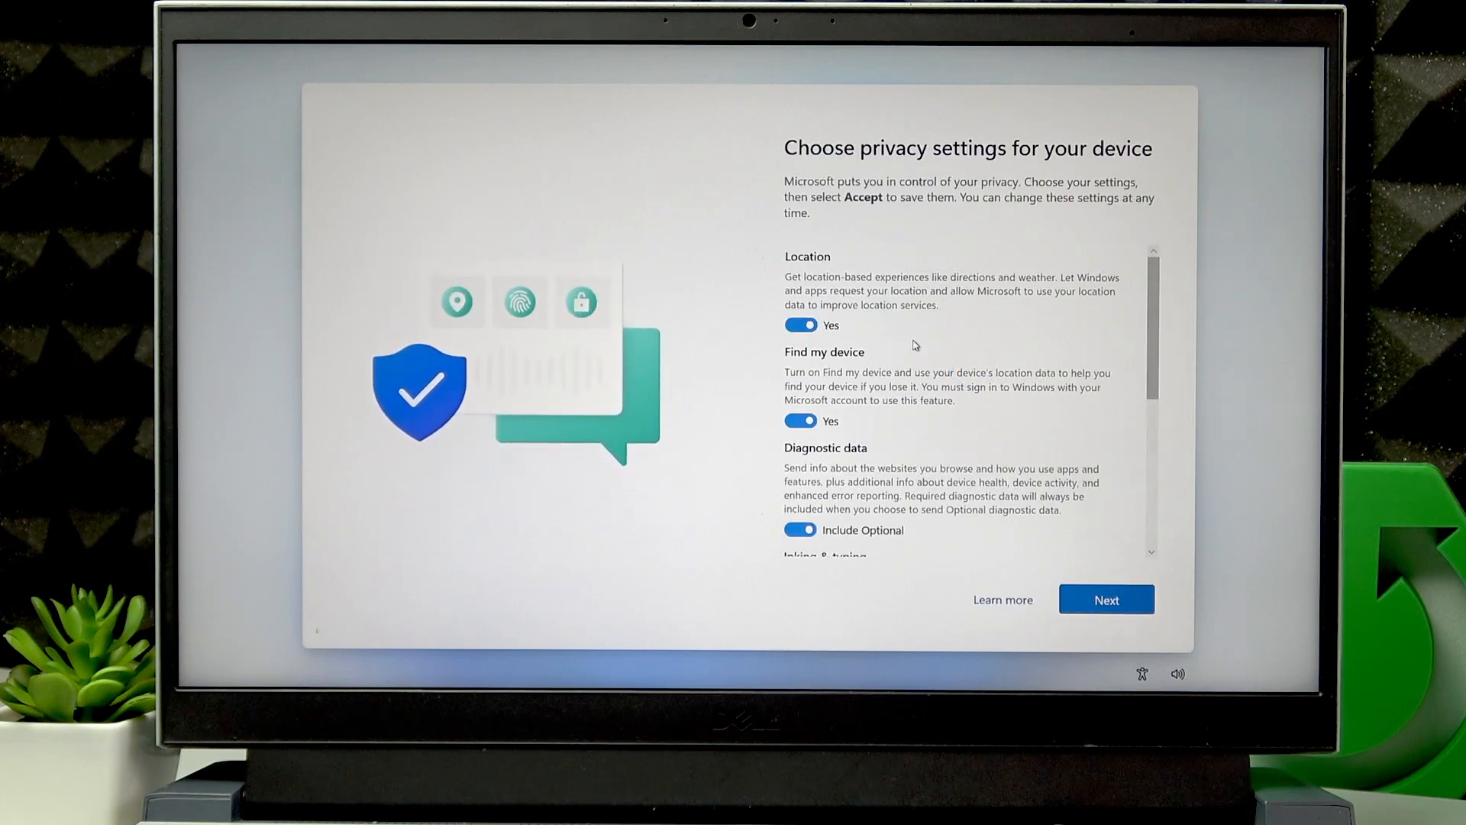
mouse_move(916, 345)
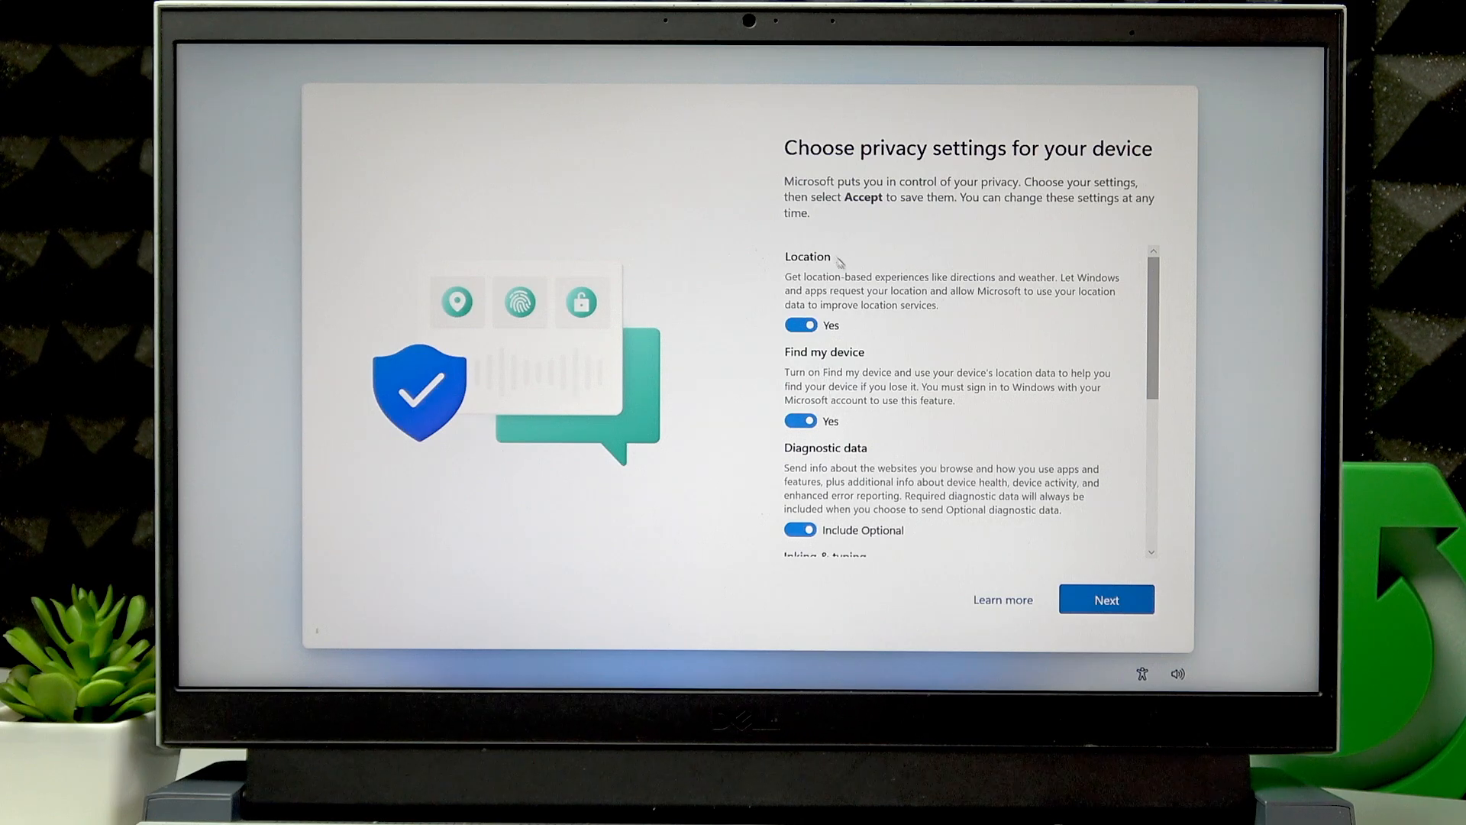
mouse_move(866, 265)
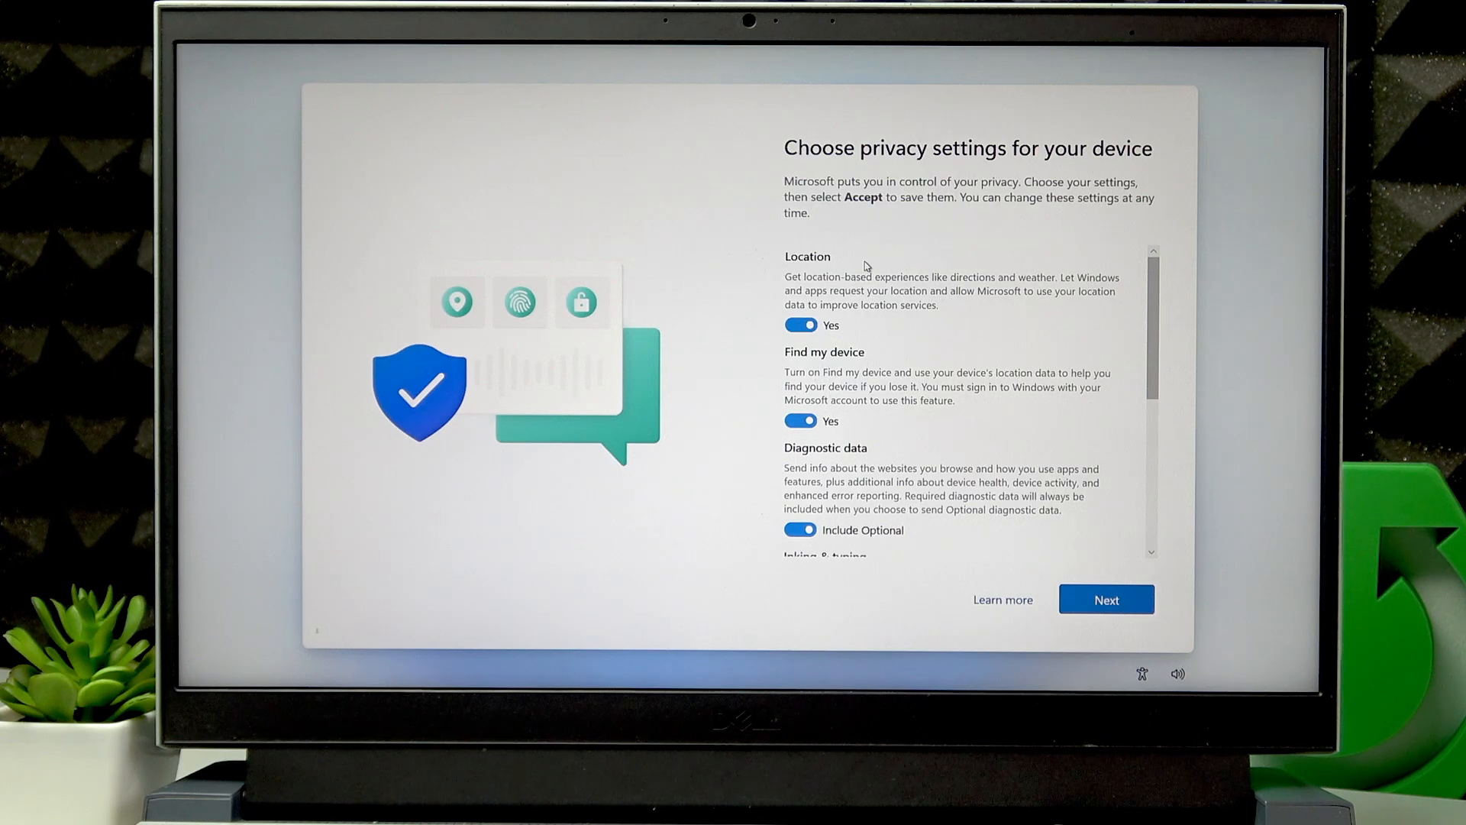
mouse_move(949, 316)
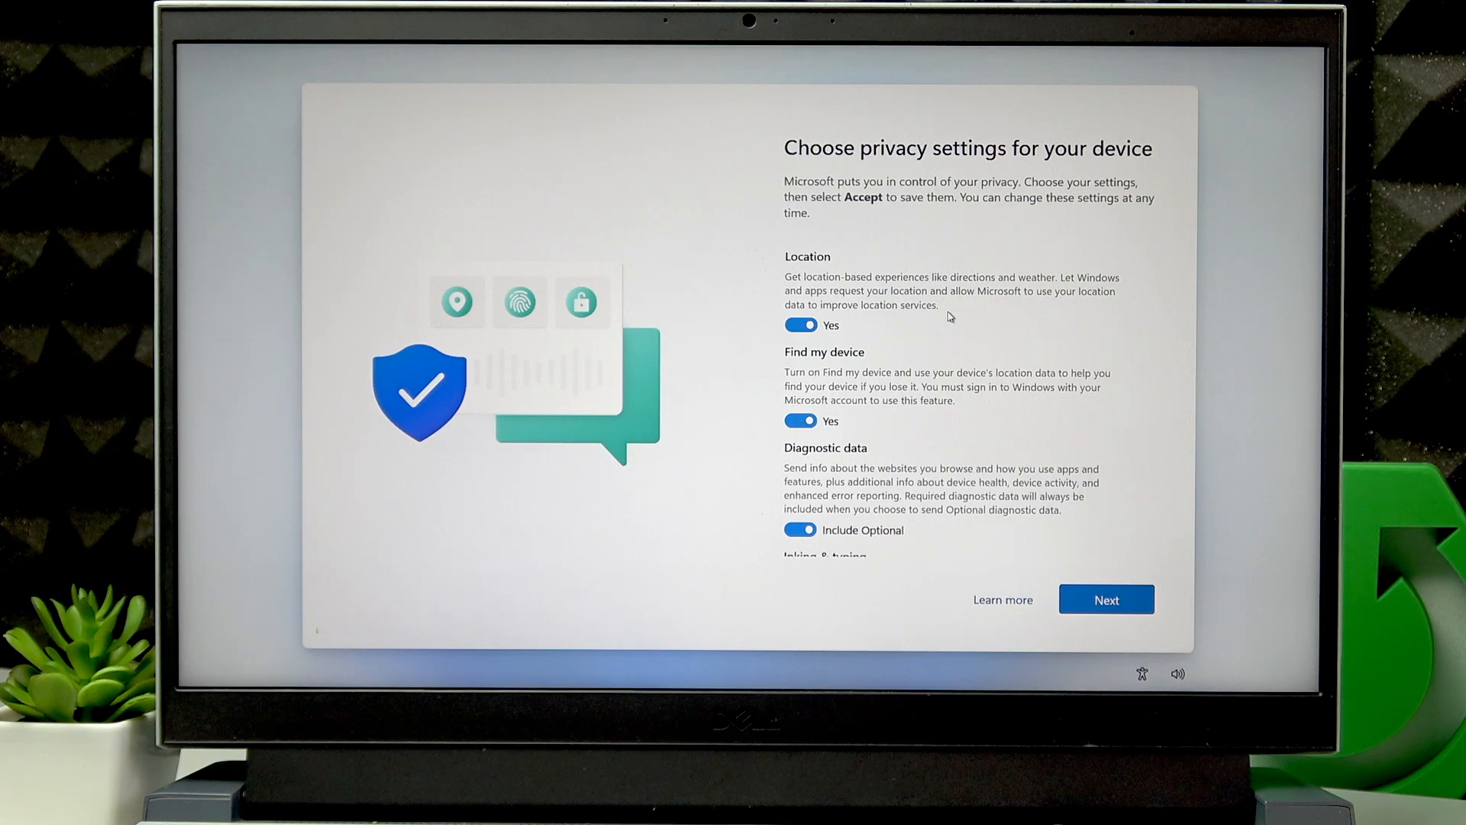
Scroll up and down through the location, Find my device, diagnostics, inking and advertising toggles.
scroll(down, 3)
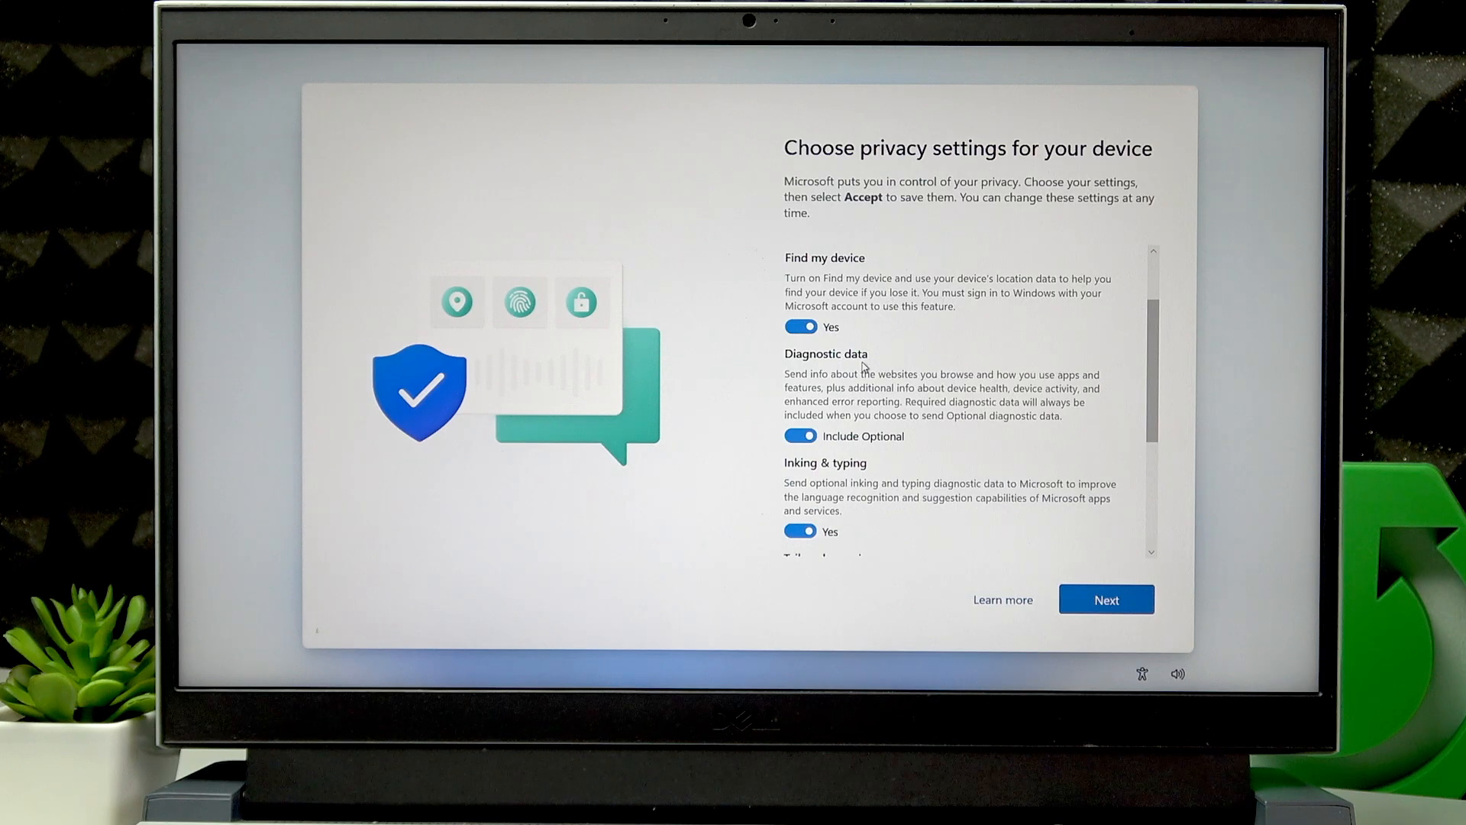
scroll(down, 3)
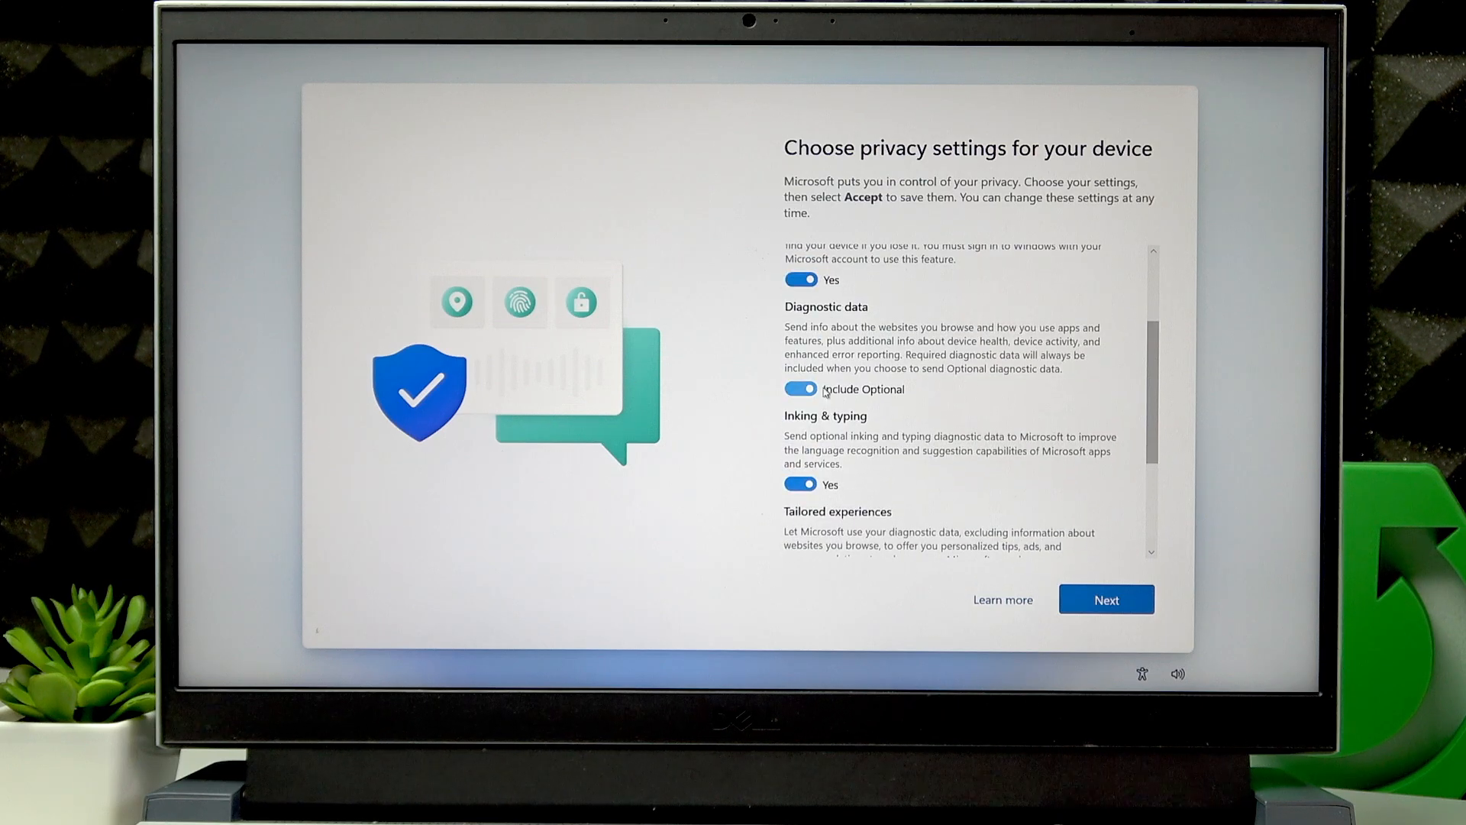
scroll(down, 3)
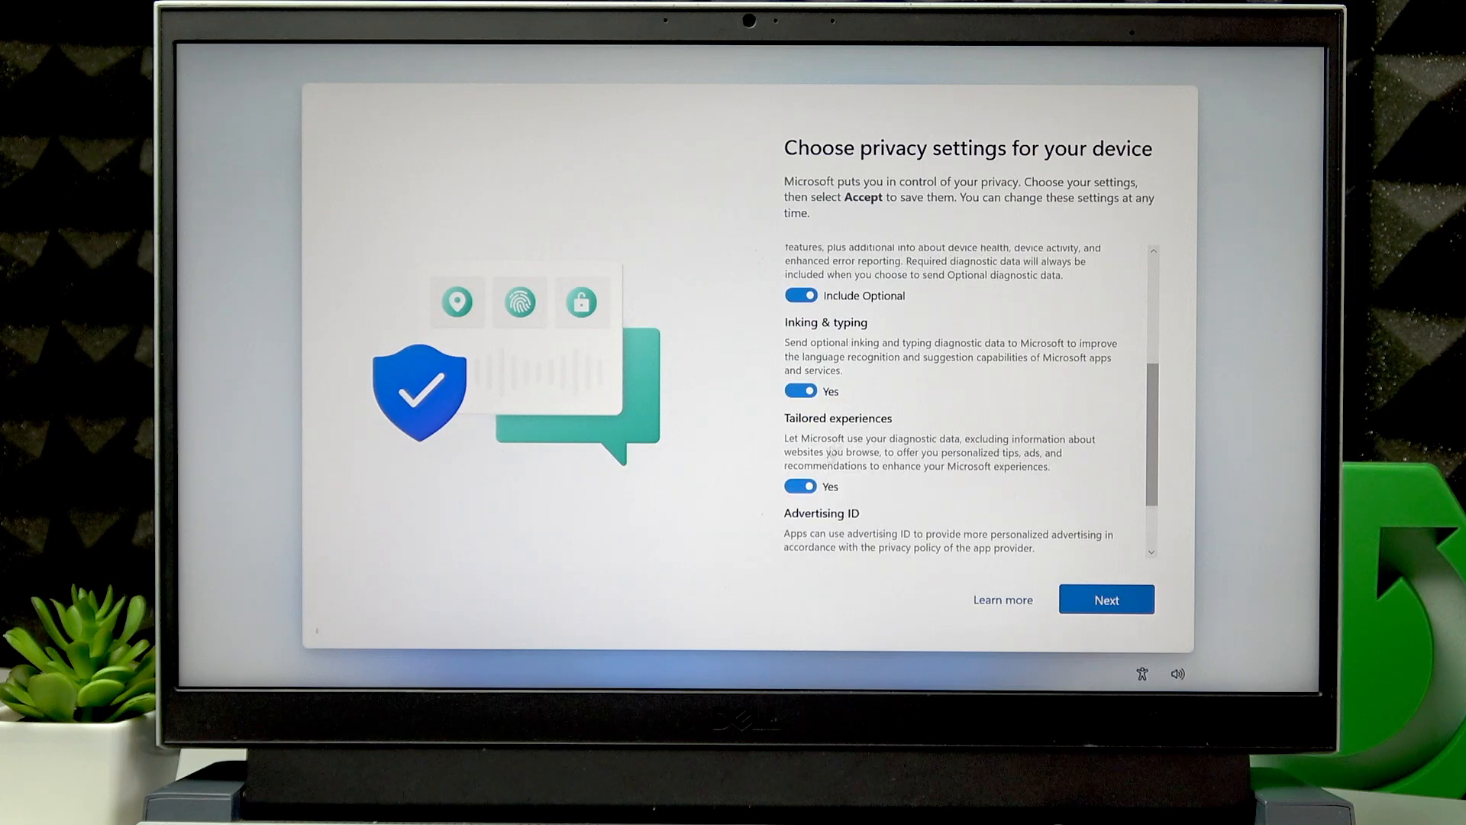
scroll(up, 3)
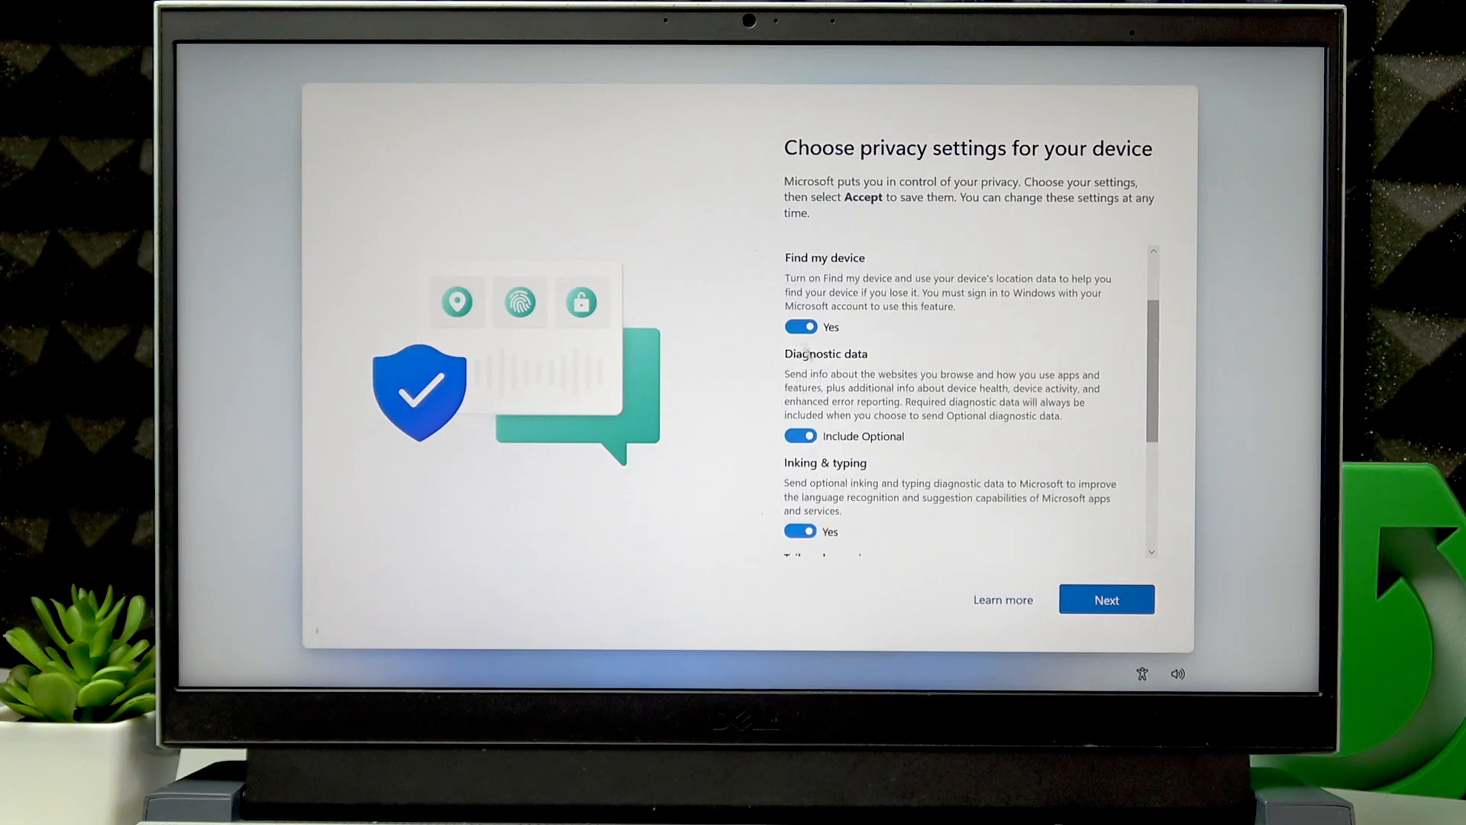
scroll(down, 3)
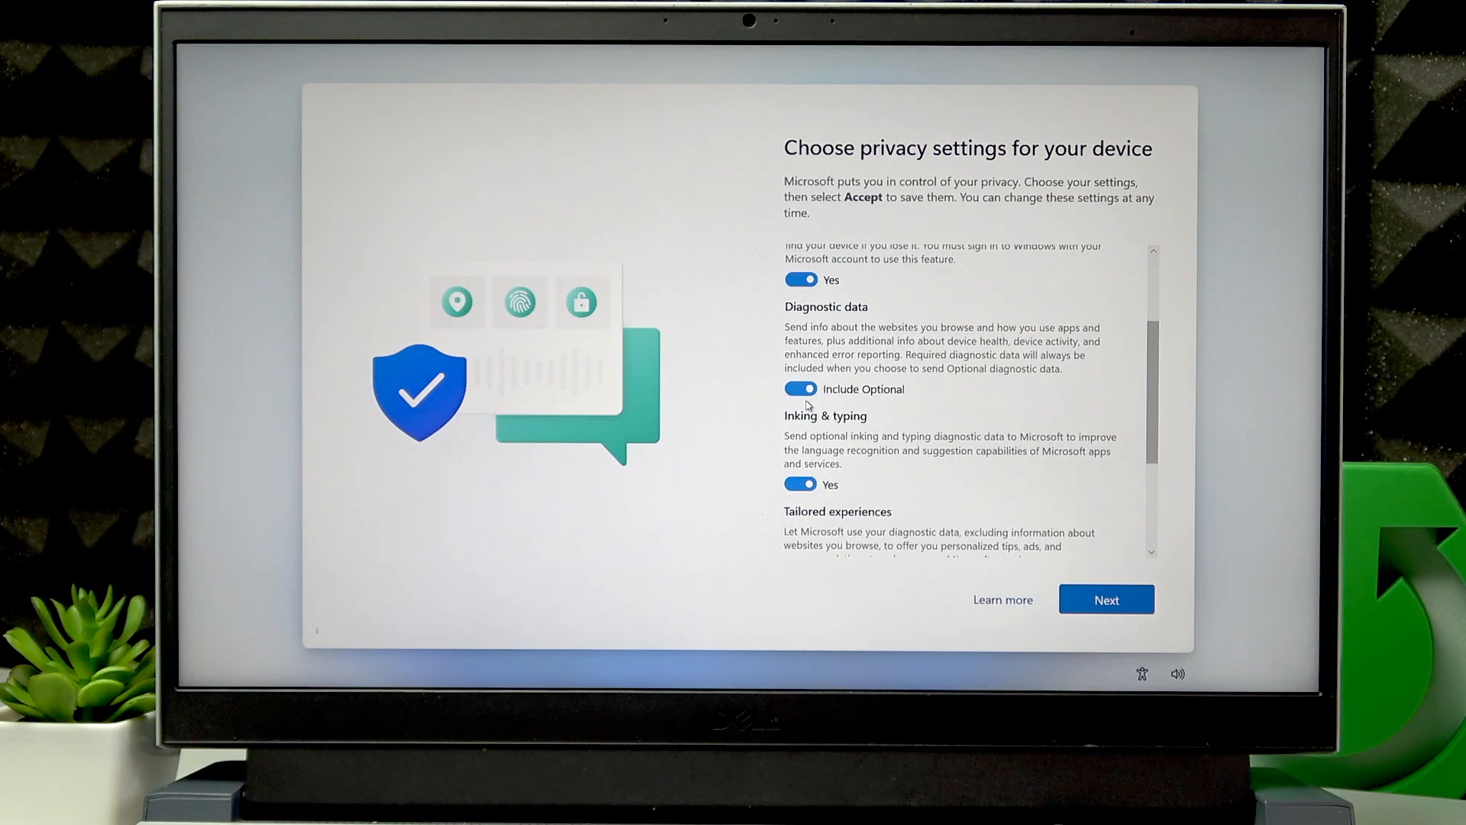
scroll(down, 3)
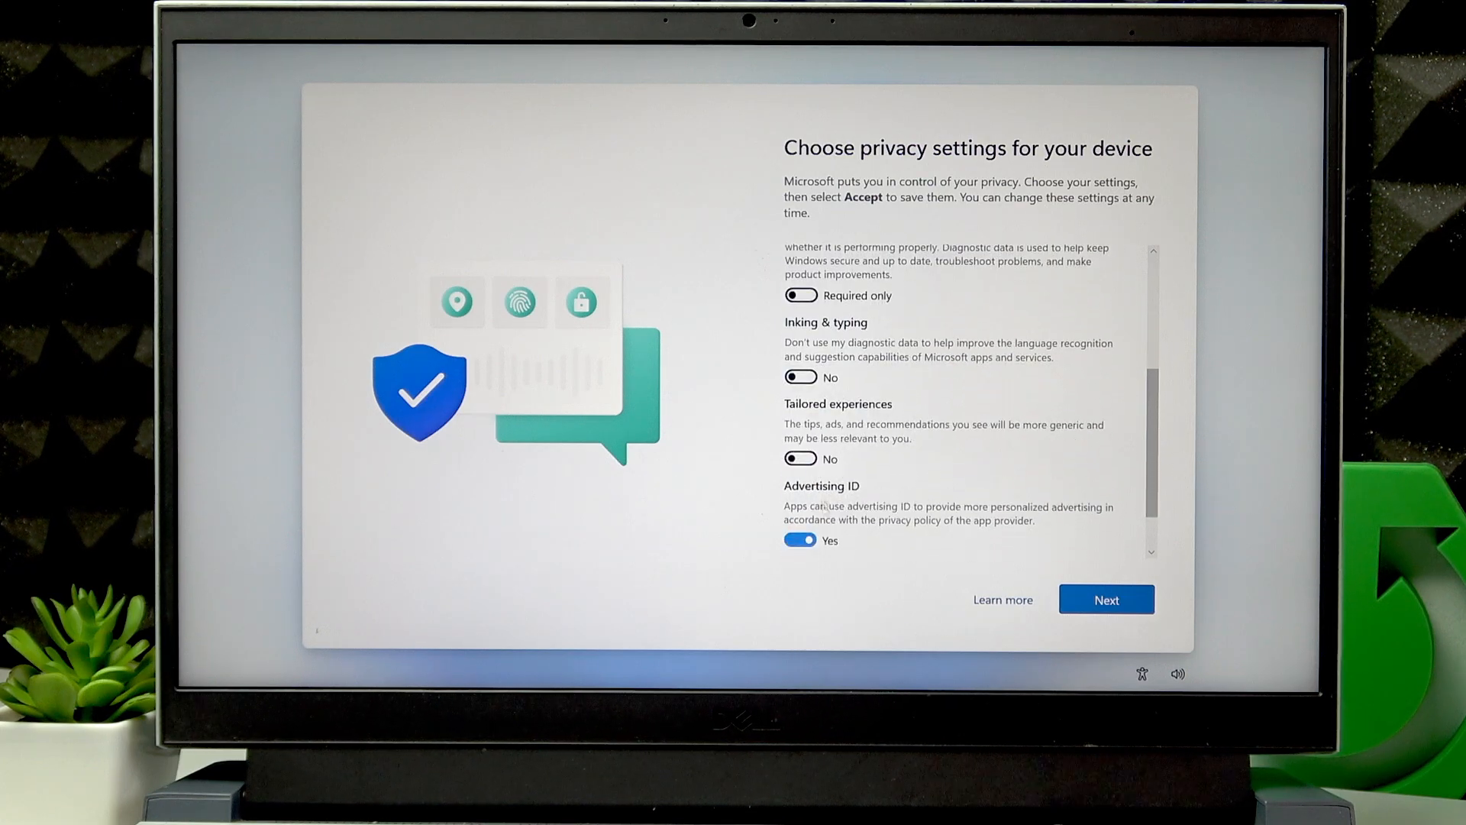
scroll(up, 3)
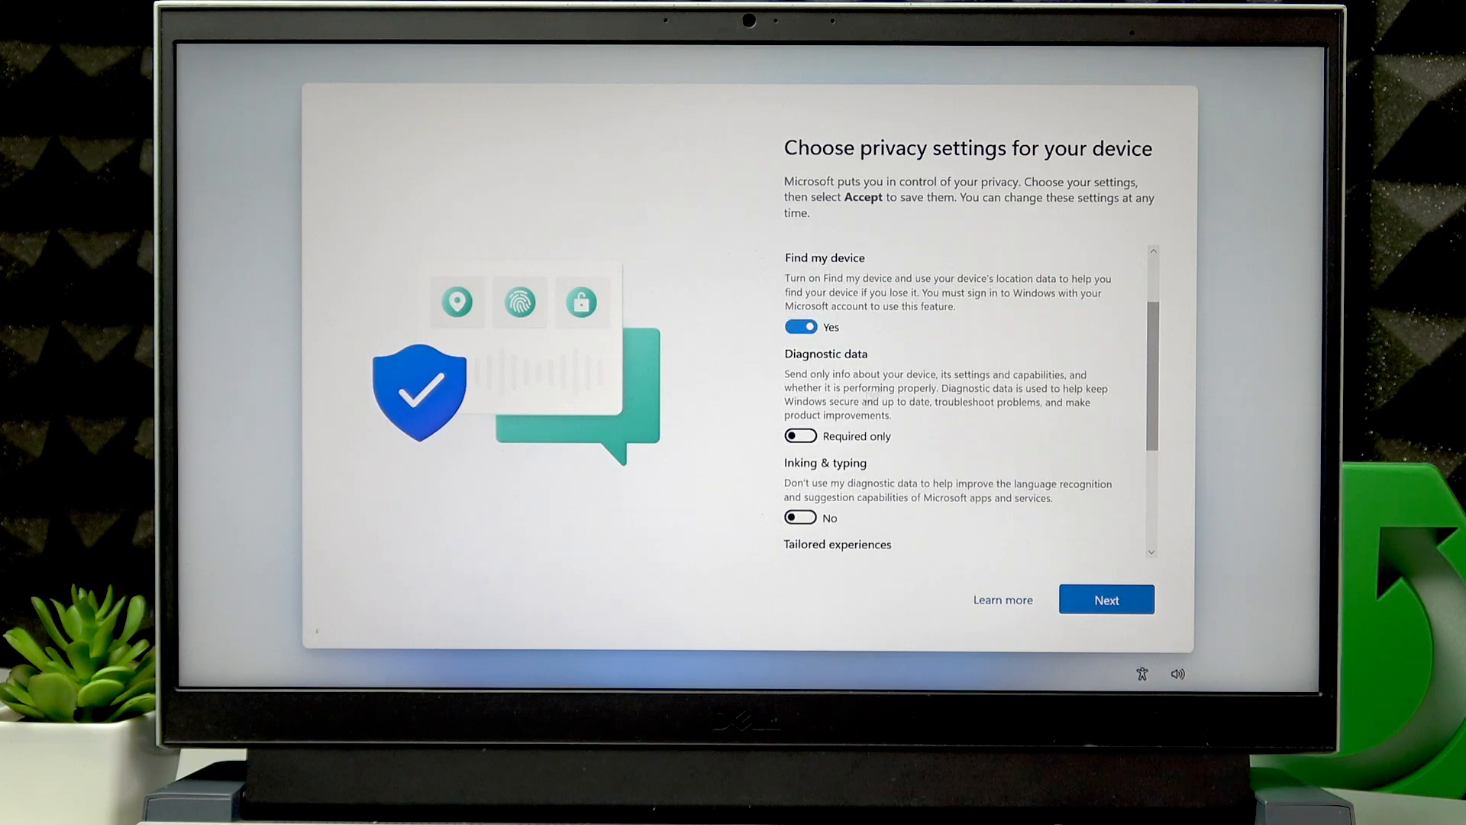
scroll(down, 3)
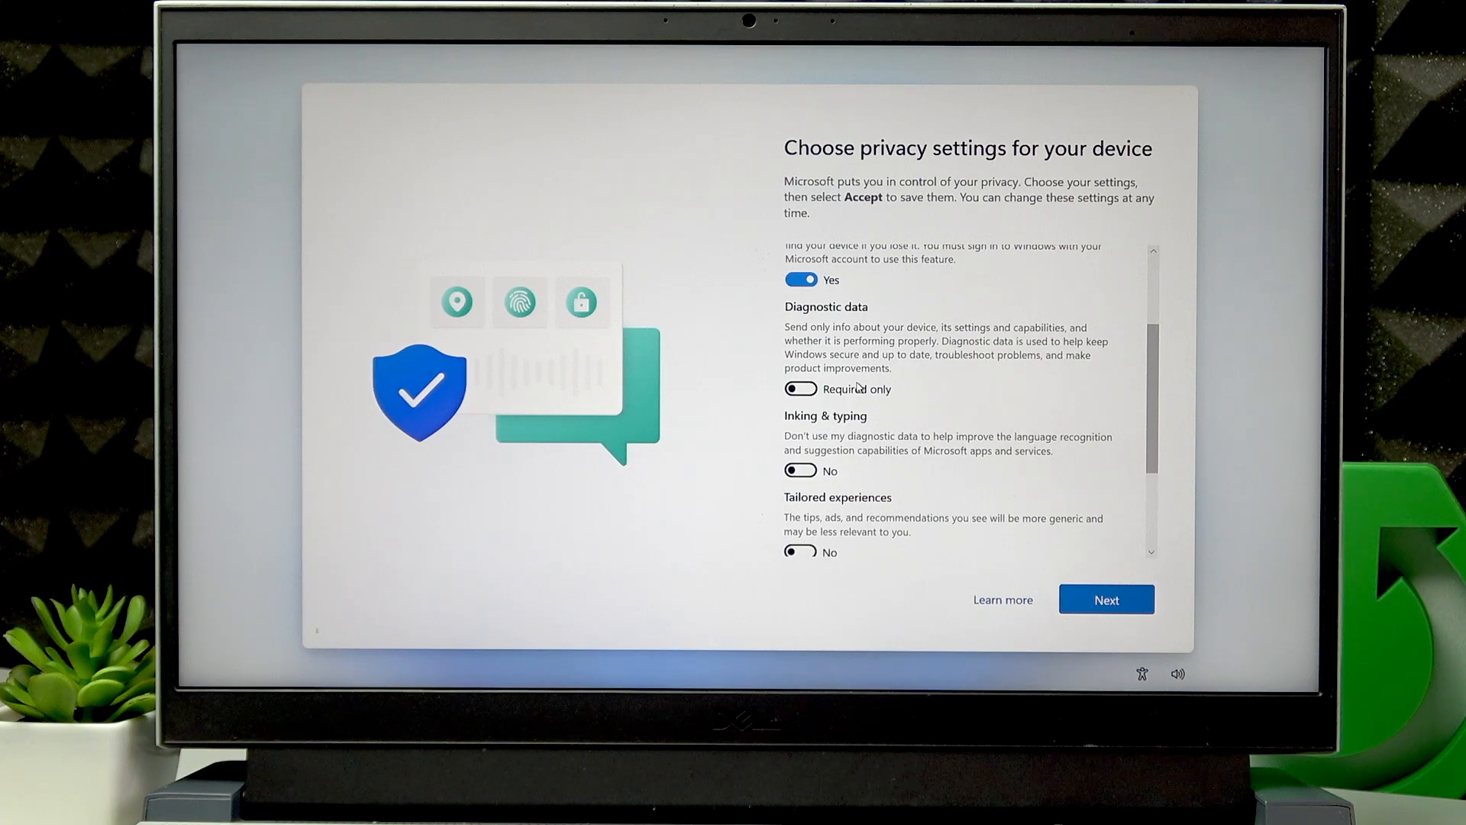
scroll(down, 3)
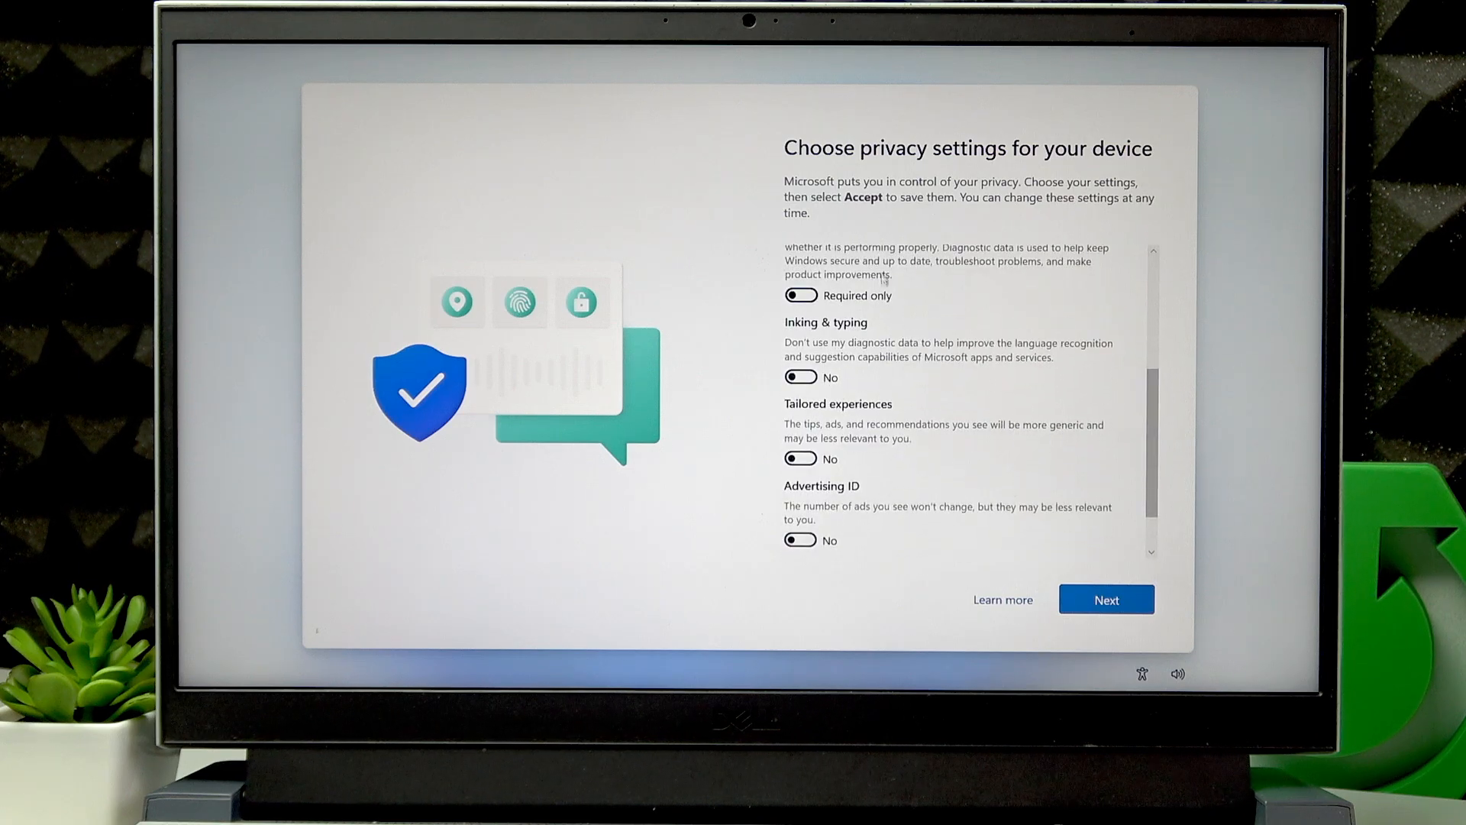
scroll(down, 3)
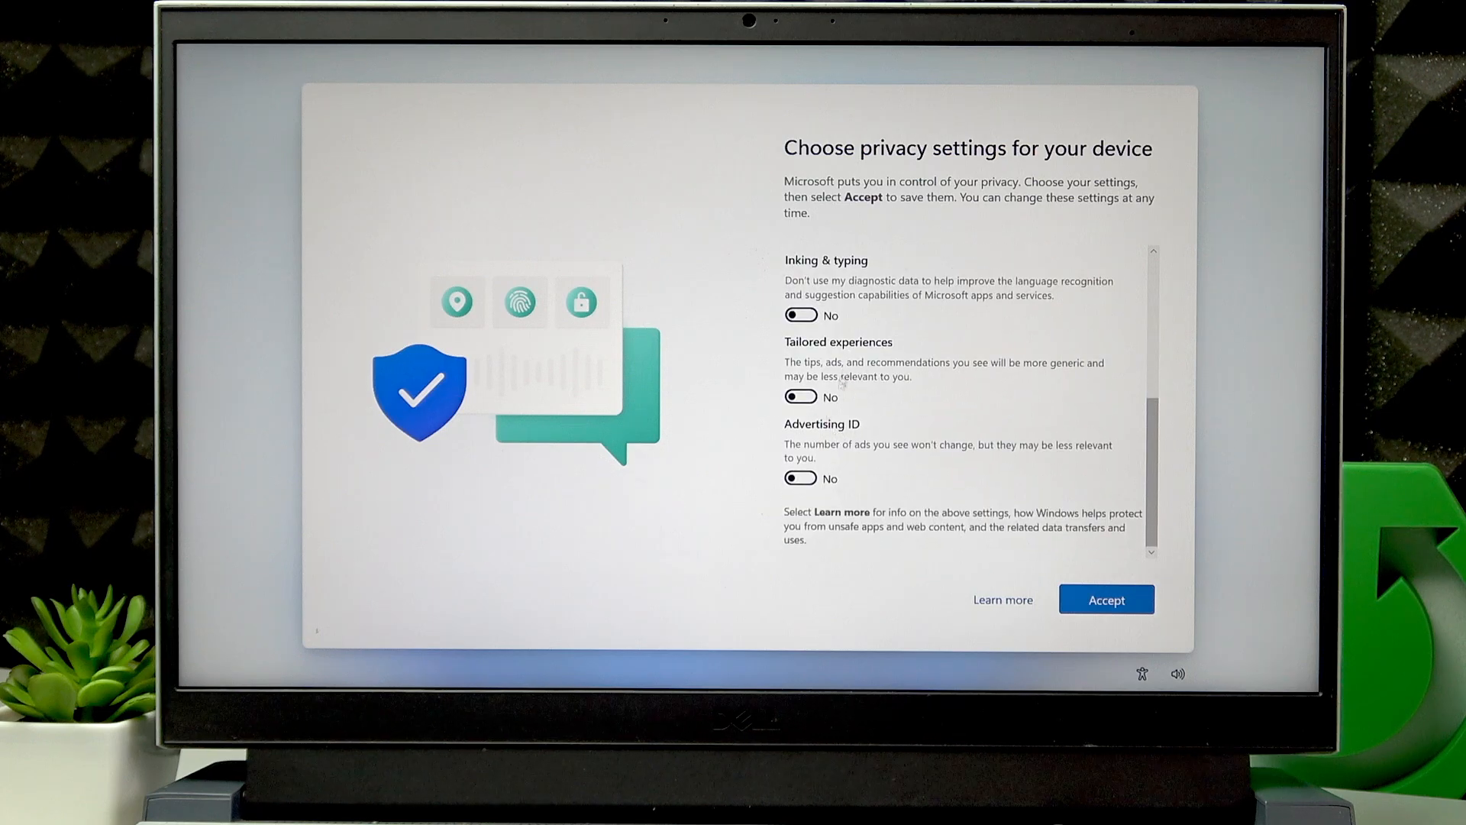
scroll(up, 3)
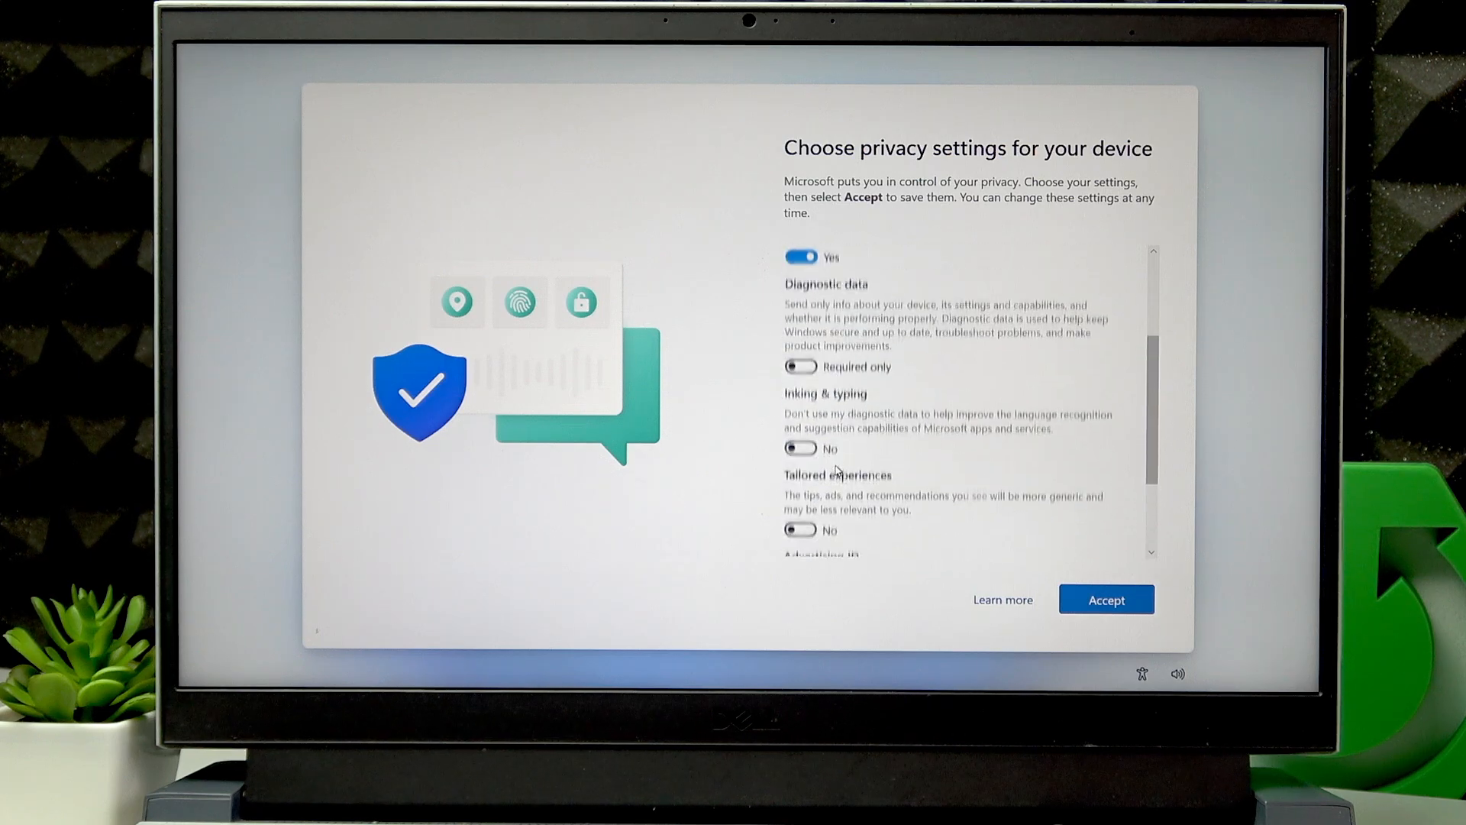
scroll(up, 3)
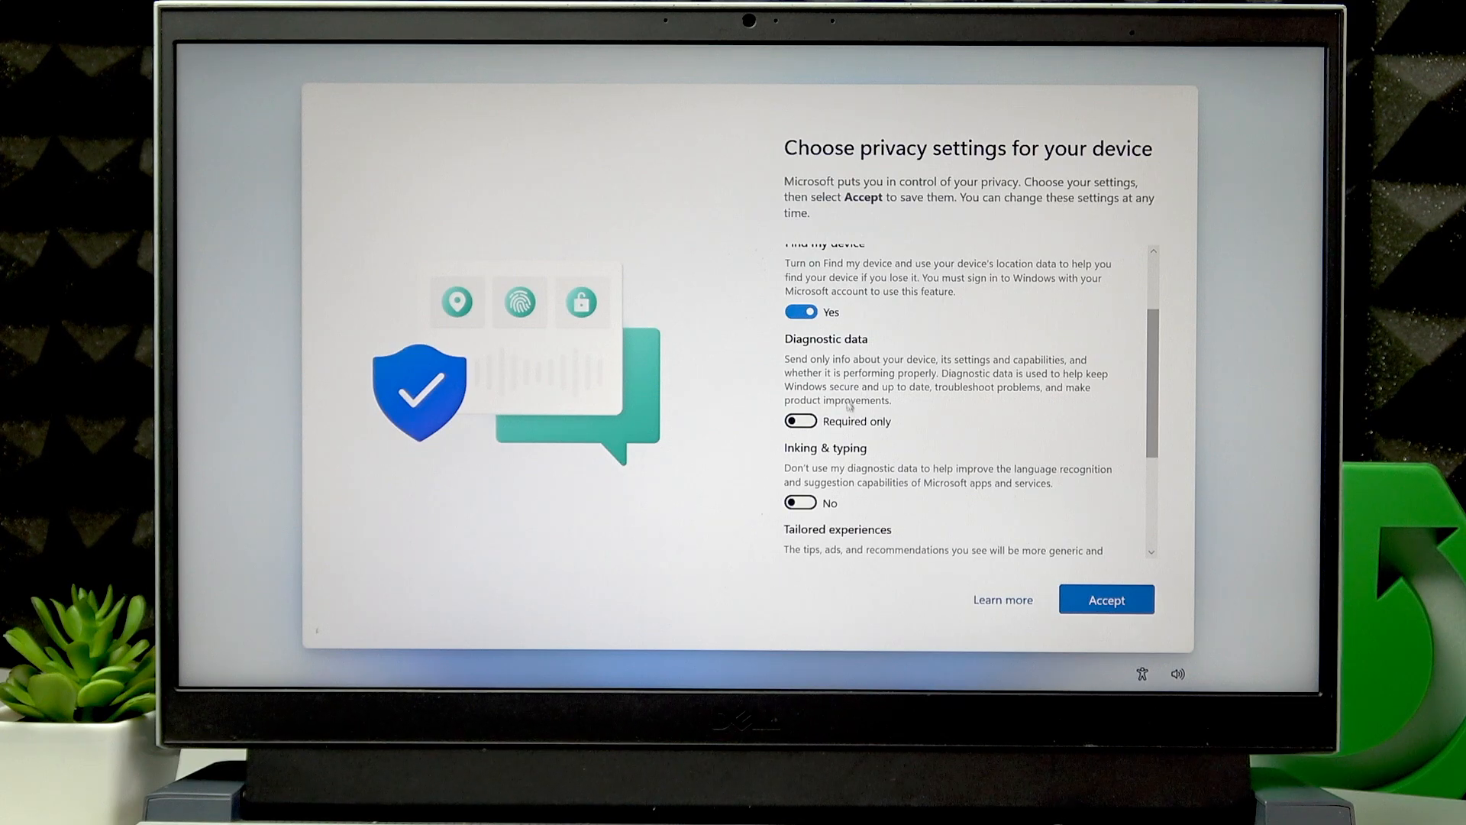
scroll(down, 3)
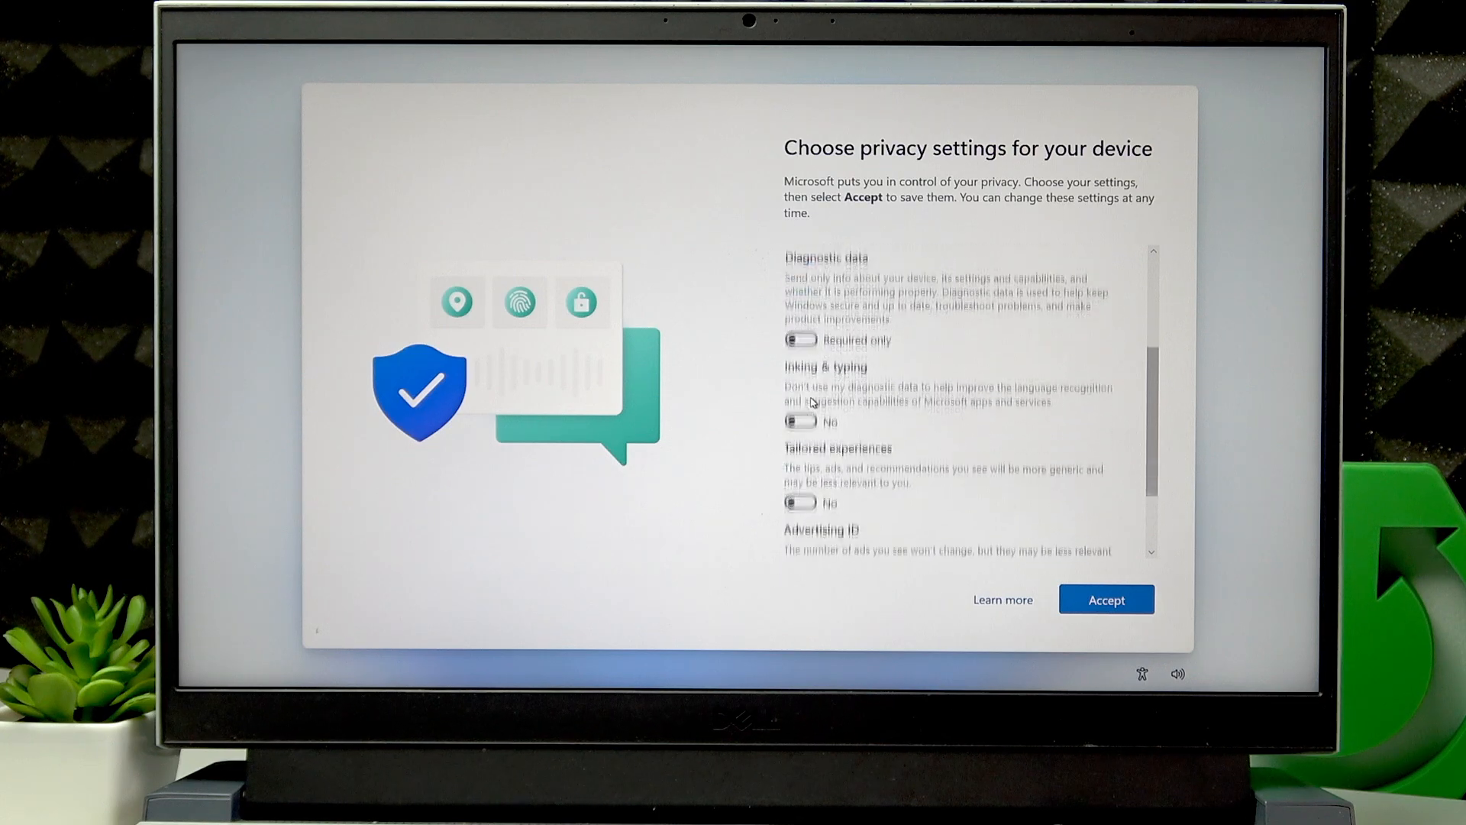
scroll(up, 3)
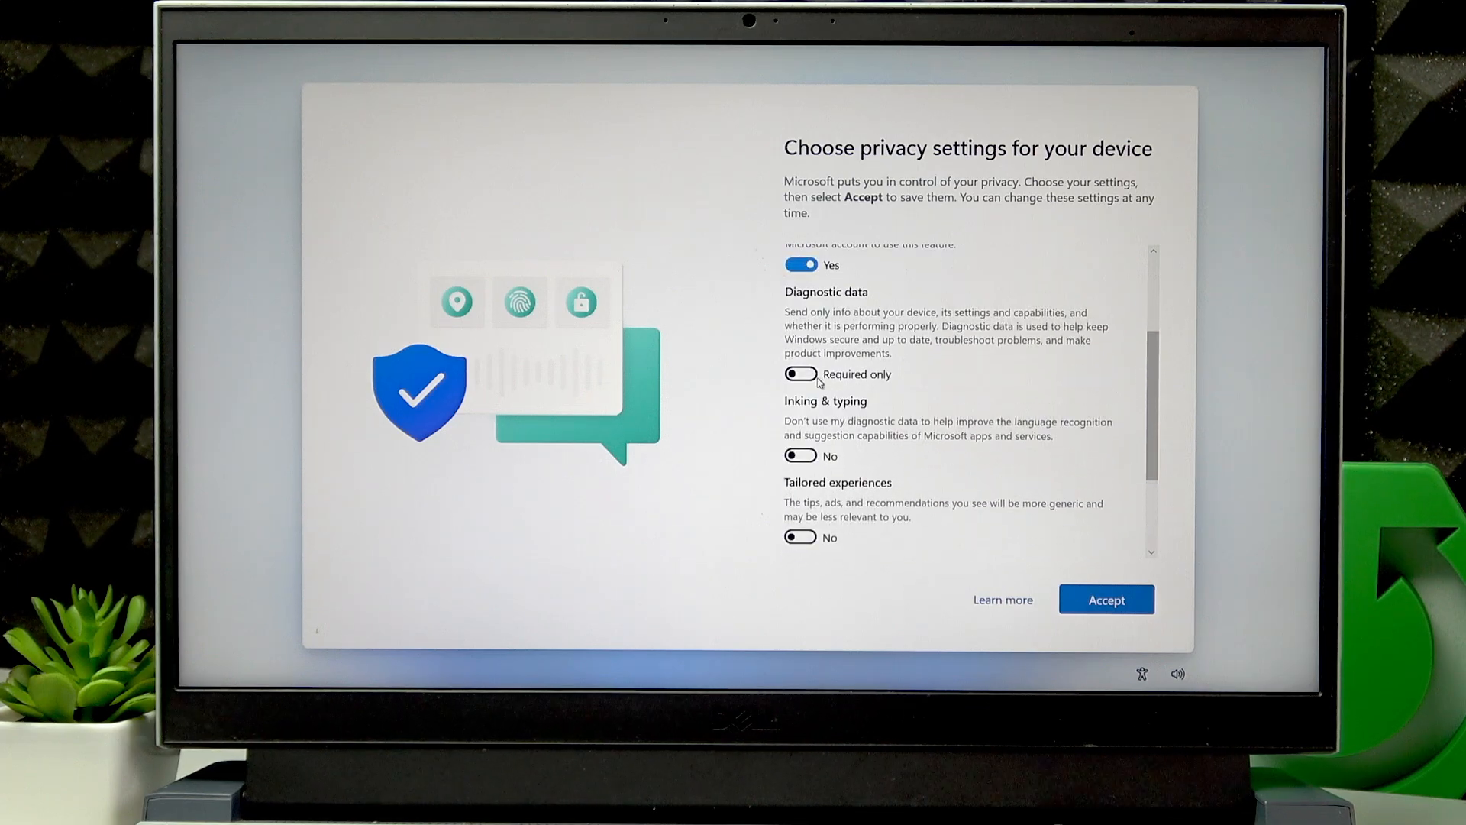
scroll(down, 3)
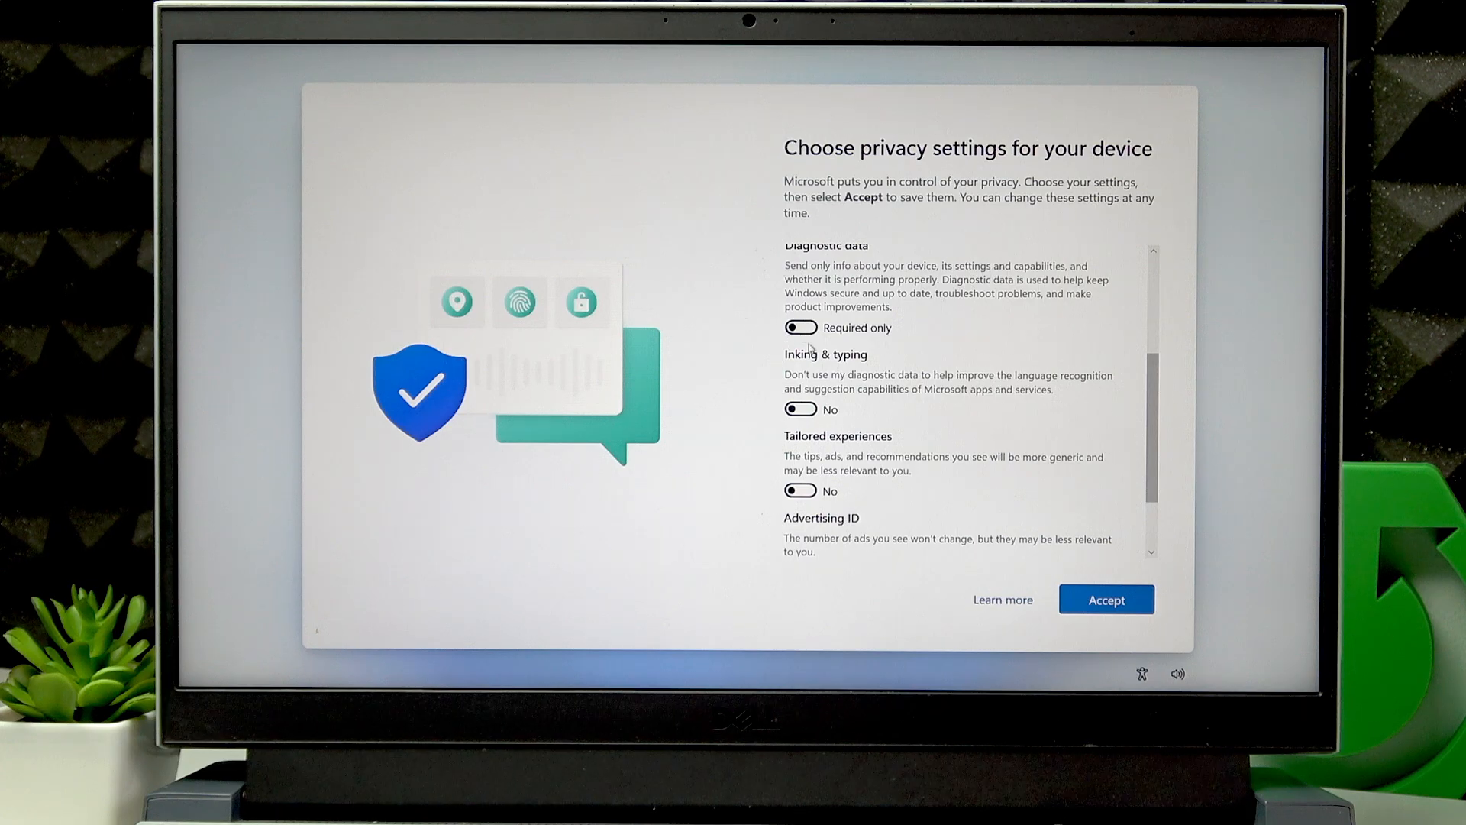
scroll(up, 3)
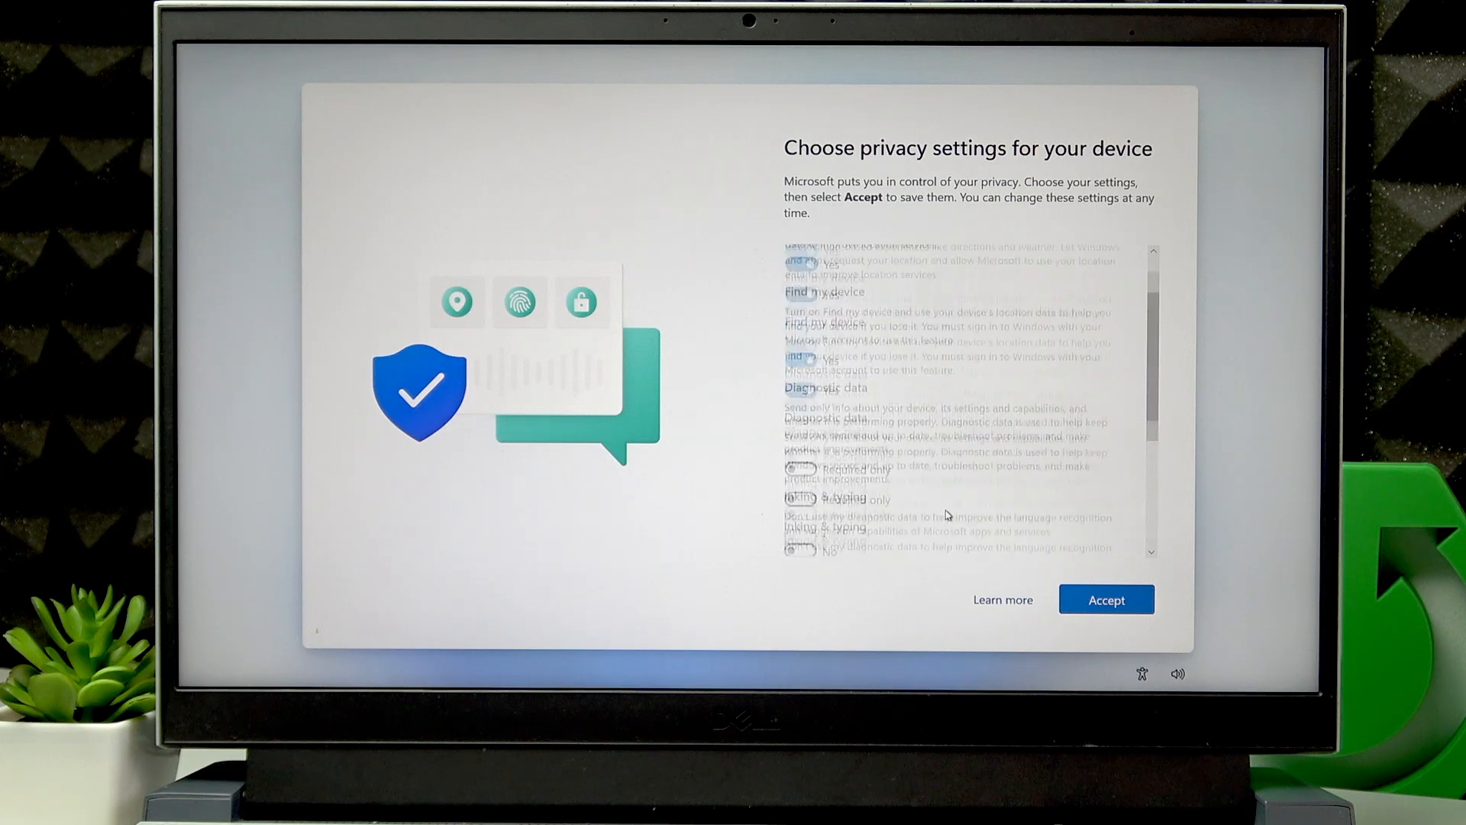
Accept the privacy settings with required-only diagnostics and advertising off.
click(1107, 600)
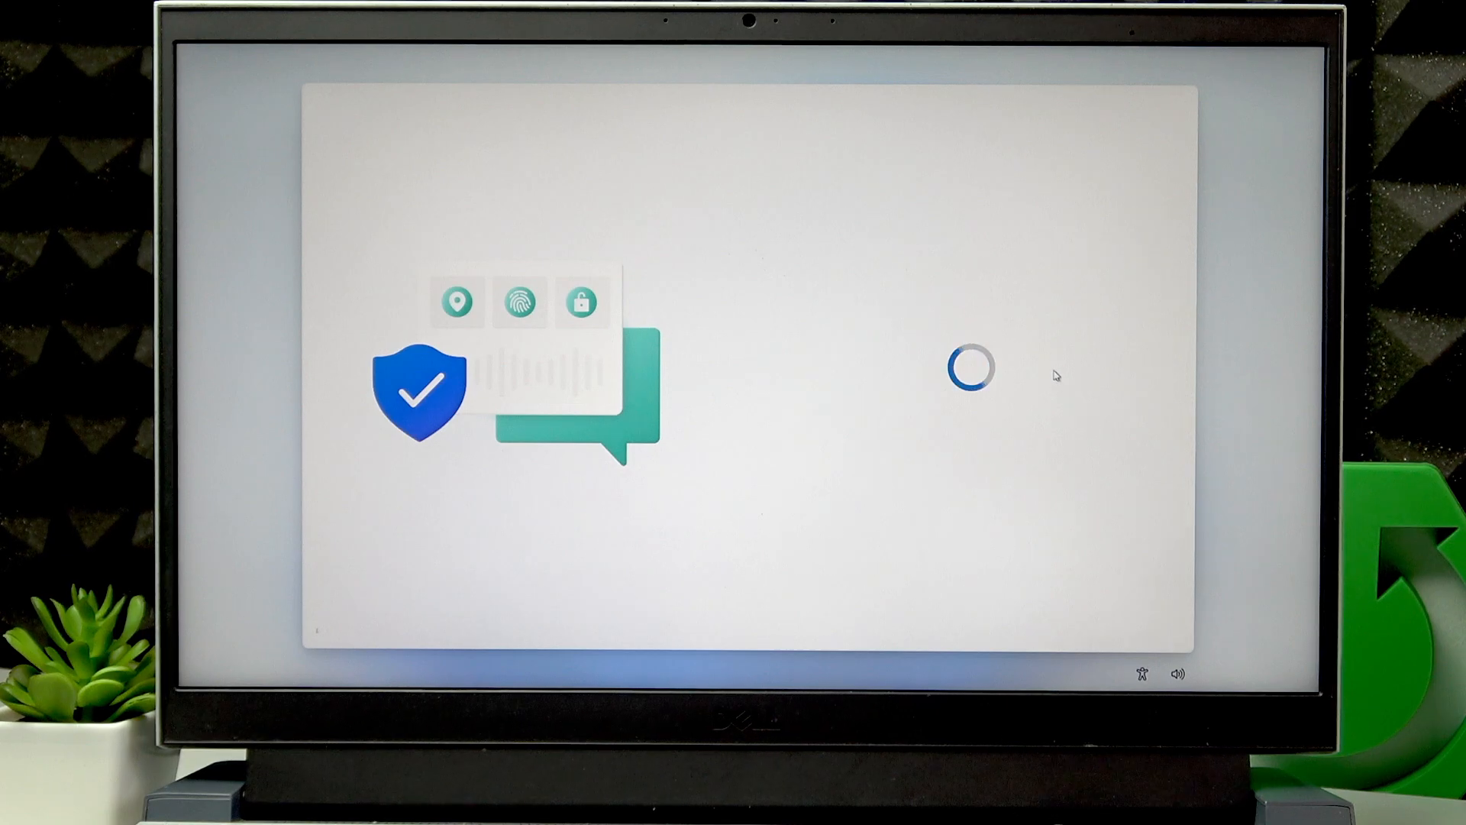
mouse_move(1003, 322)
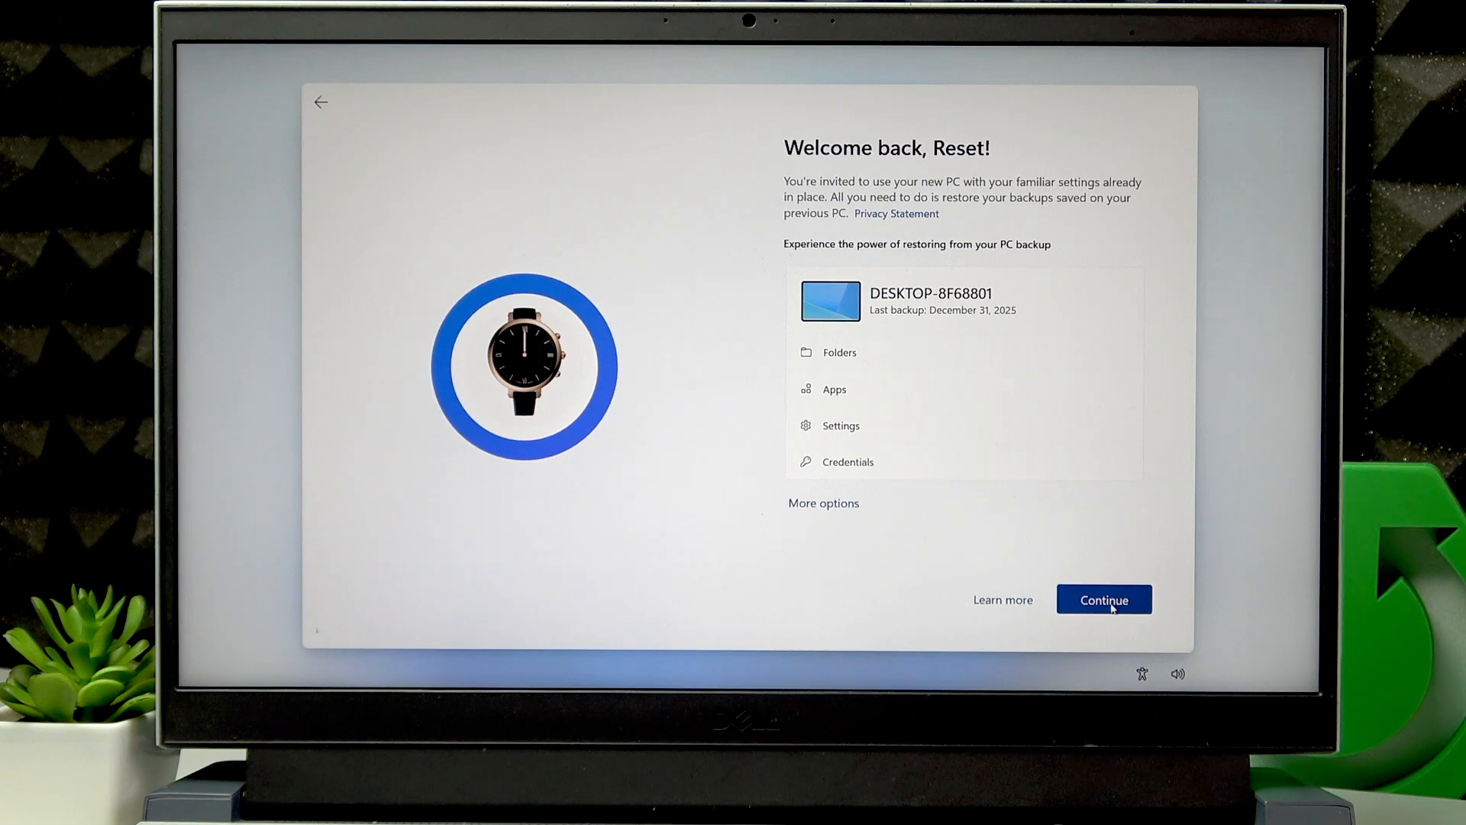
mouse_move(823, 503)
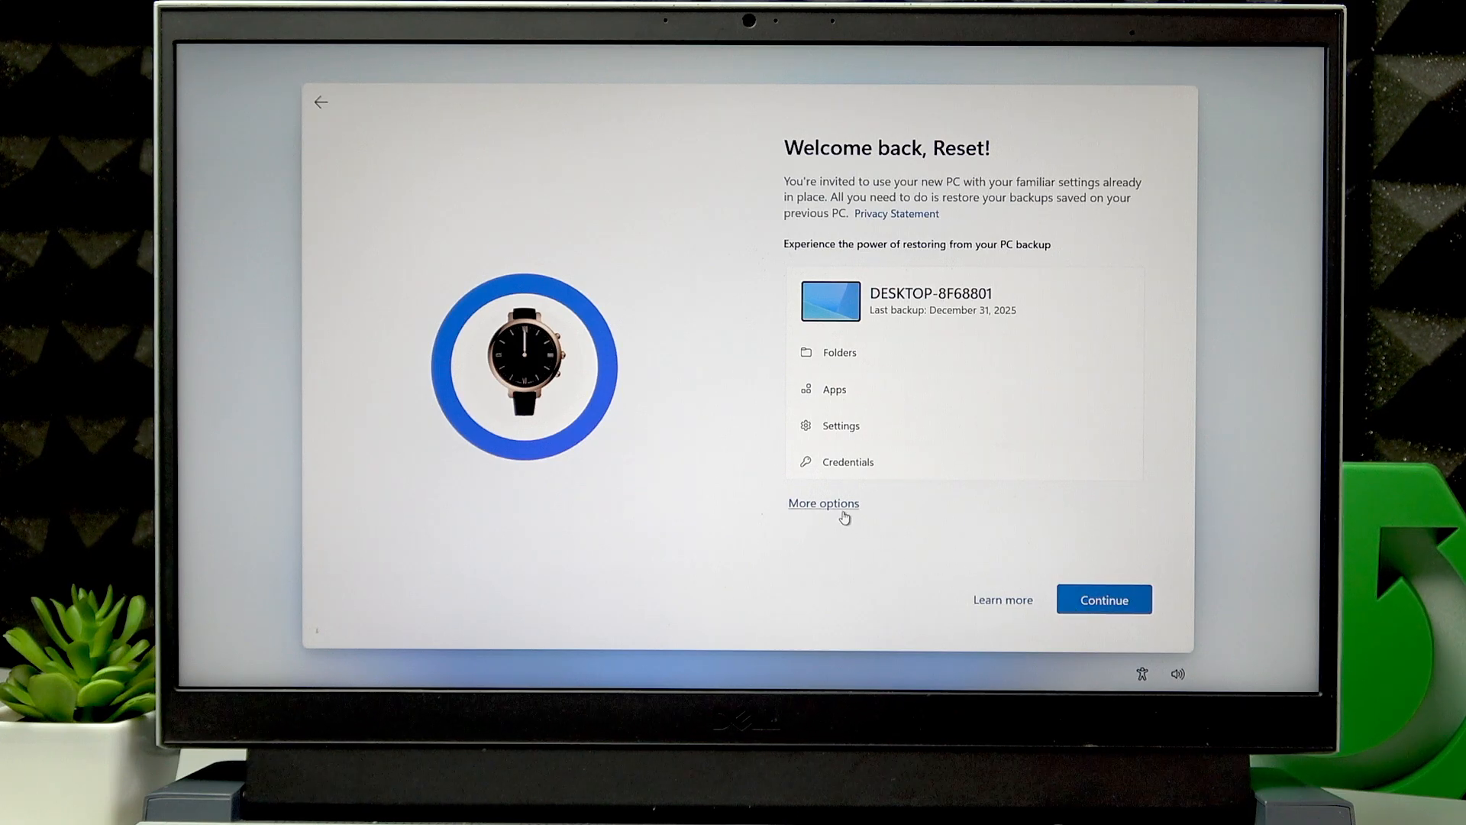
Decline restoring a backup through More options and confirm 'Set up as a new PC'.
click(823, 503)
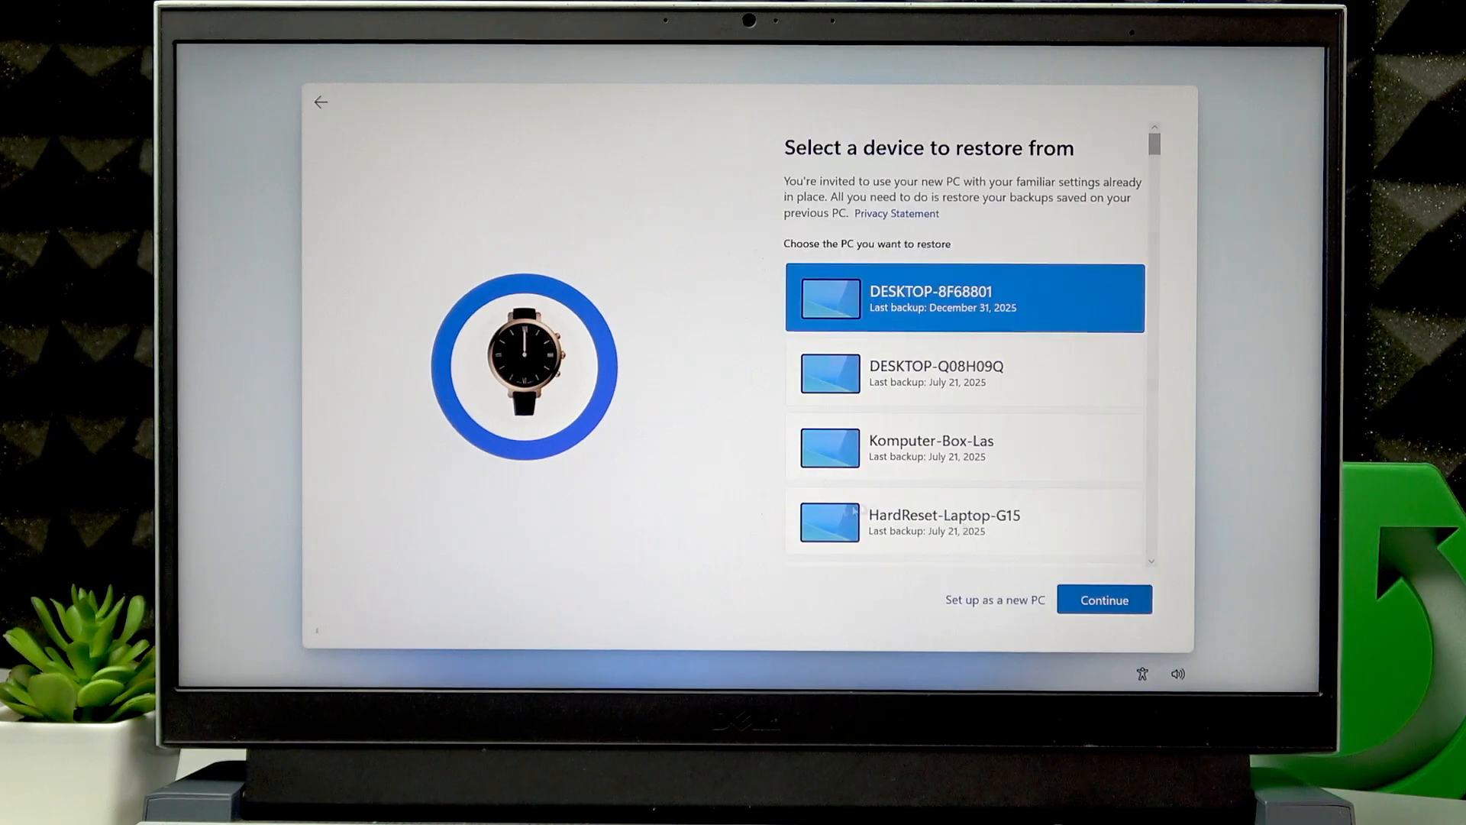
mouse_move(994, 600)
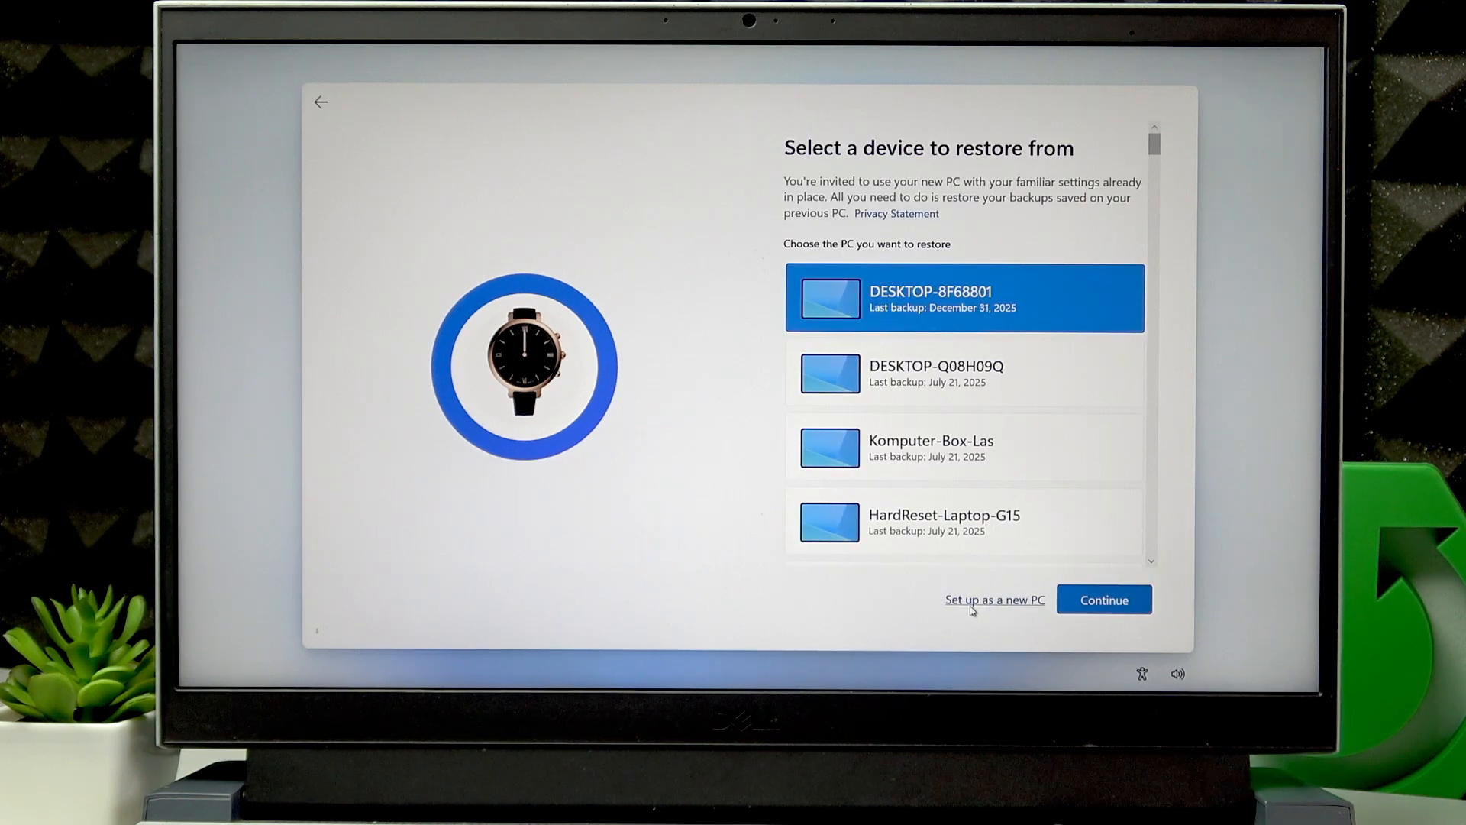
click(994, 599)
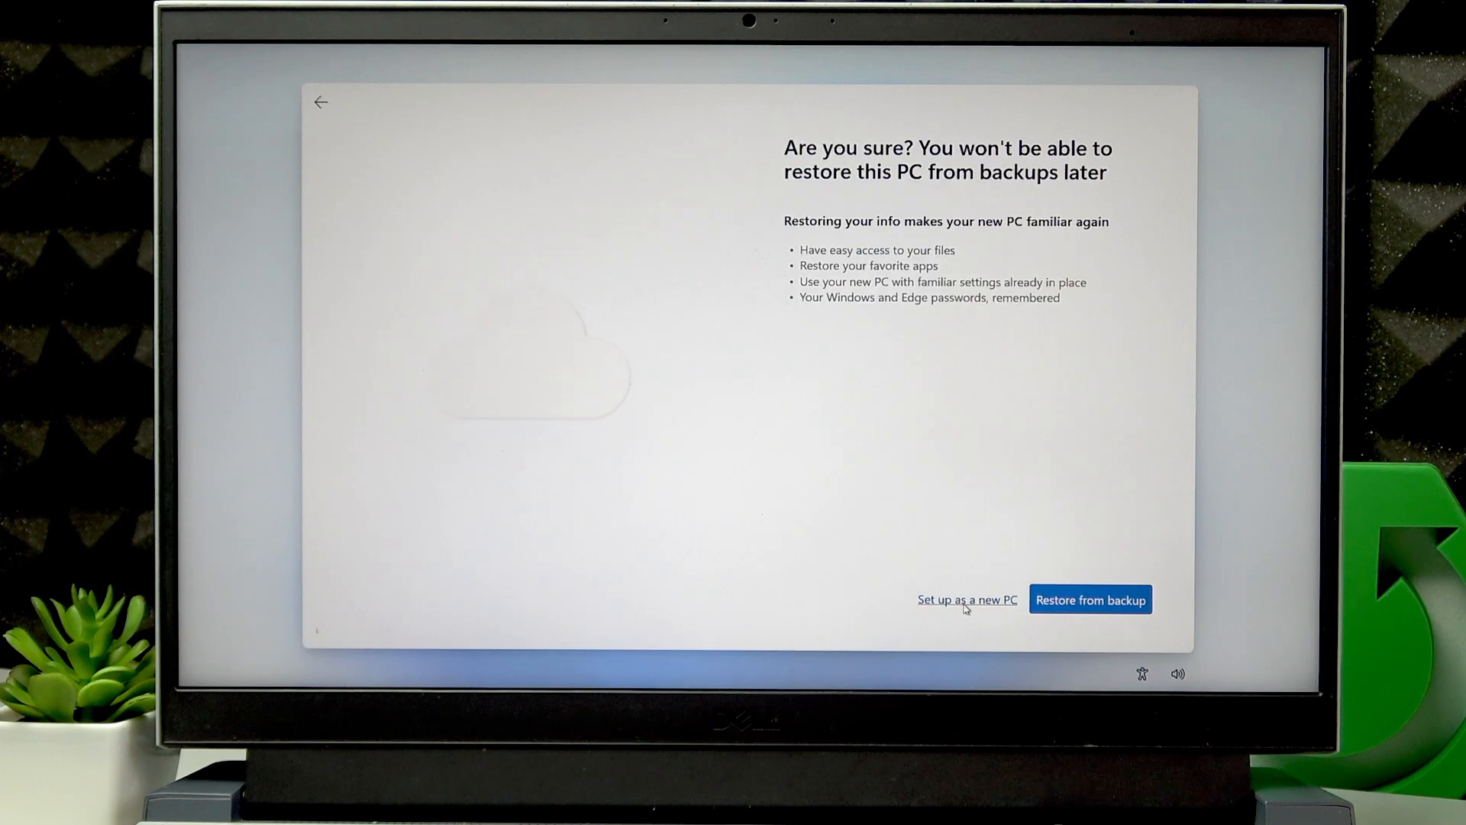
click(967, 600)
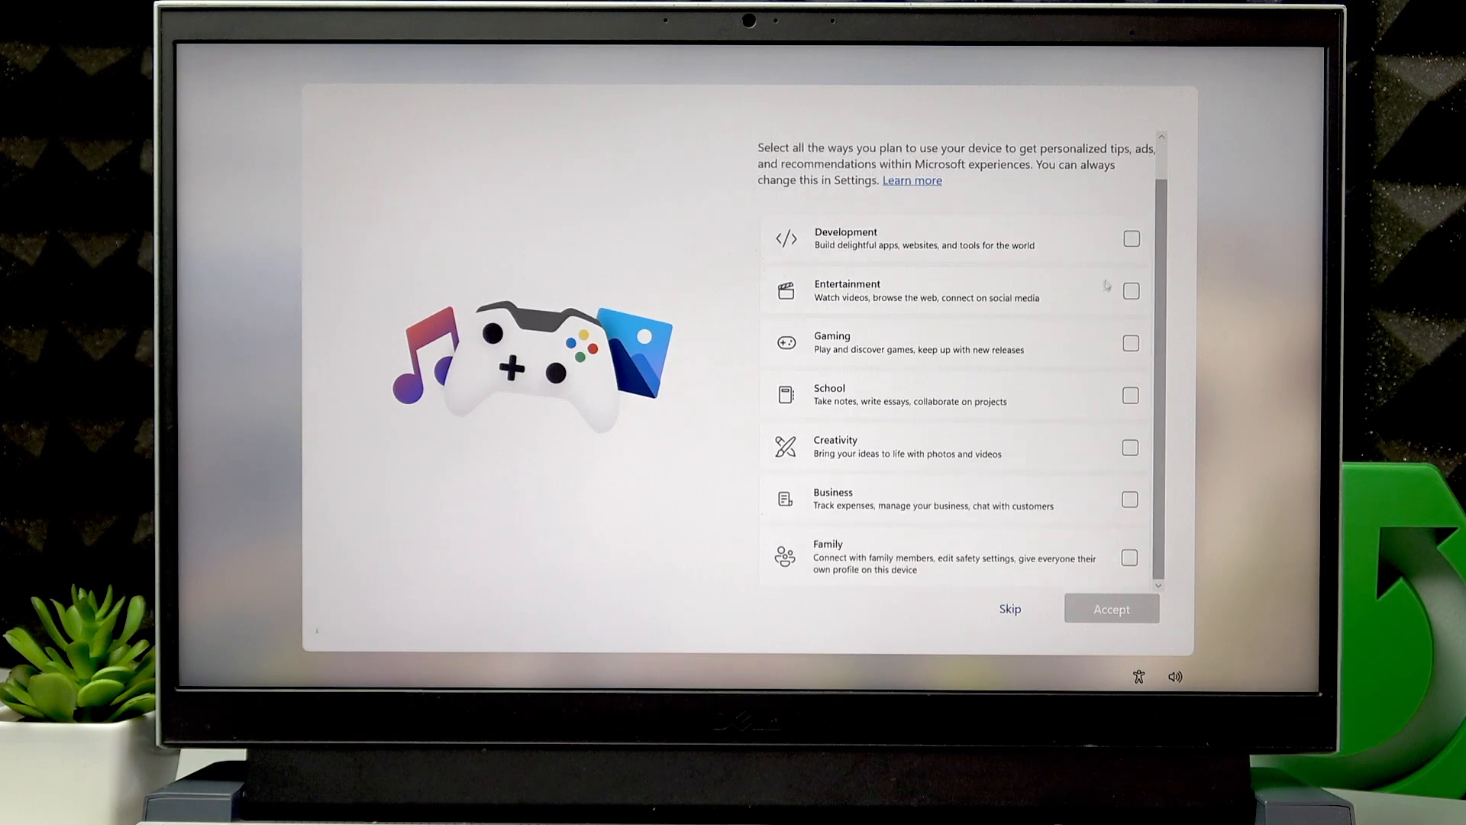
mouse_move(977, 581)
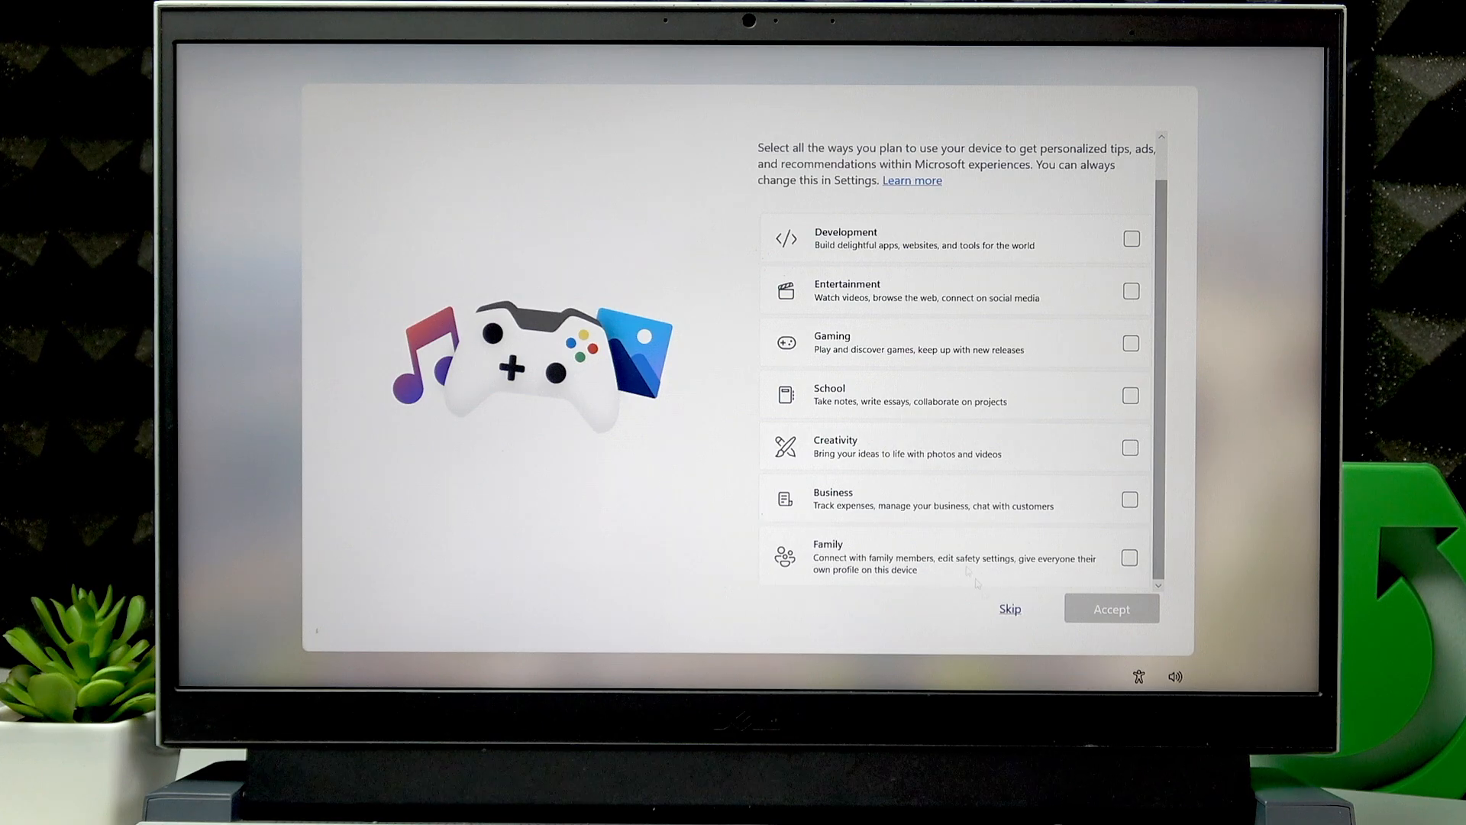
Skip the 'Let's customize your experience' page without ticking any category.
scroll(up, 3)
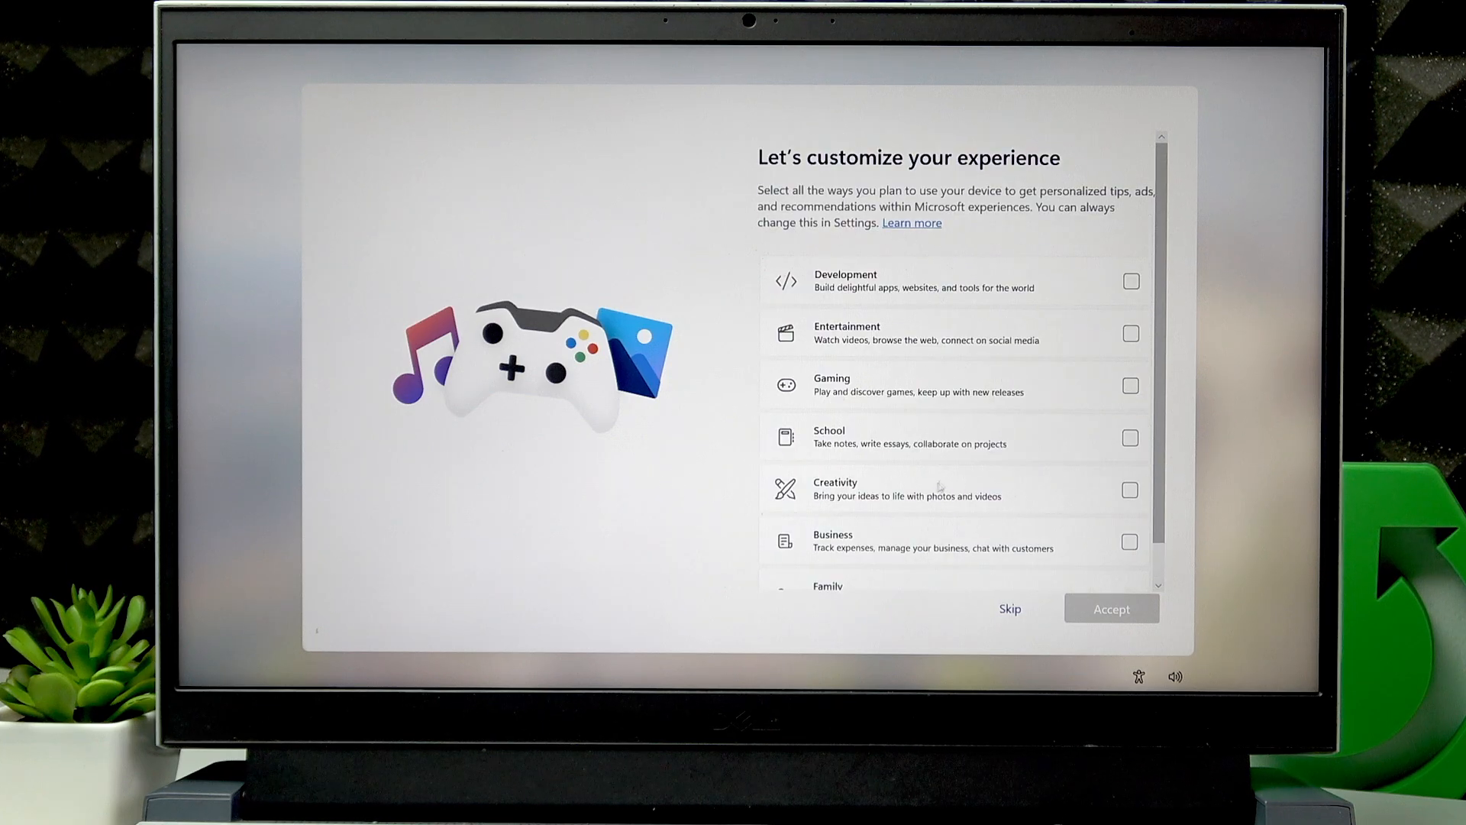
scroll(down, 3)
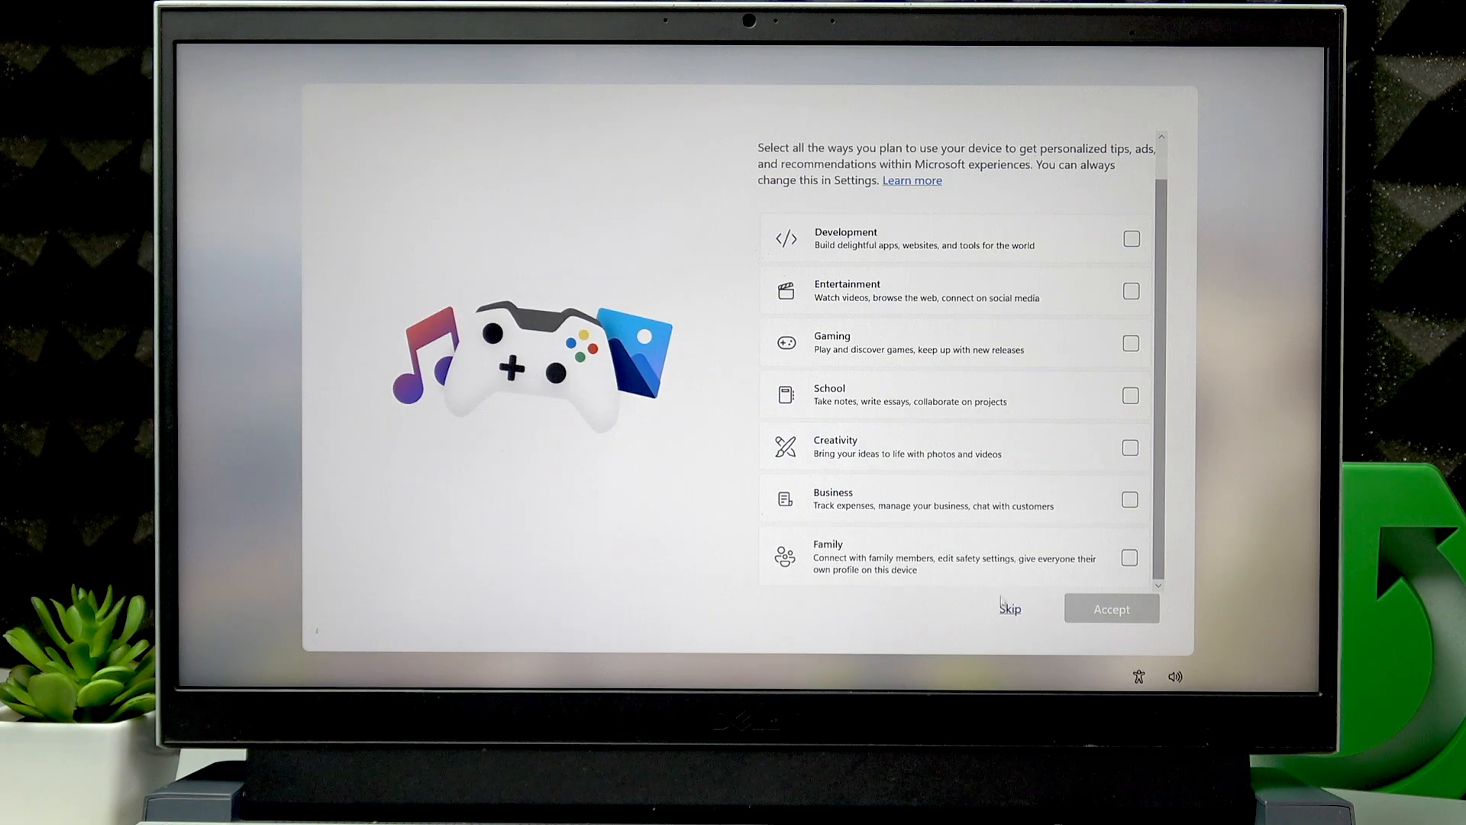
scroll(up, 3)
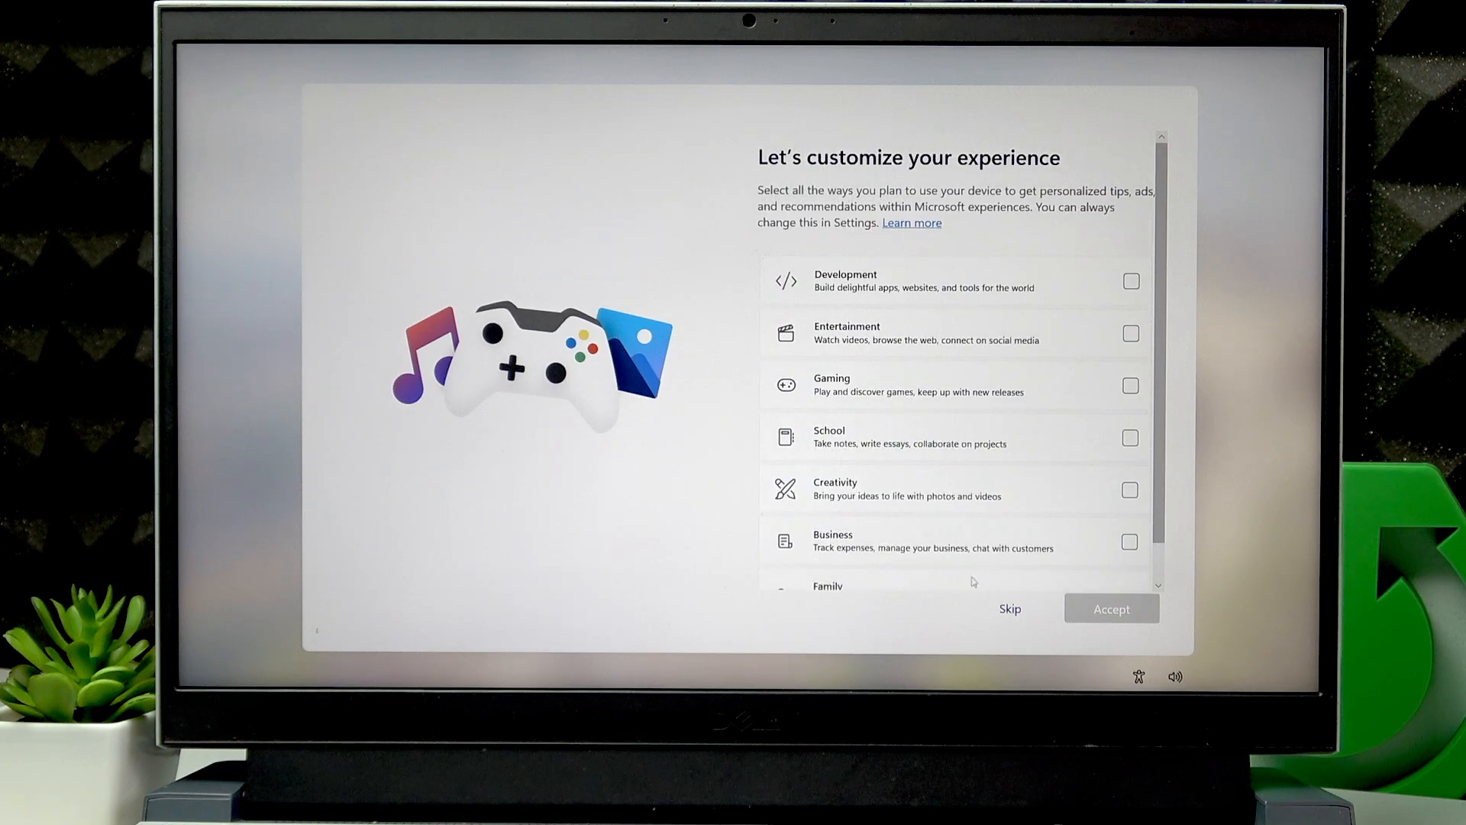
click(1009, 608)
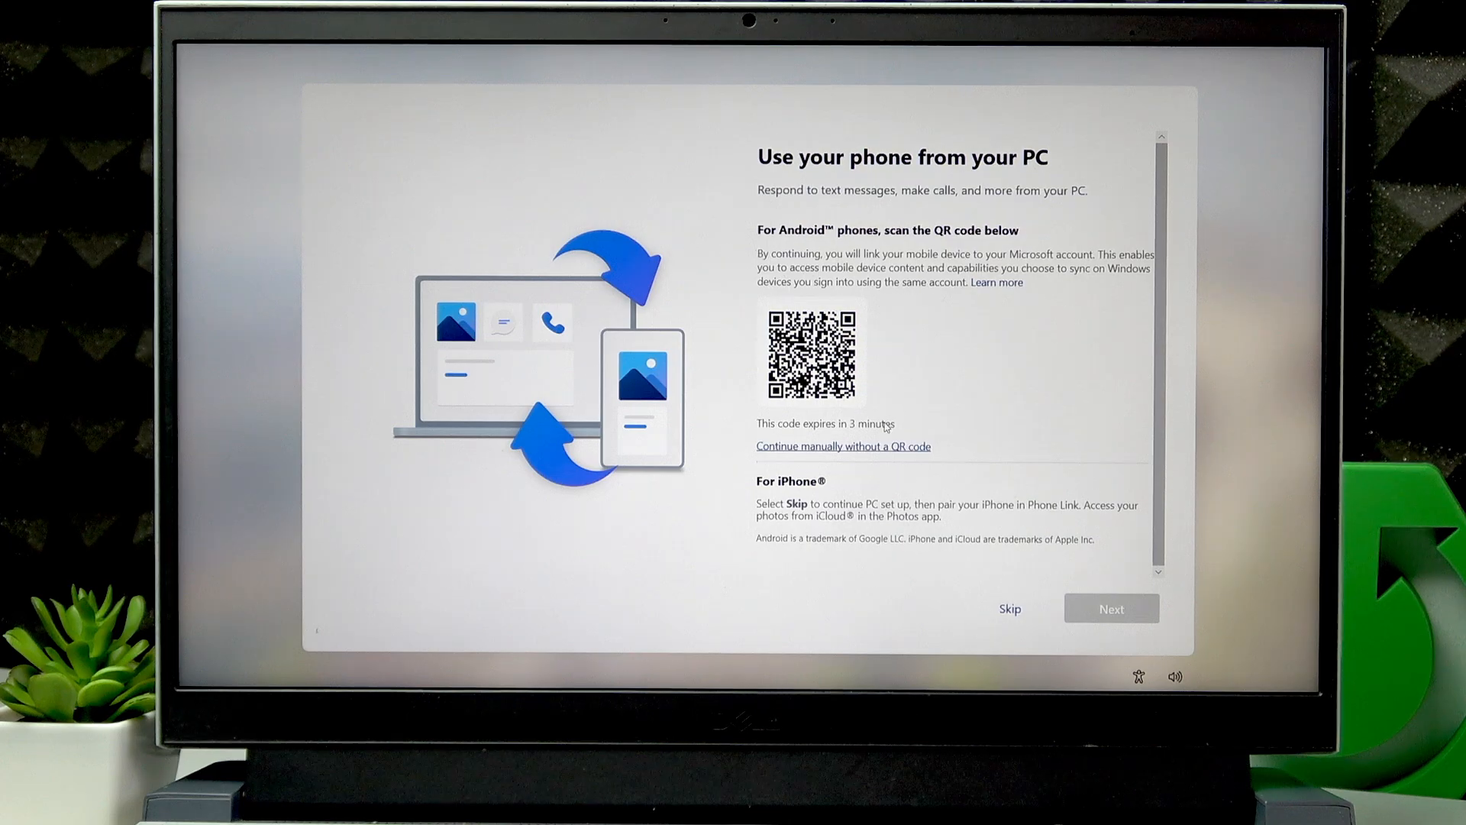
mouse_move(900, 372)
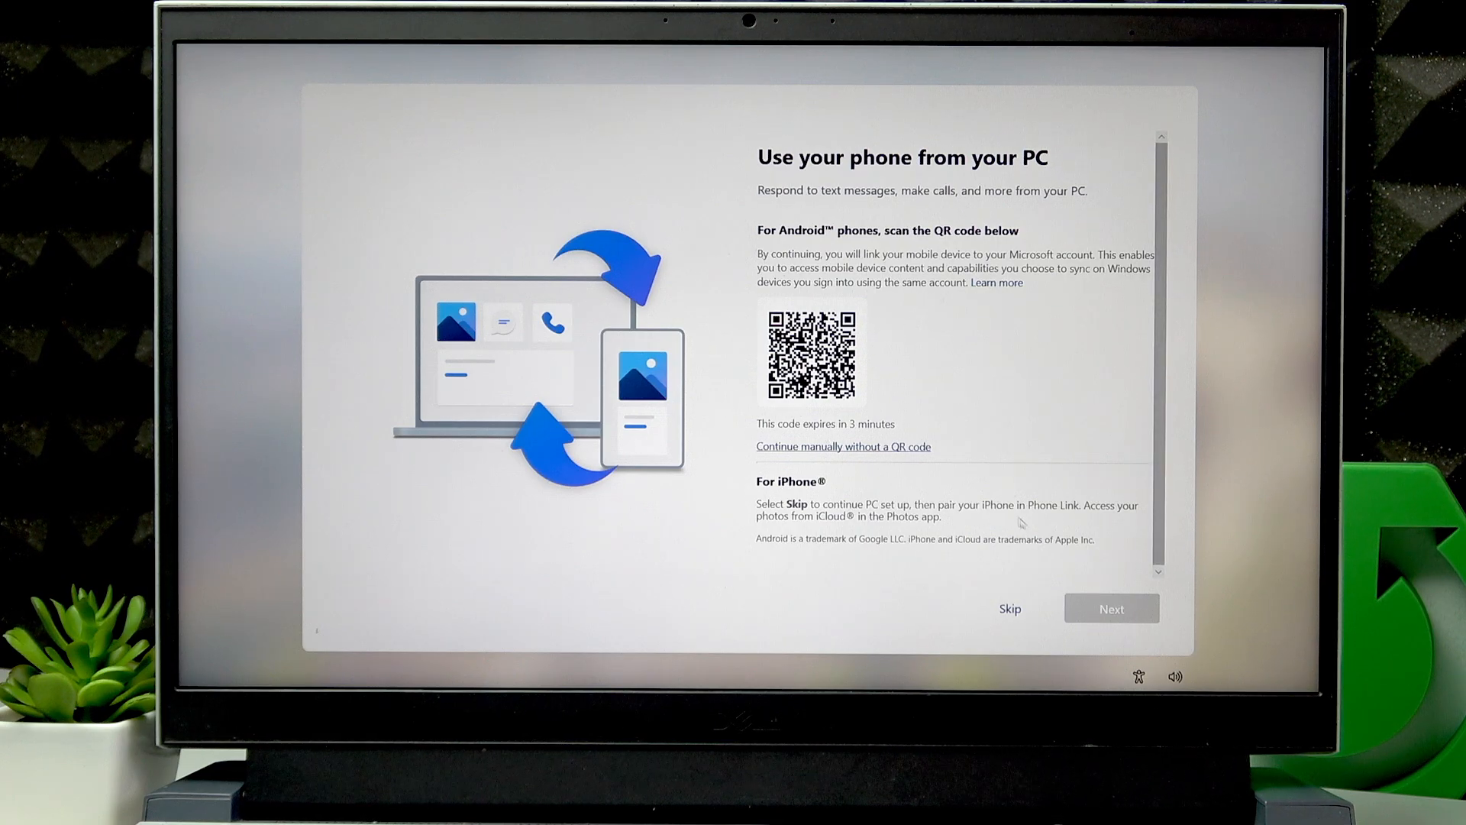
Skip phone linking and OneDrive photo backup, and choose Not now for Edge browsing data.
click(1008, 608)
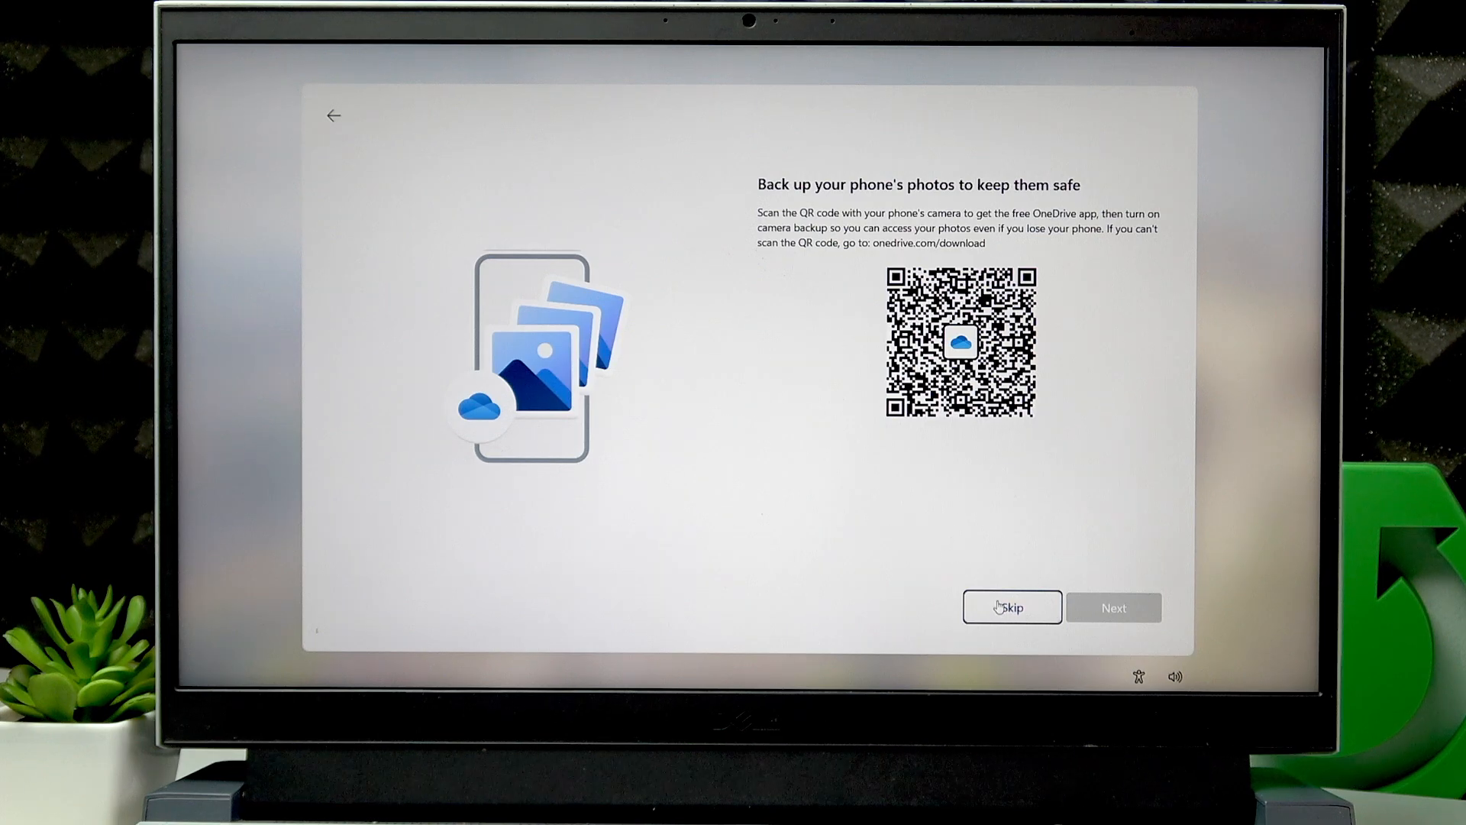
click(1012, 607)
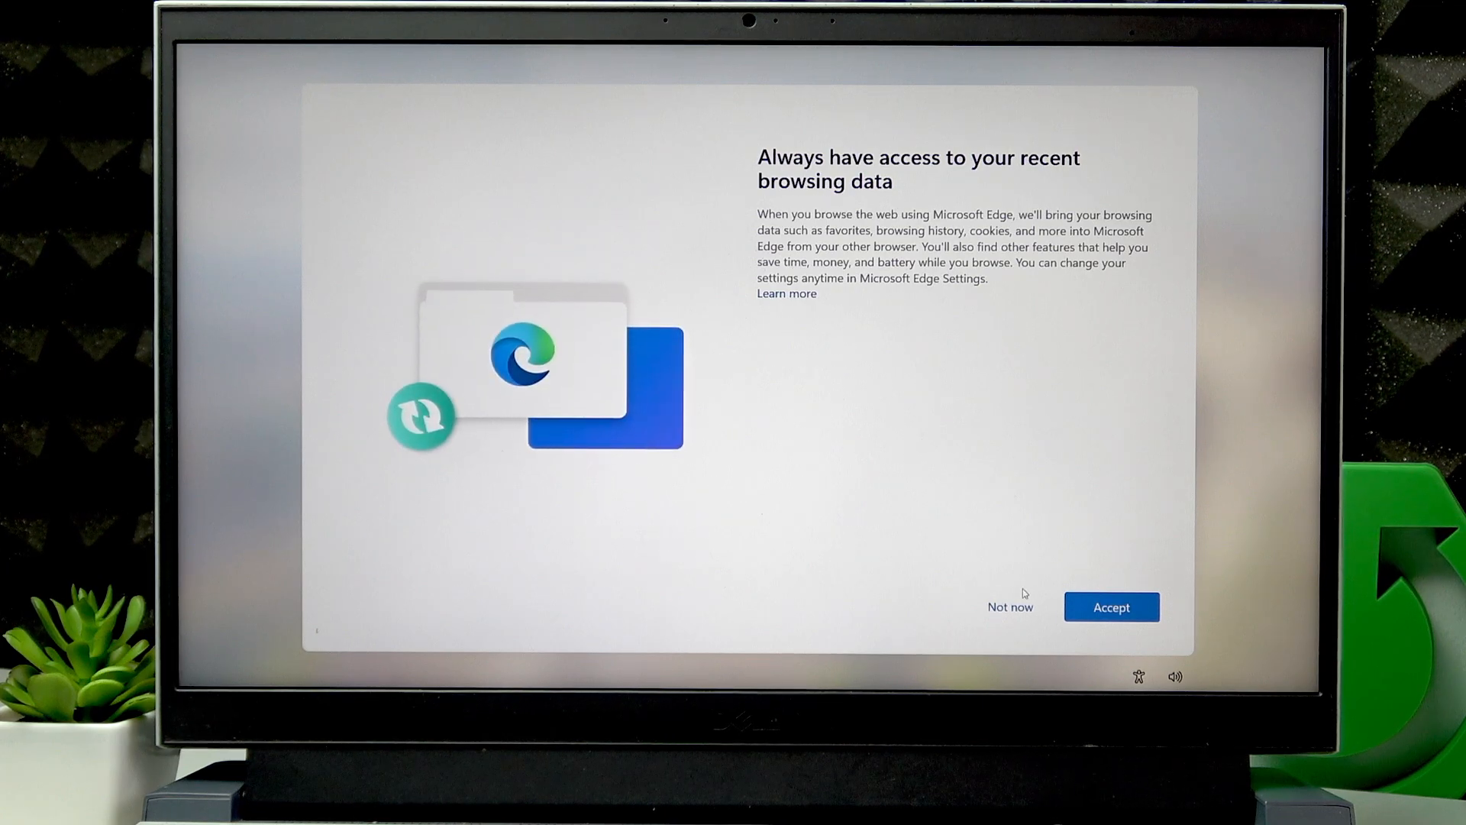
click(1111, 607)
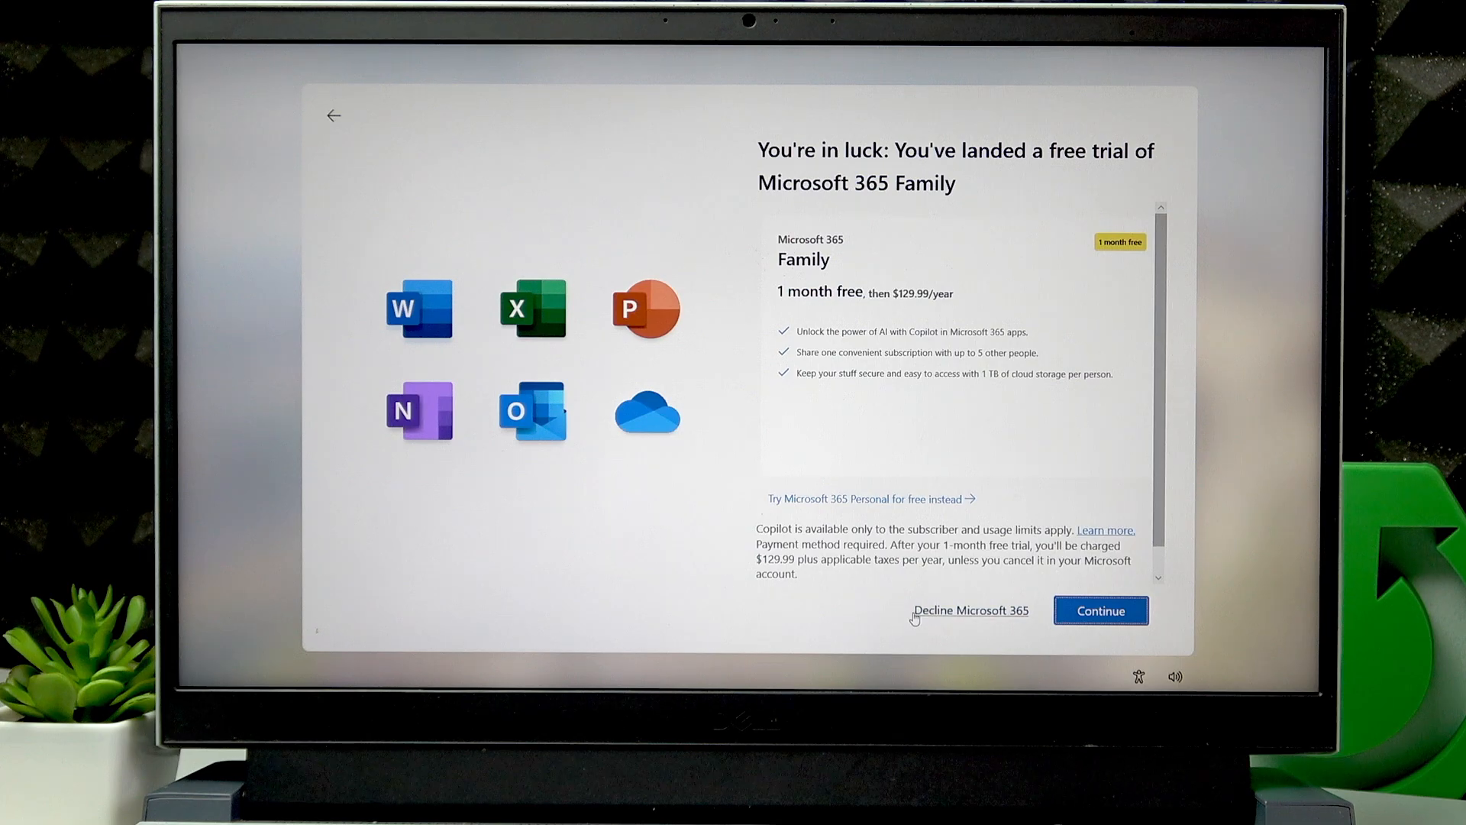
Decline the Microsoft 365 Family trial and Basic plan, then skip the PC Game Pass offer.
click(970, 610)
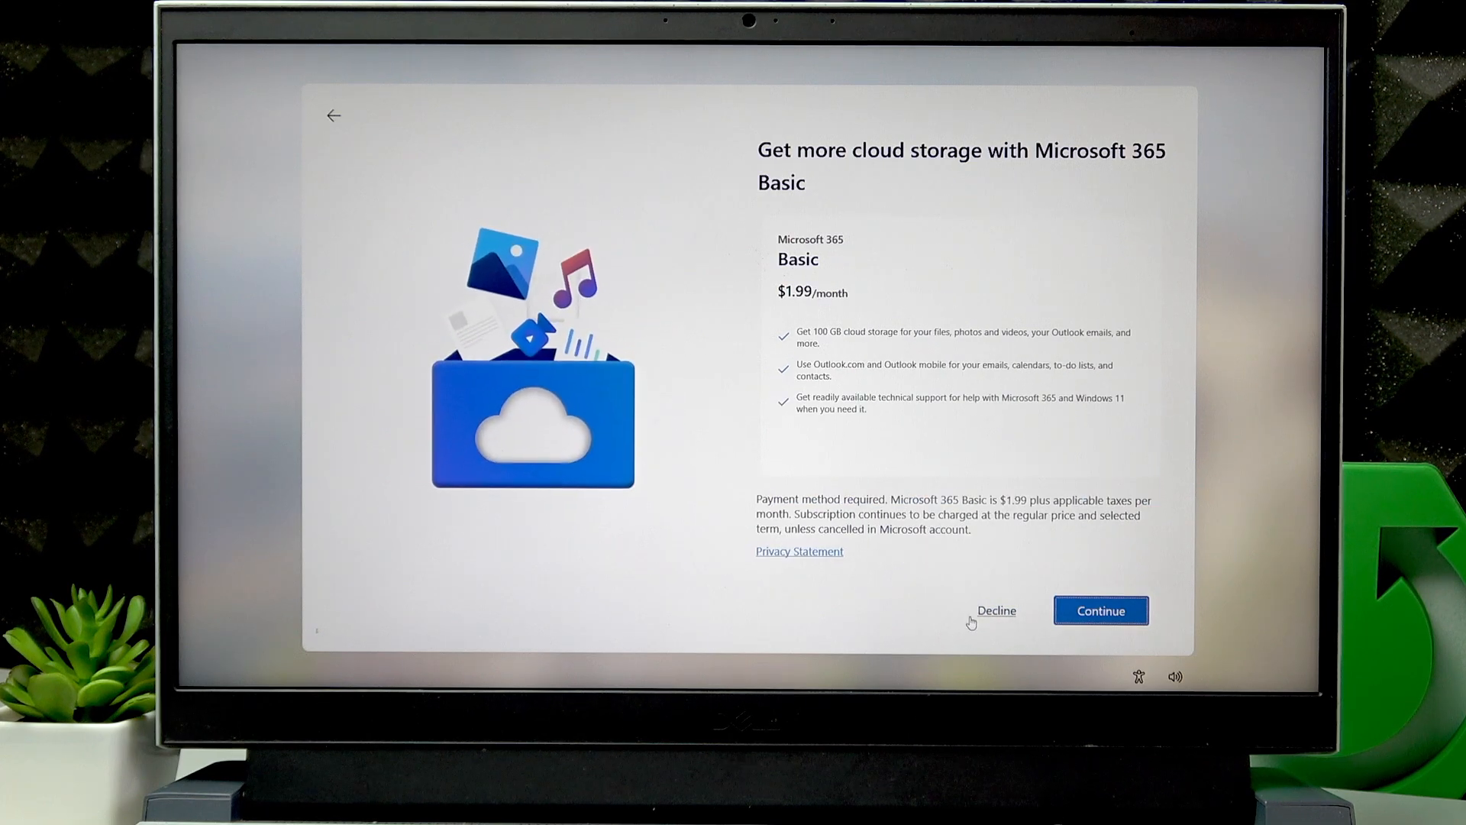
click(996, 609)
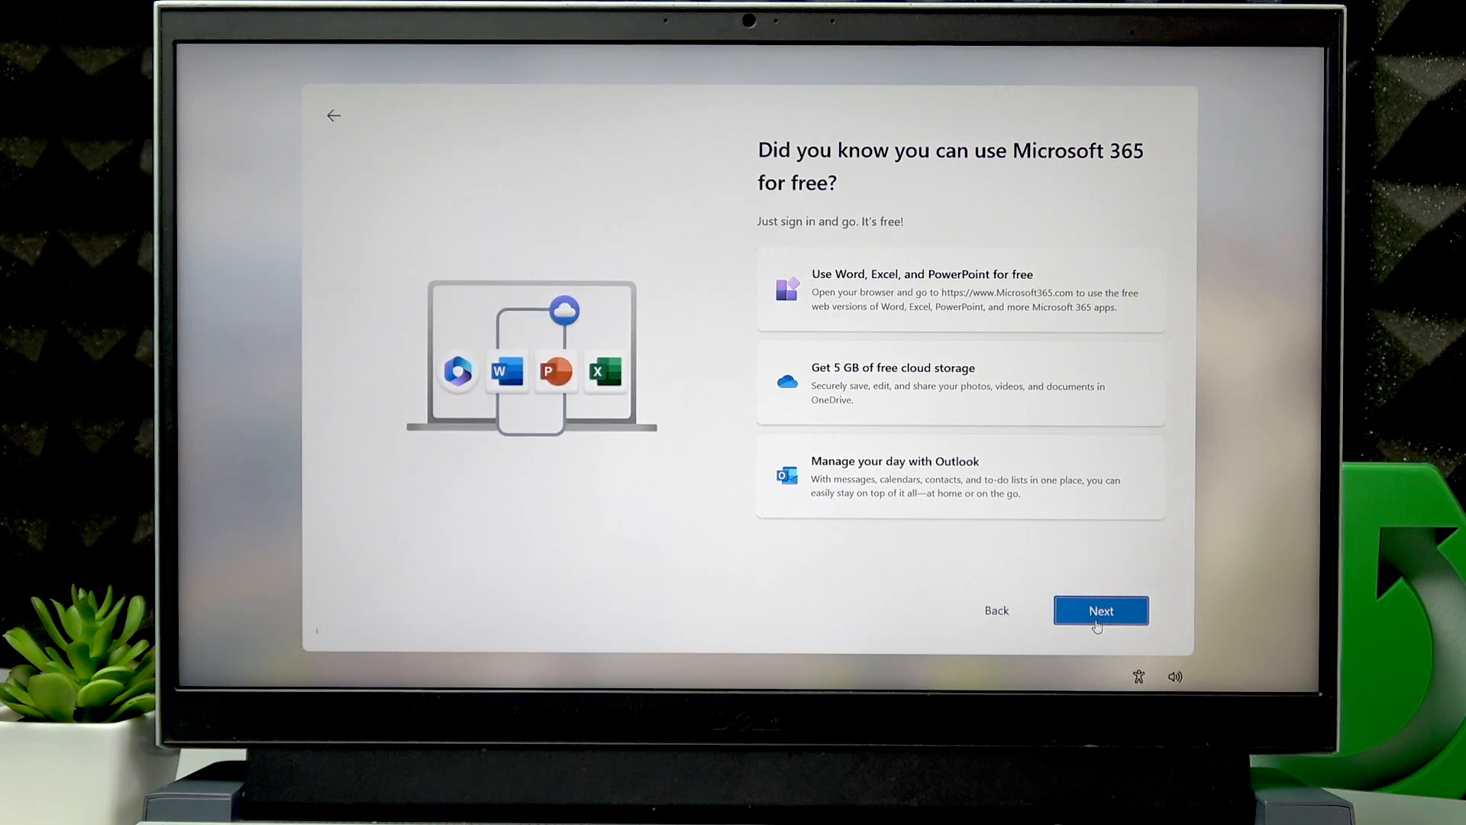
click(1100, 610)
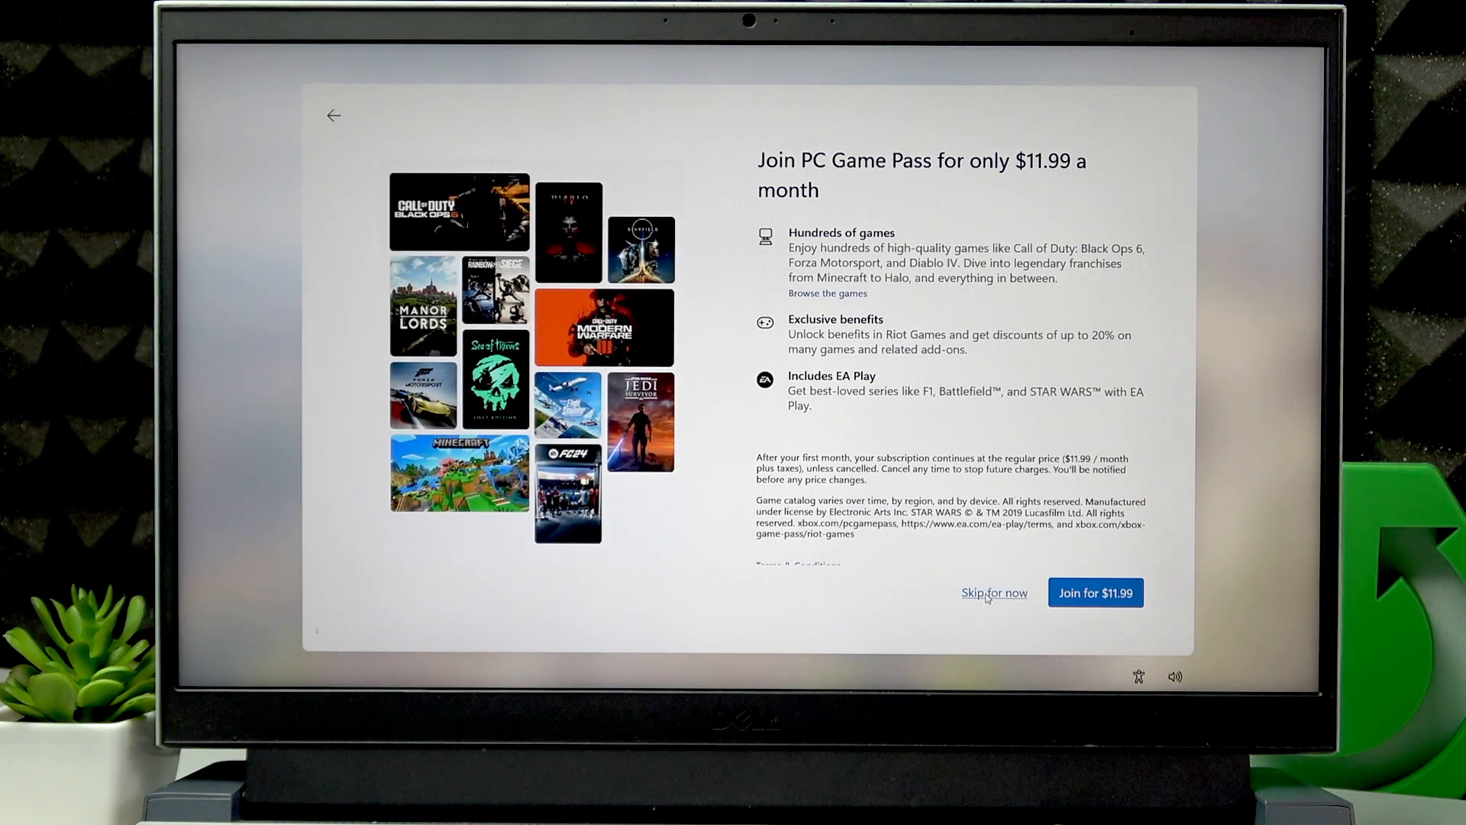
click(994, 592)
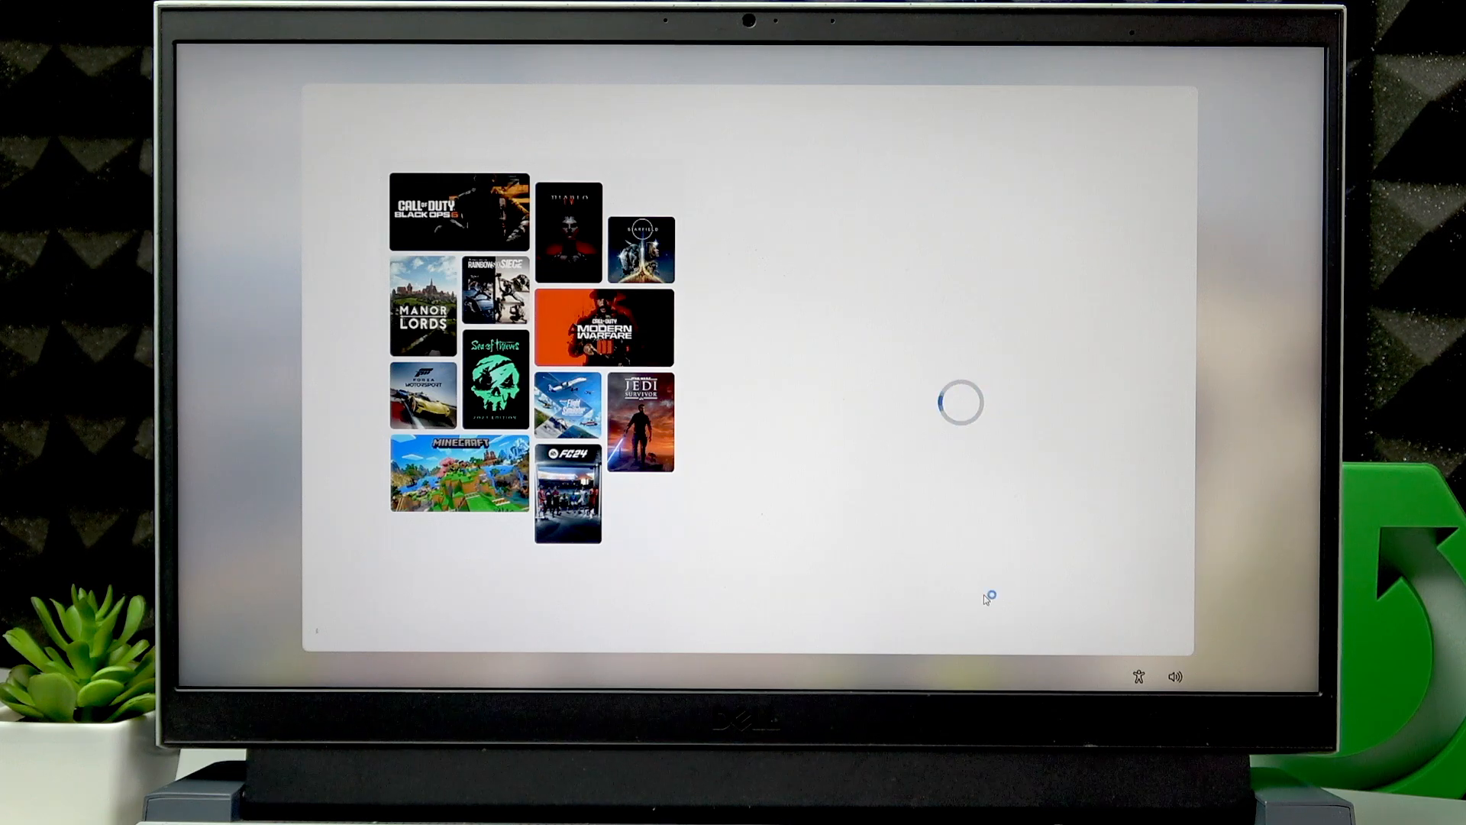
click(580, 670)
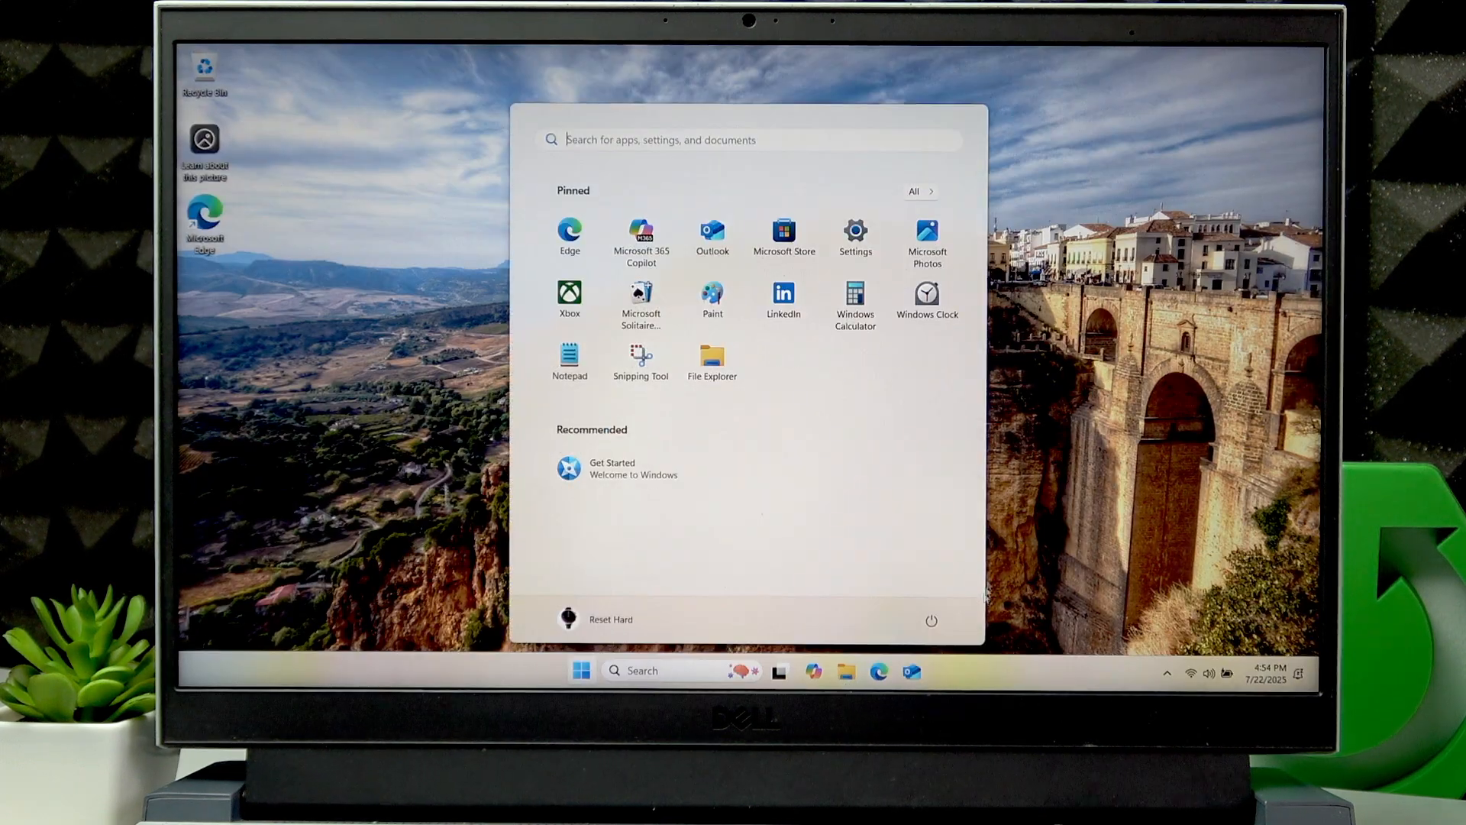